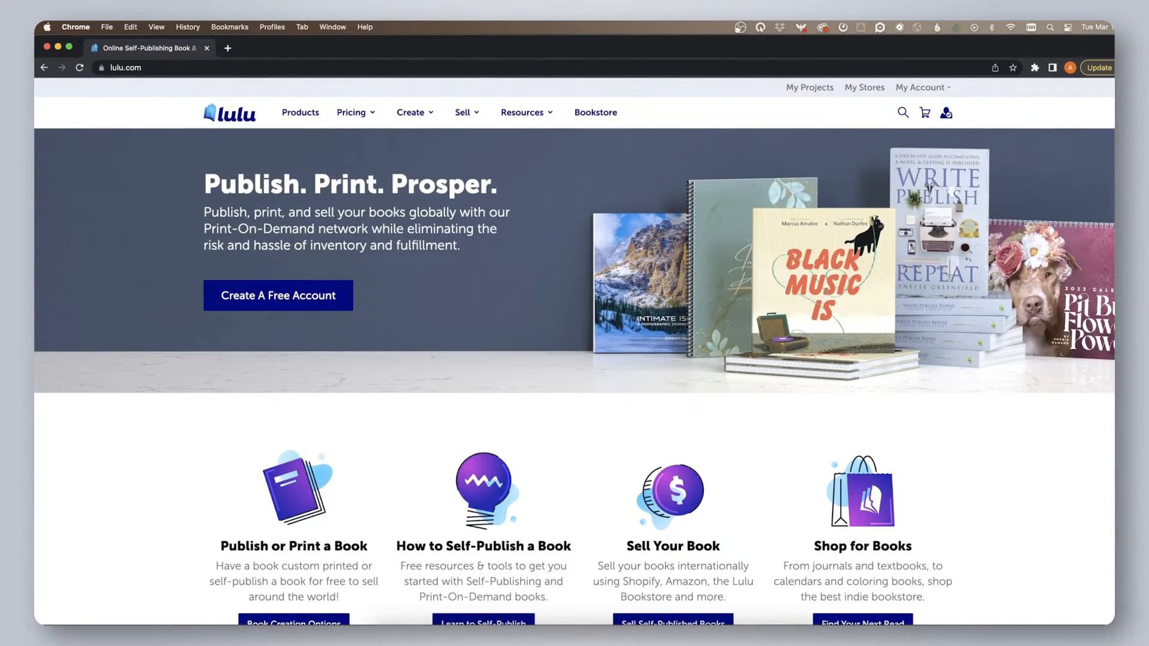
# Reach Lulu's Book Pricing calculator from the Pricing menu.
pyautogui.click(352, 112)
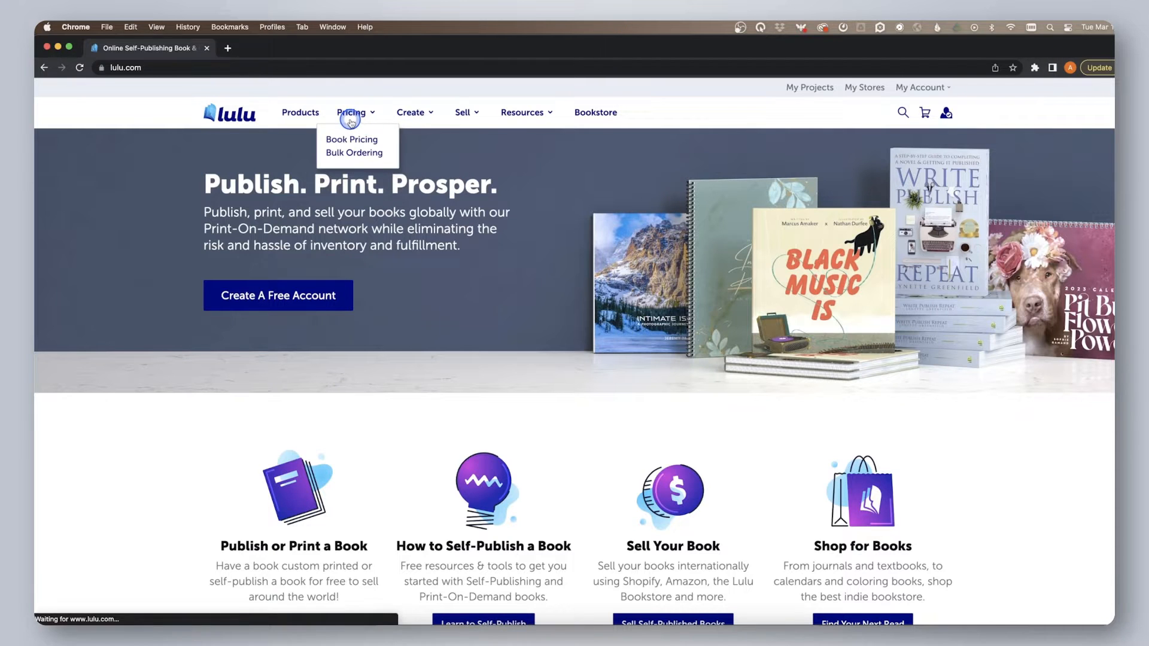
pyautogui.click(352, 139)
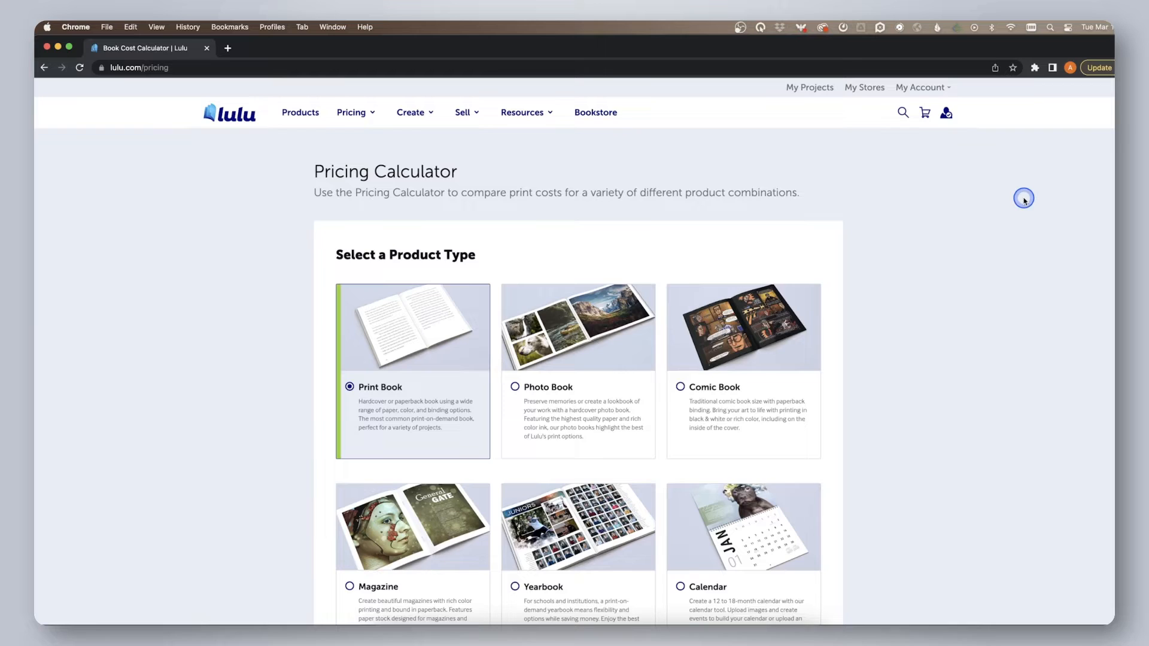
# Choose the US Trade book size and enter a page count of 140.
pyautogui.scroll(-3)
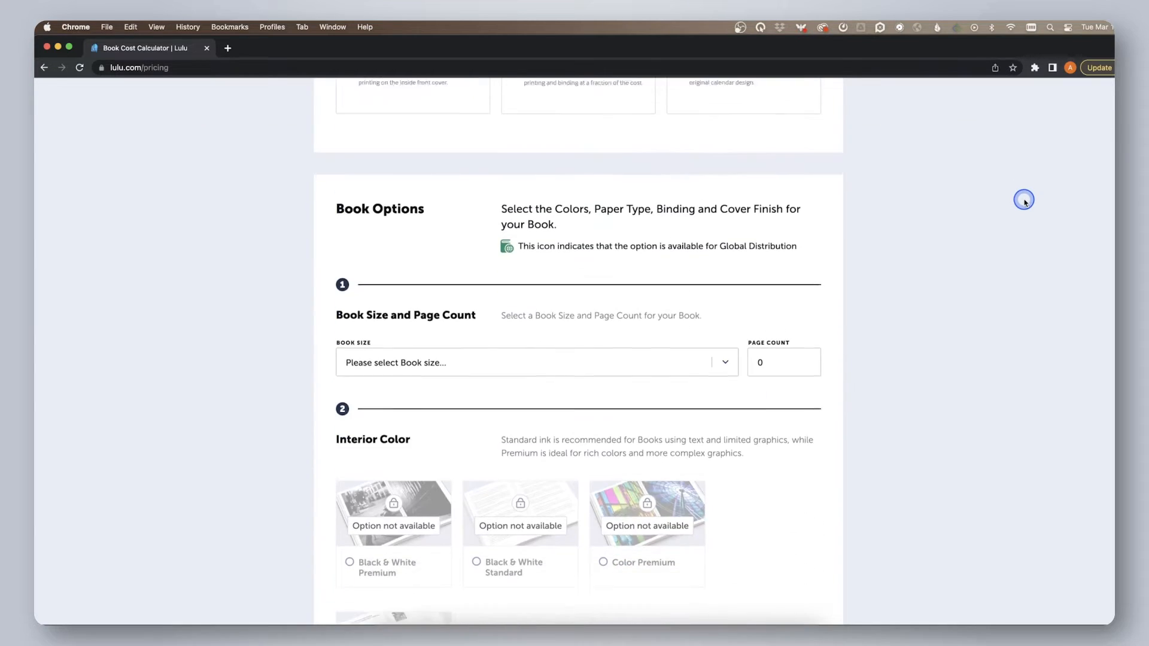
pyautogui.click(536, 362)
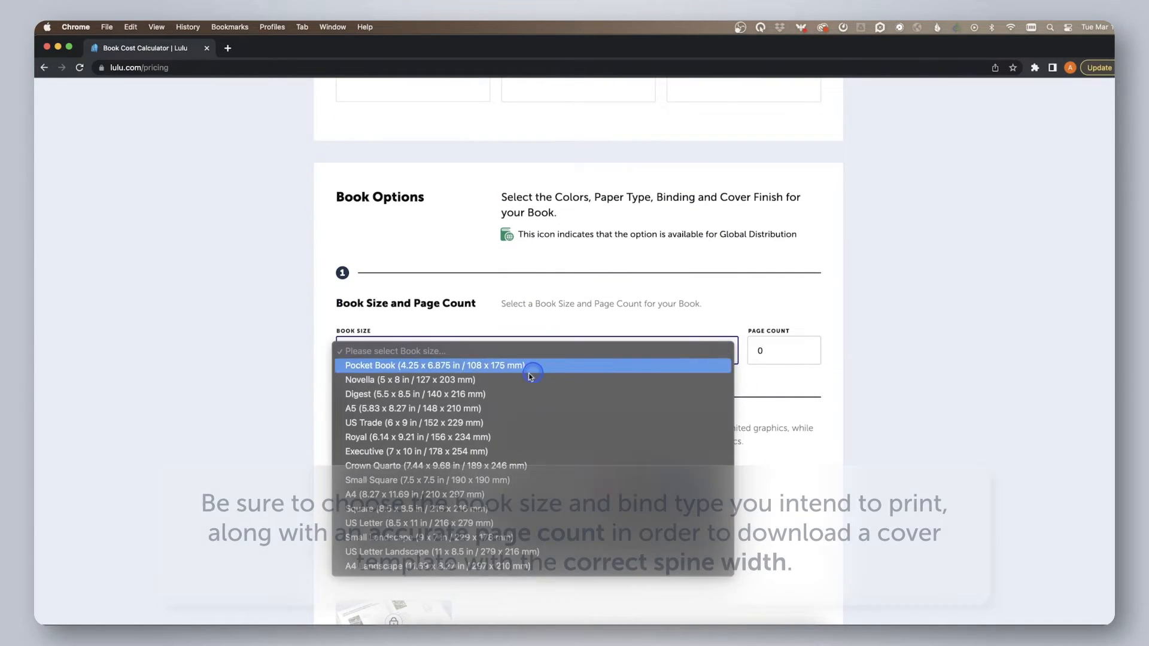
pyautogui.click(412, 422)
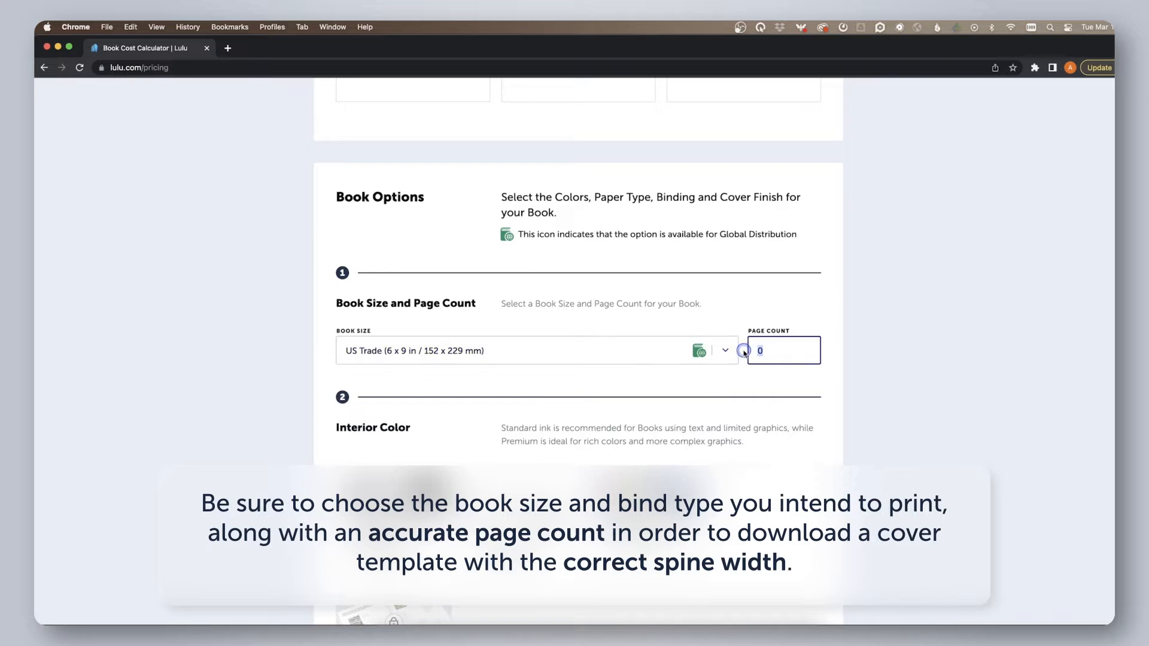
pyautogui.write('140')
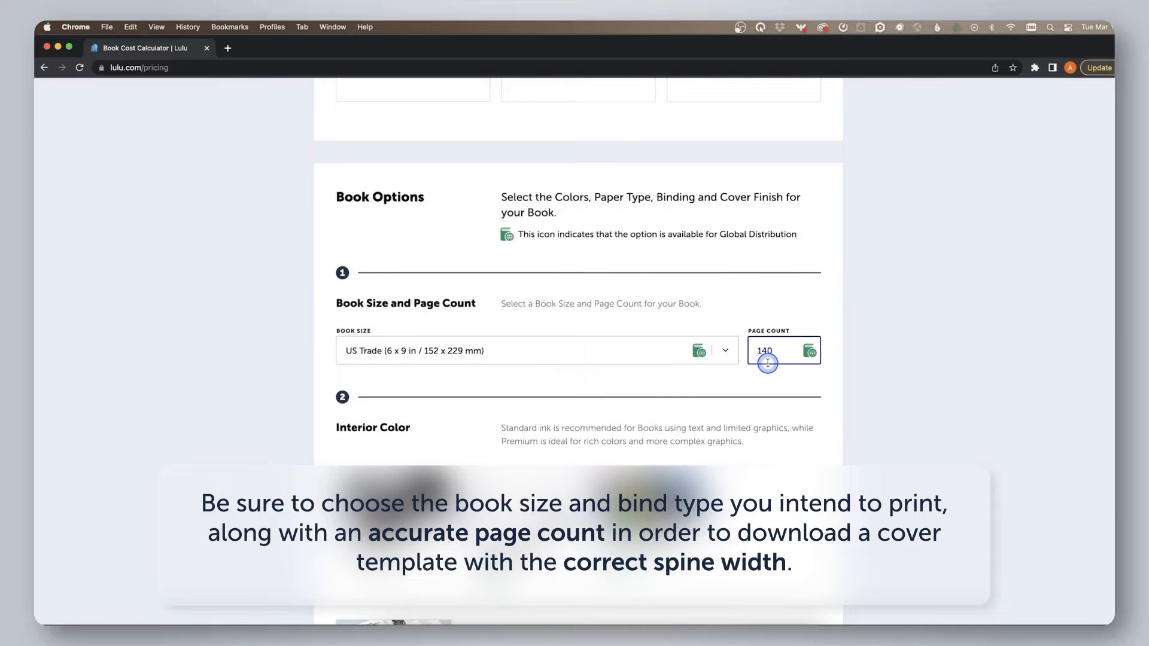
# Keep Black & White Standard, 60# White, Paperback and choose a Matte cover finish.
pyautogui.scroll(-3)
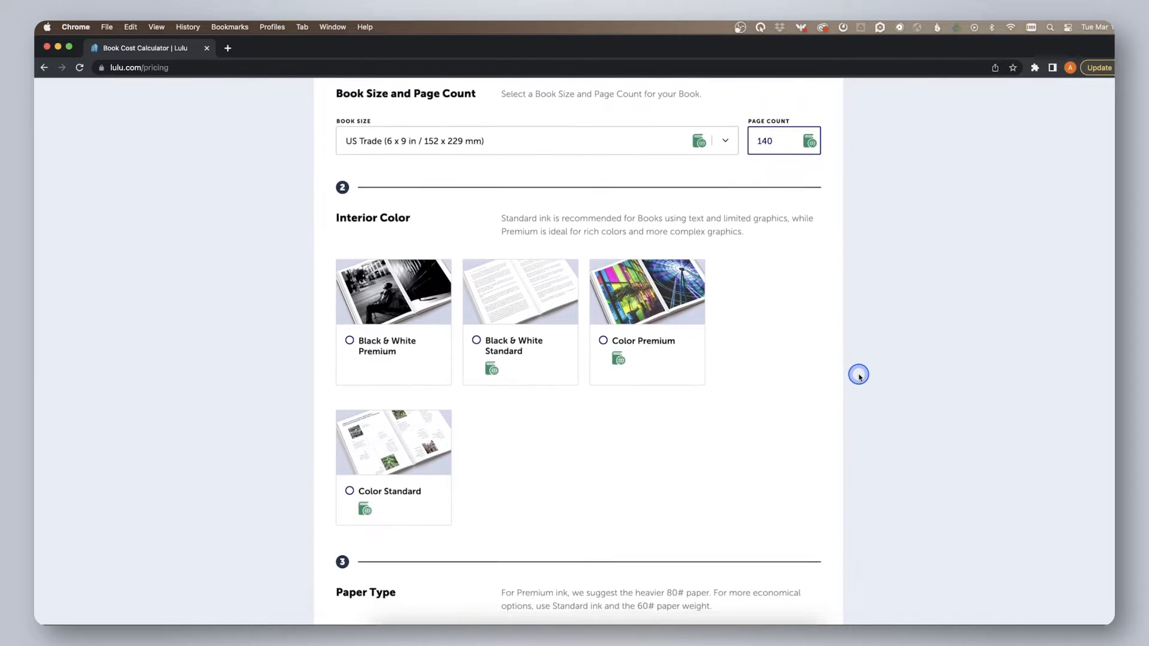
pyautogui.scroll(-3)
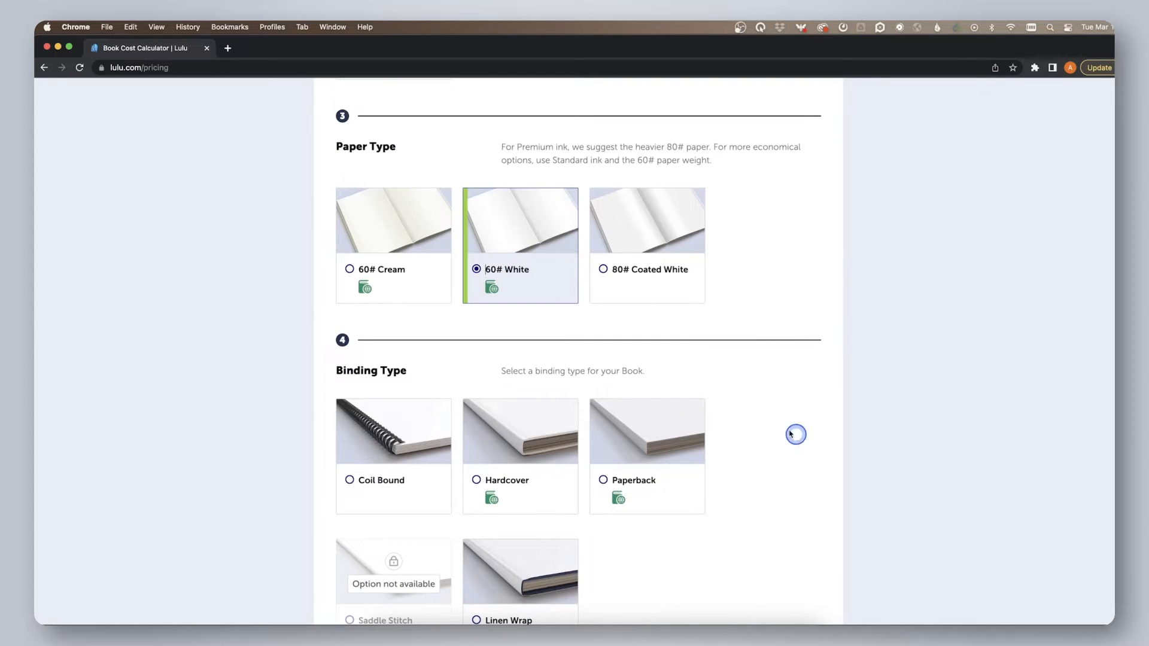
pyautogui.scroll(-3)
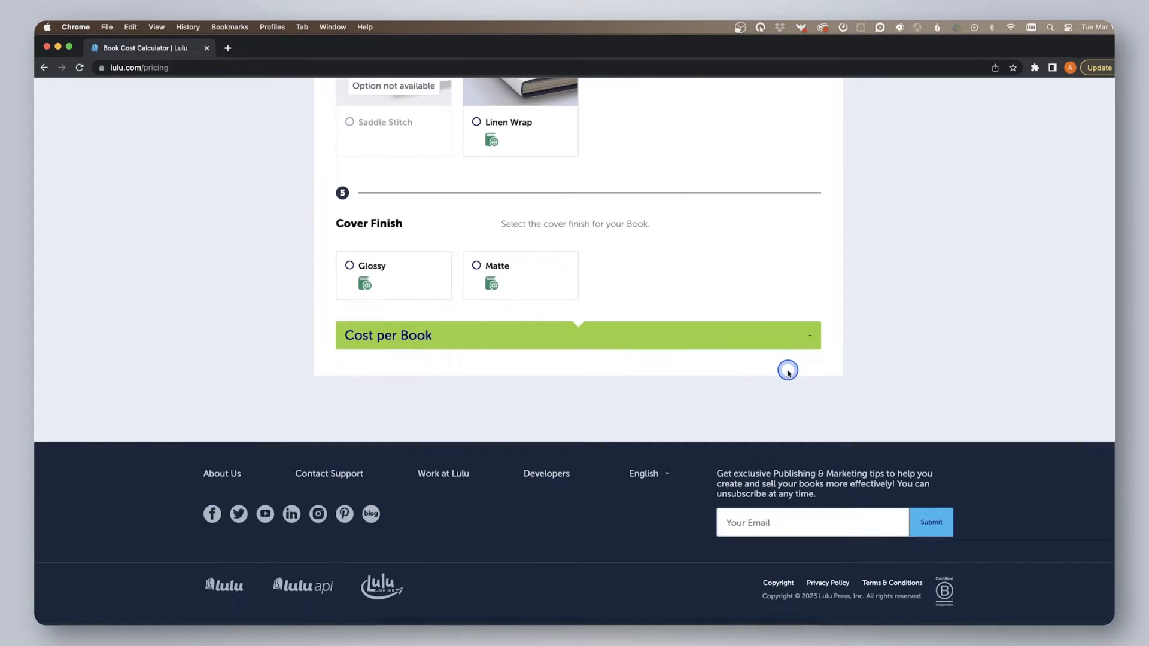
pyautogui.click(477, 265)
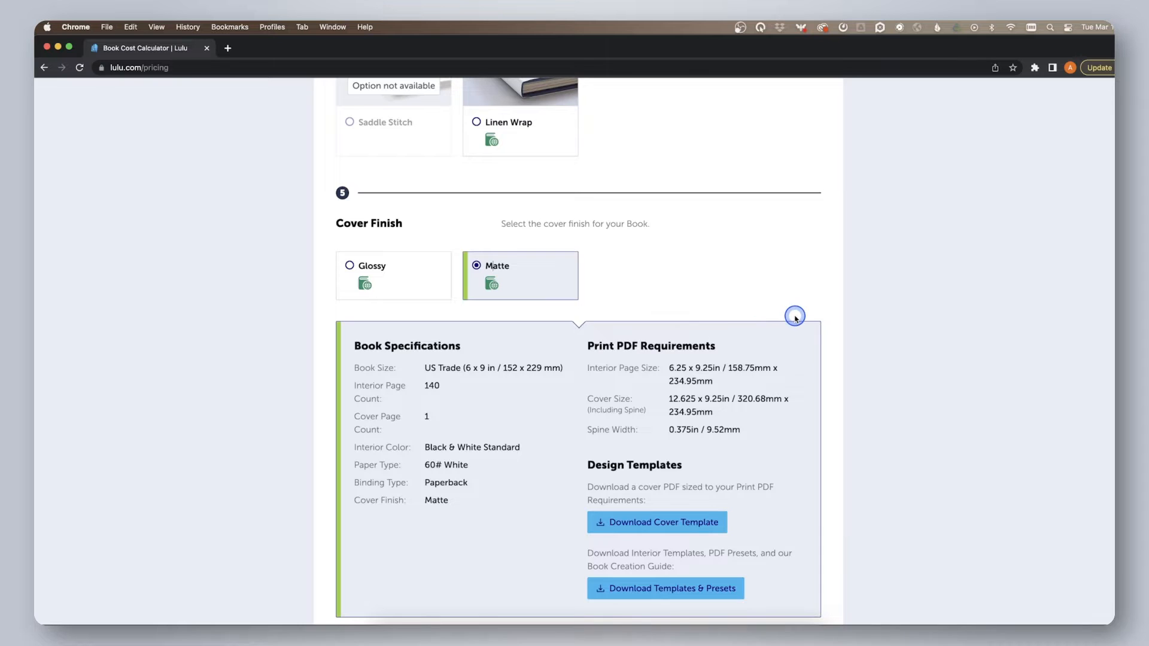
# Download the US Trade templates and PDF presets zip from Design Templates.
pyautogui.scroll(-3)
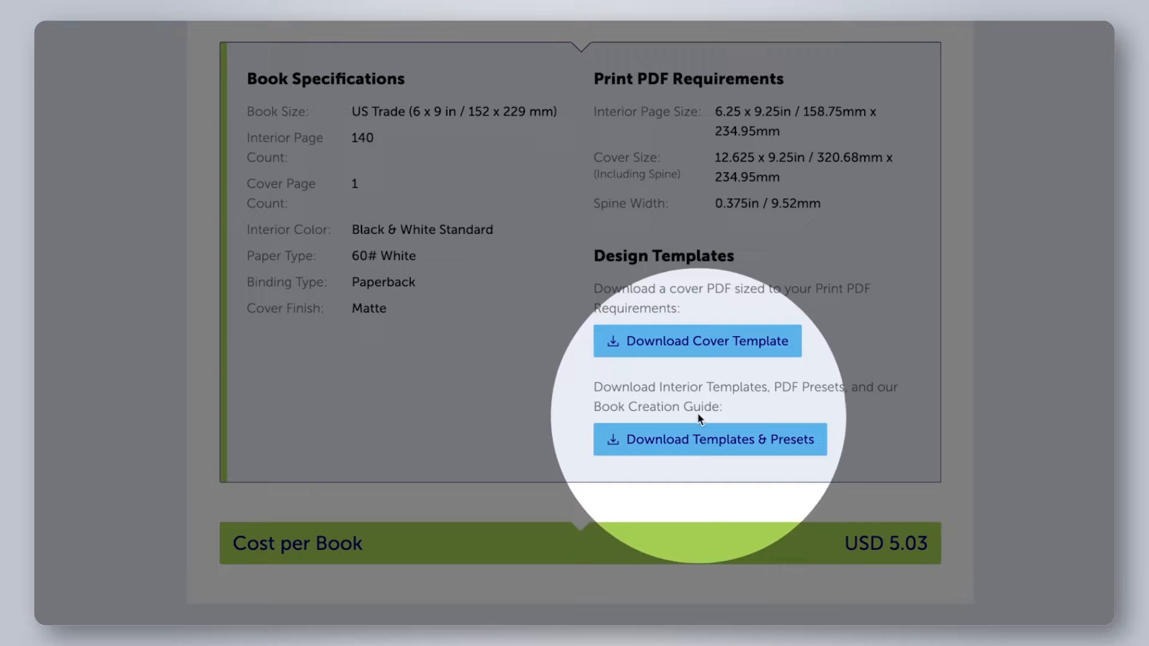
pyautogui.click(697, 341)
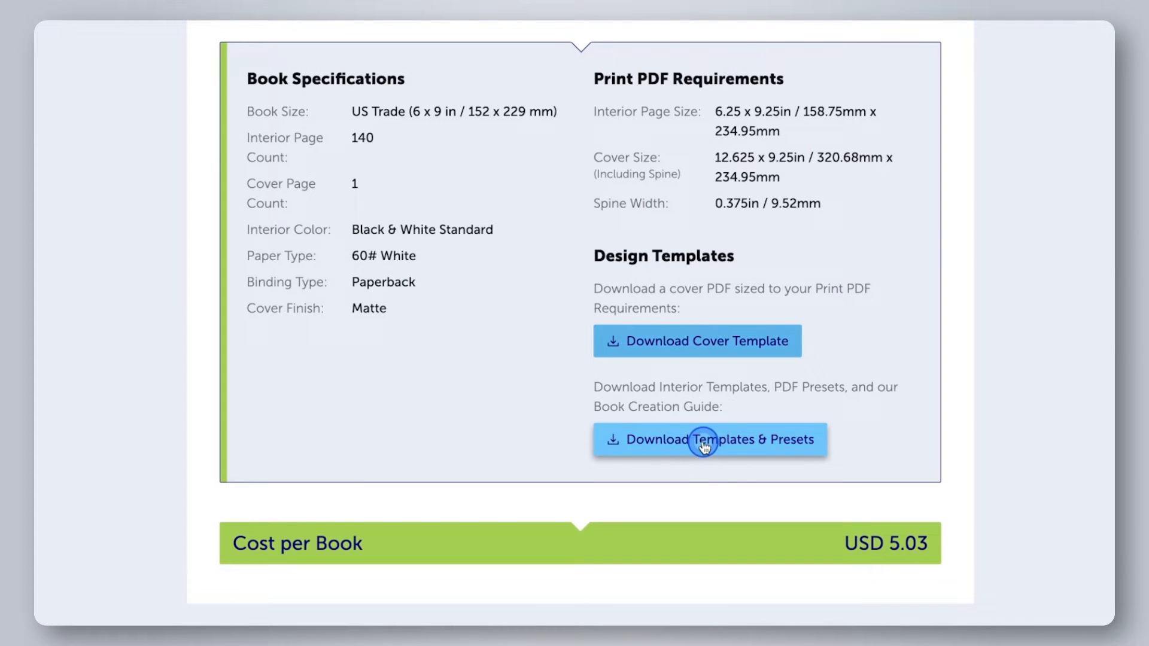
pyautogui.click(709, 439)
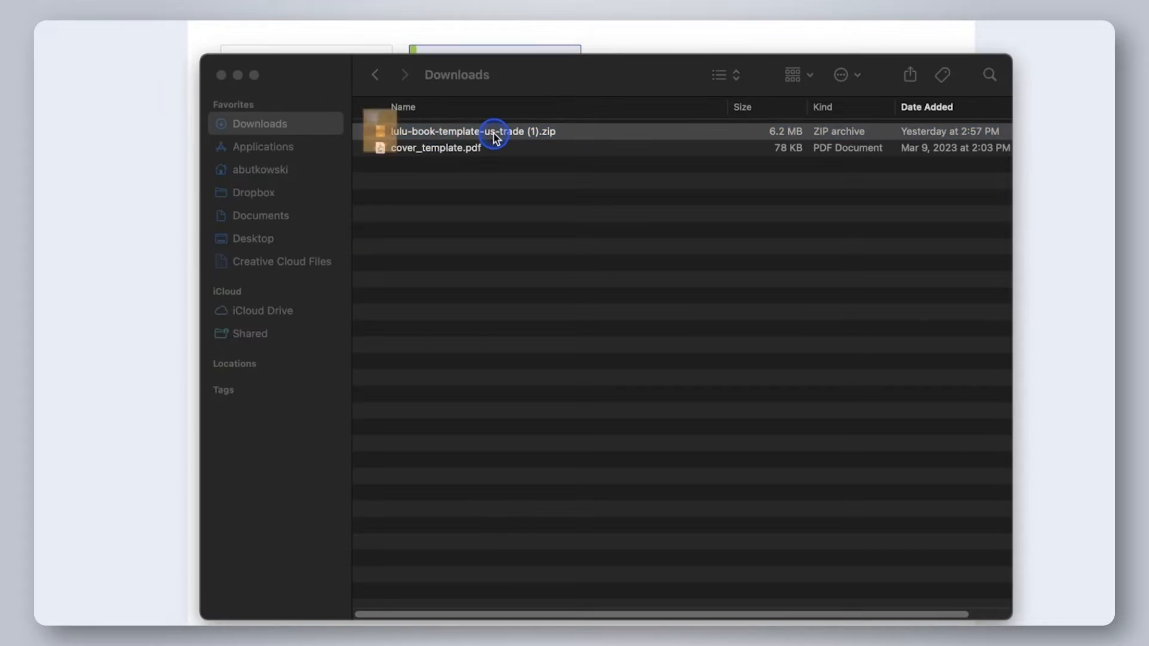
# Unzip the template archive and browse the InDesign Spreads, Word and PDF subfolders.
pyautogui.doubleClick(473, 131)
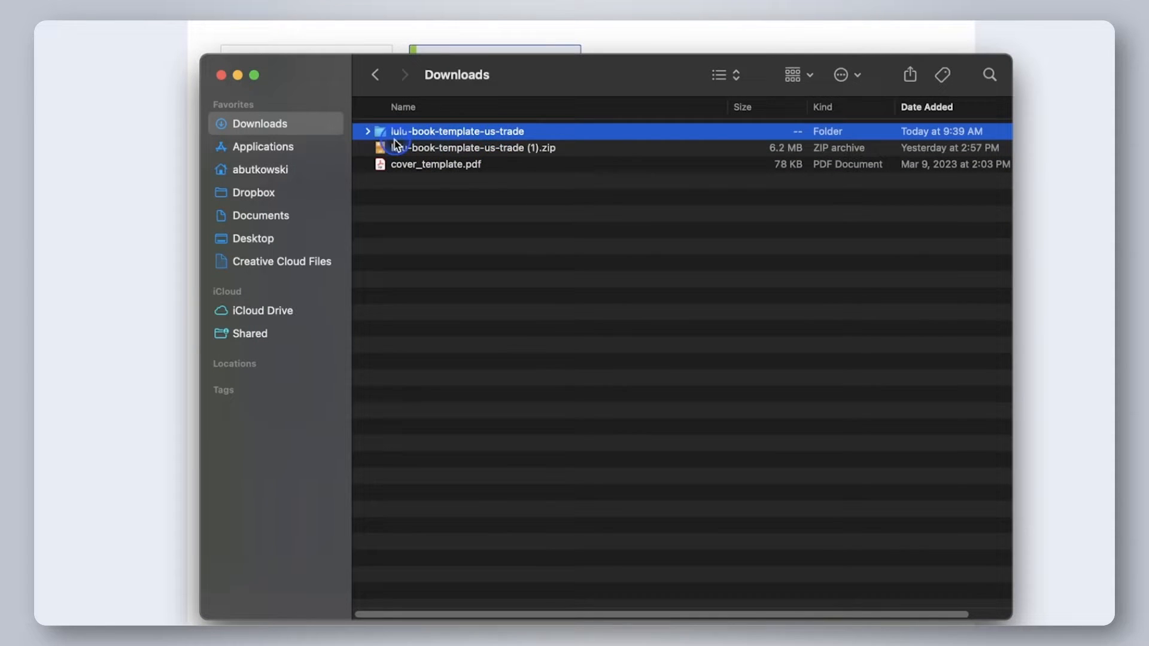
pyautogui.click(367, 131)
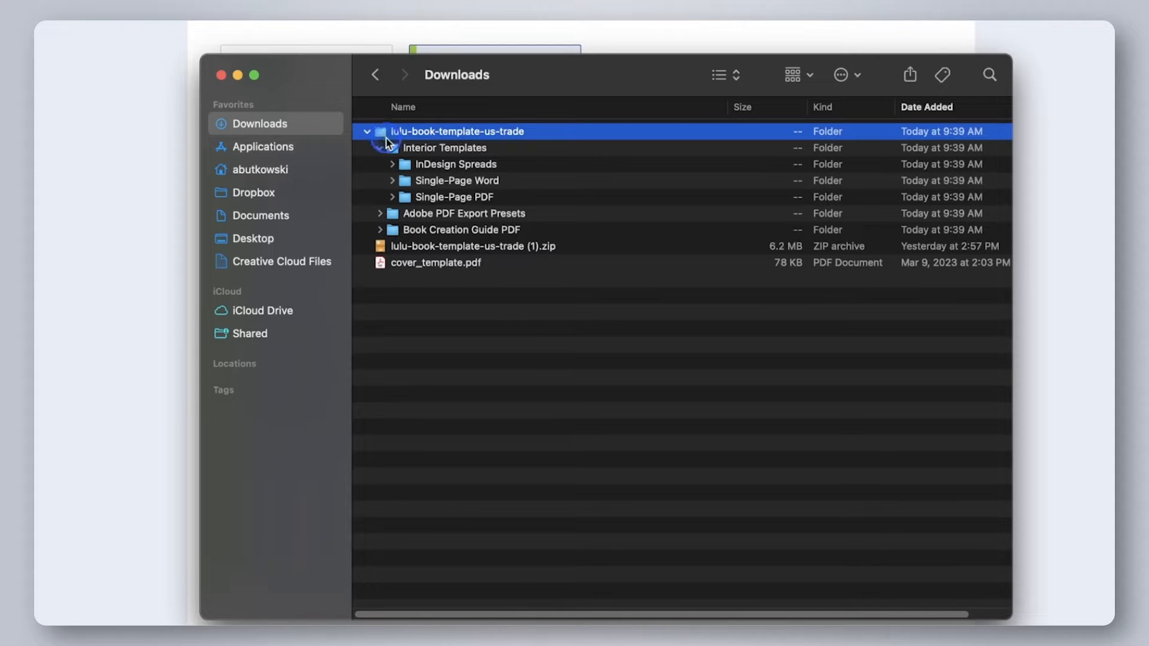
pyautogui.click(392, 164)
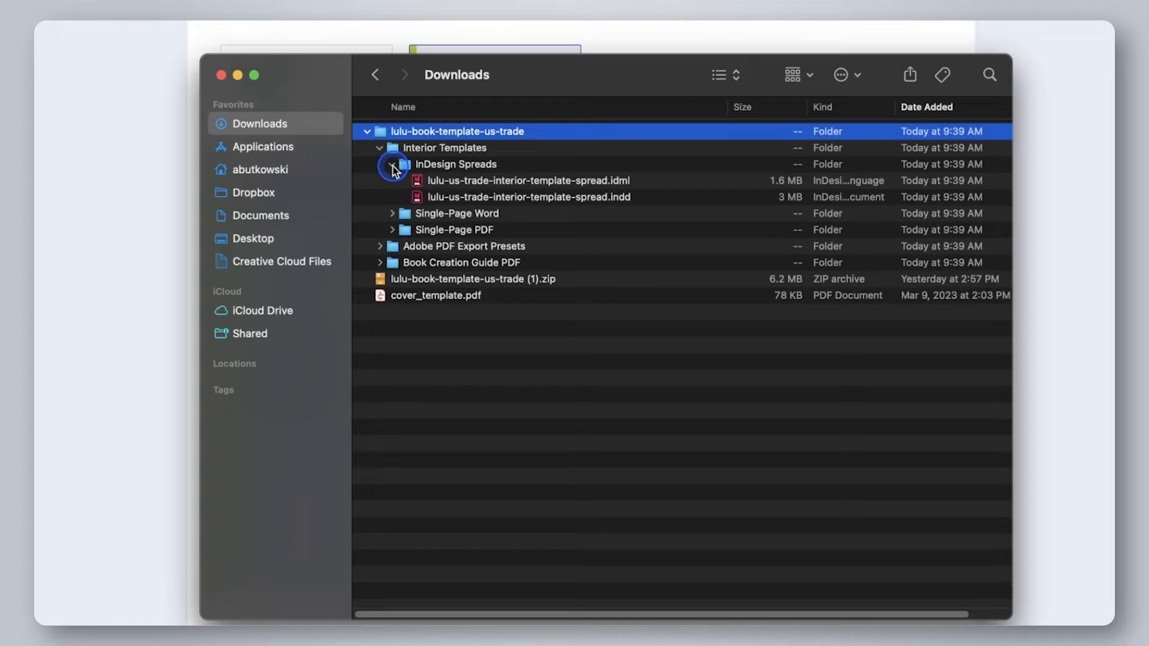
pyautogui.click(392, 164)
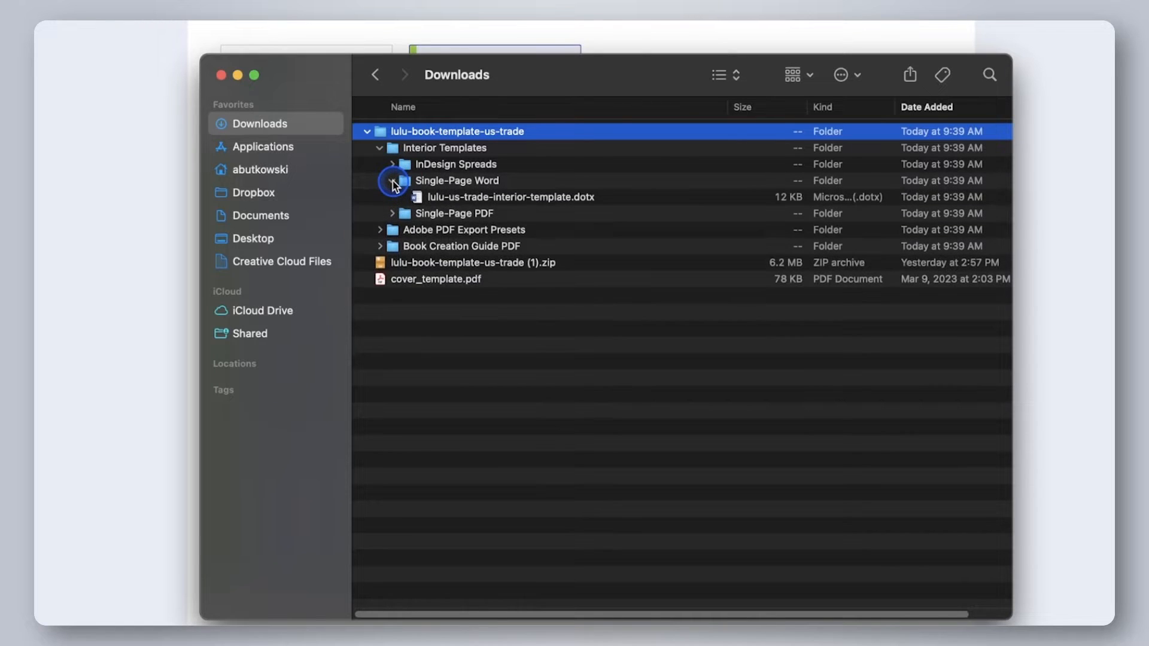
pyautogui.click(392, 213)
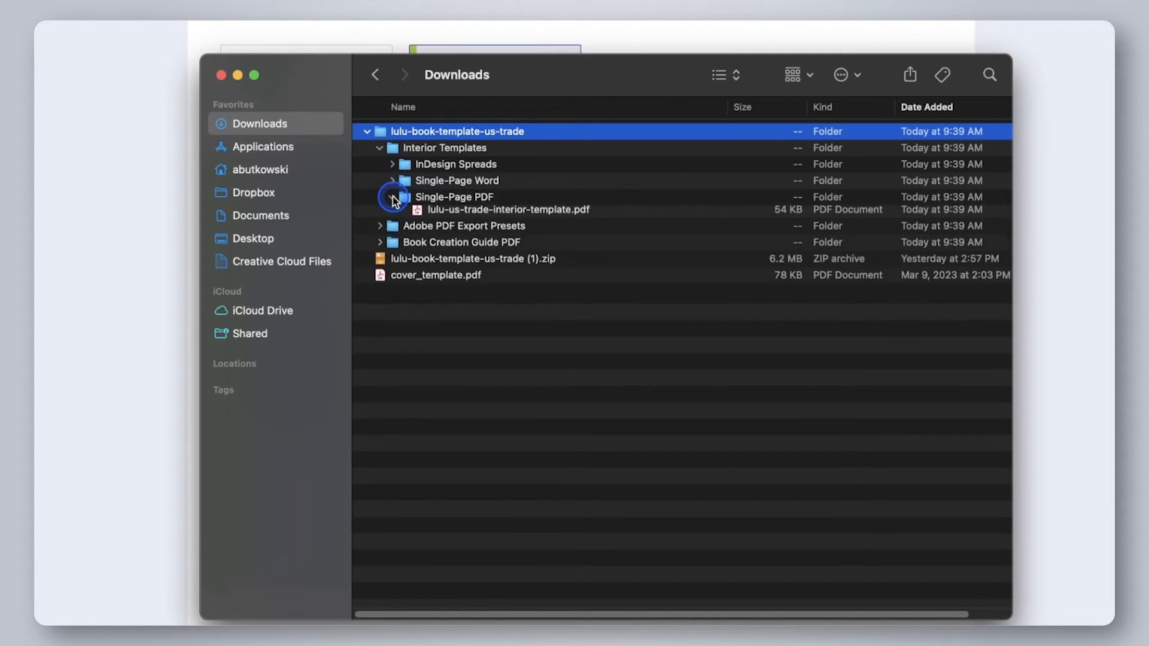
pyautogui.click(391, 196)
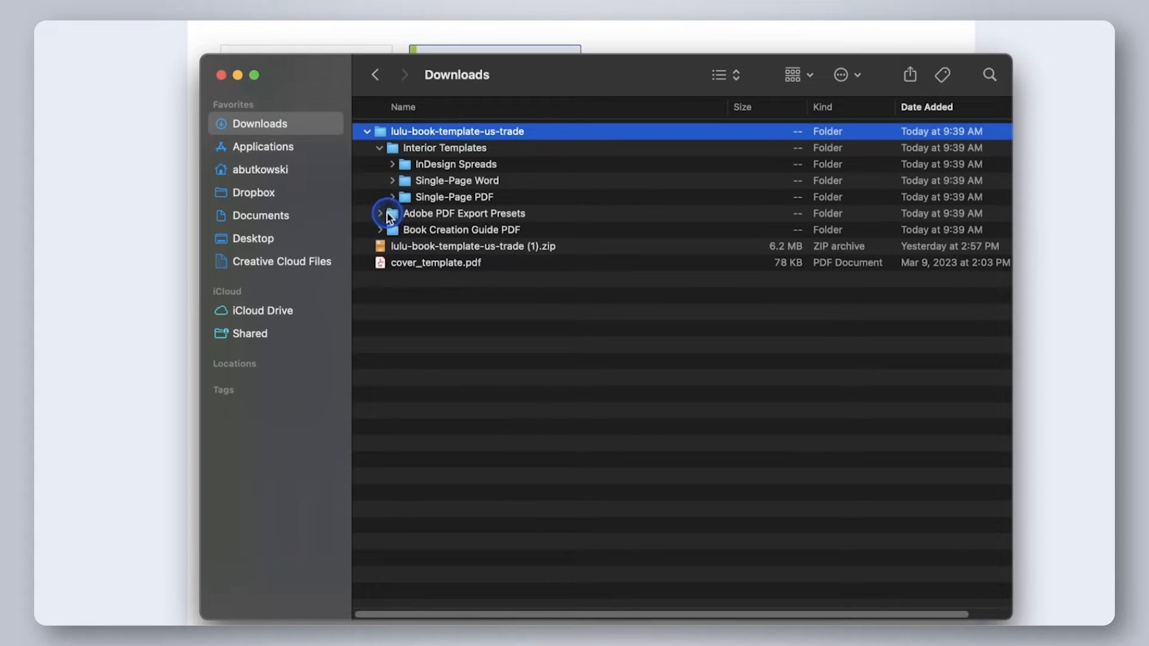
# Peek at the export preset and creation guide folders, then leave InDesign Spreads expanded.
pyautogui.click(380, 213)
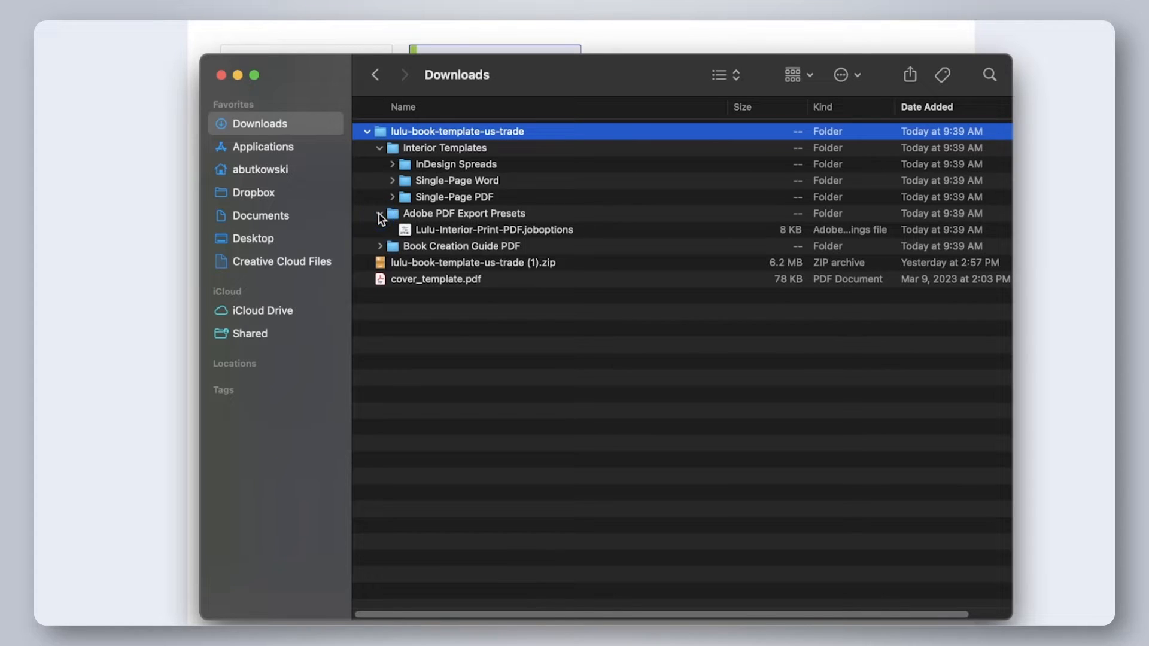
pyautogui.click(380, 213)
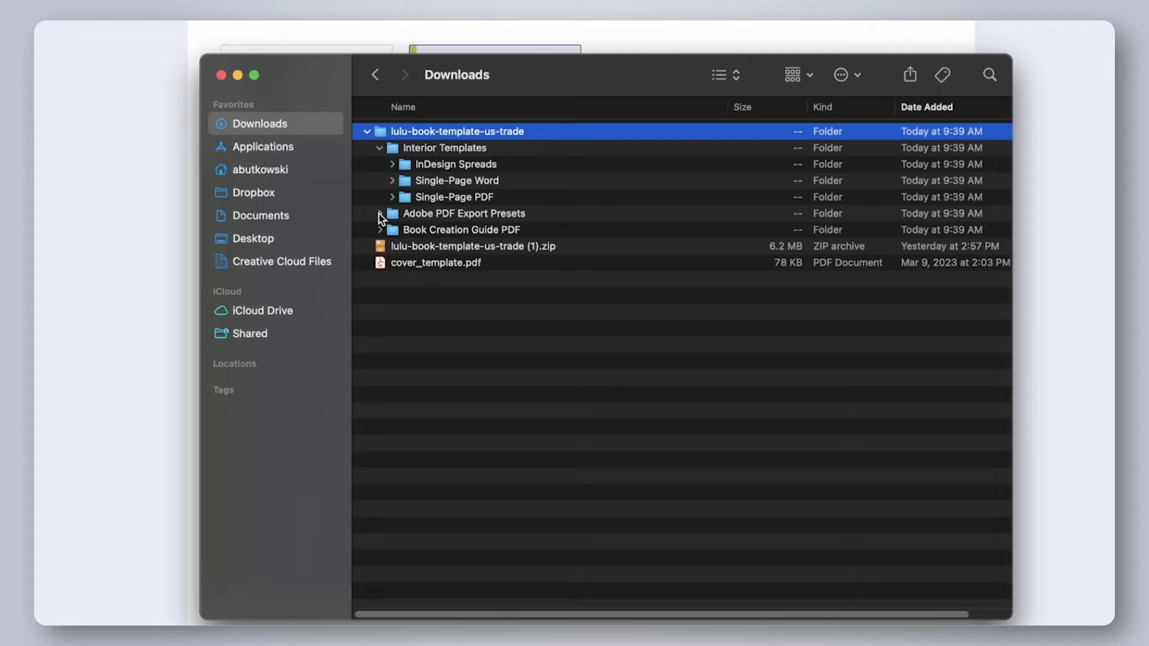
pyautogui.click(381, 229)
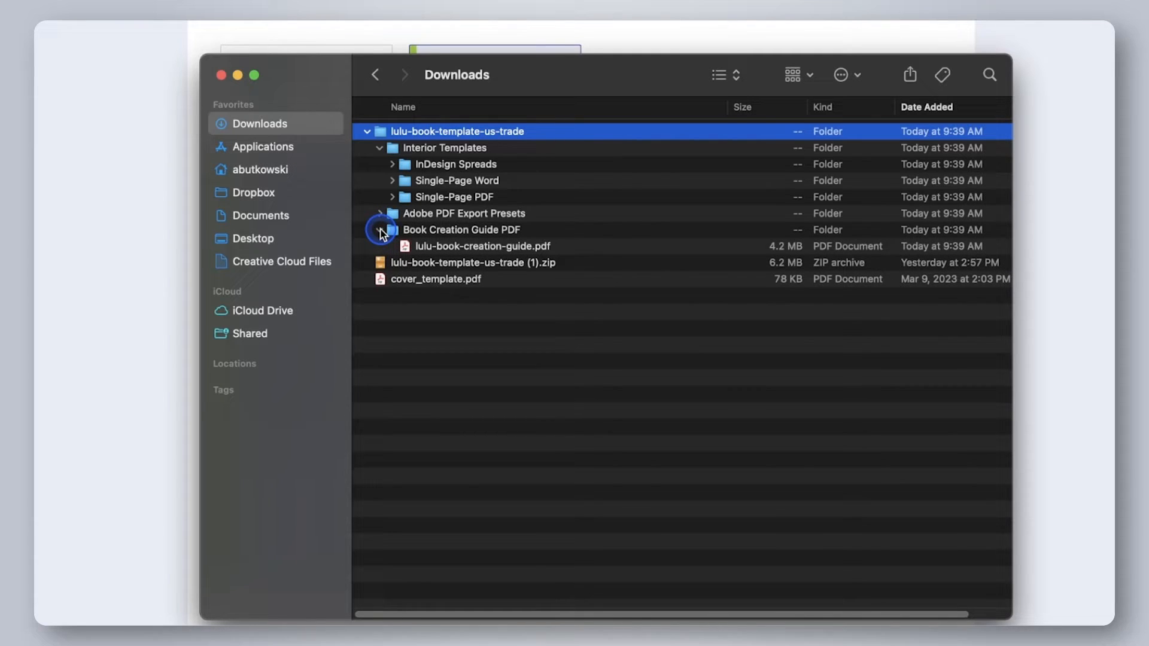
pyautogui.click(381, 230)
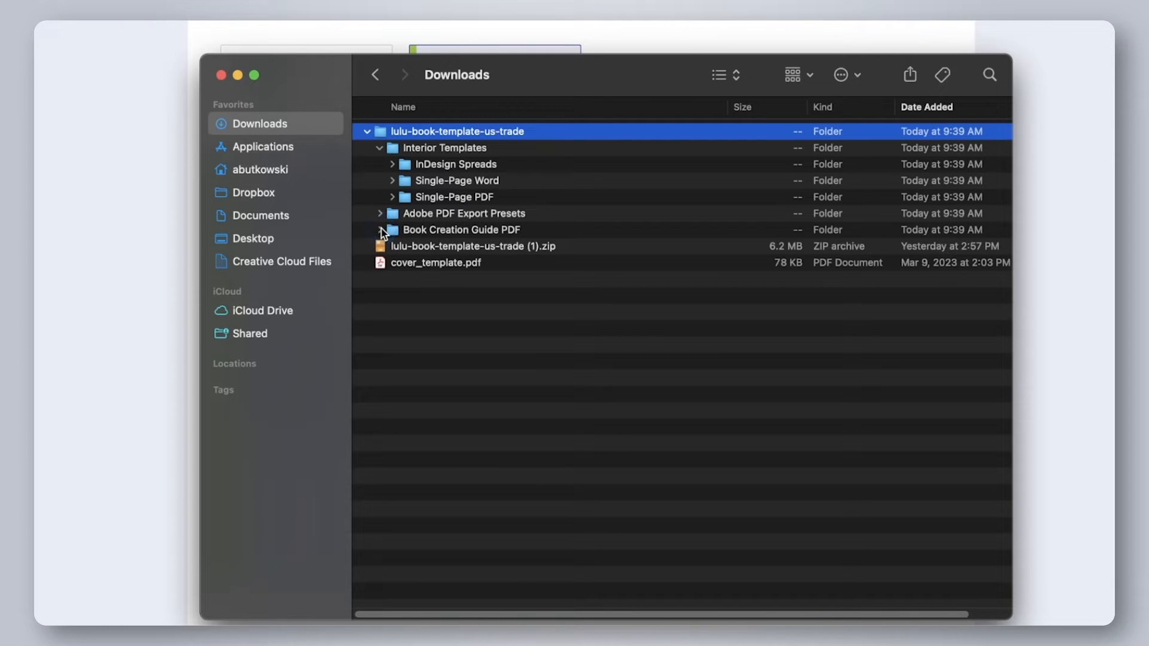
pyautogui.click(392, 164)
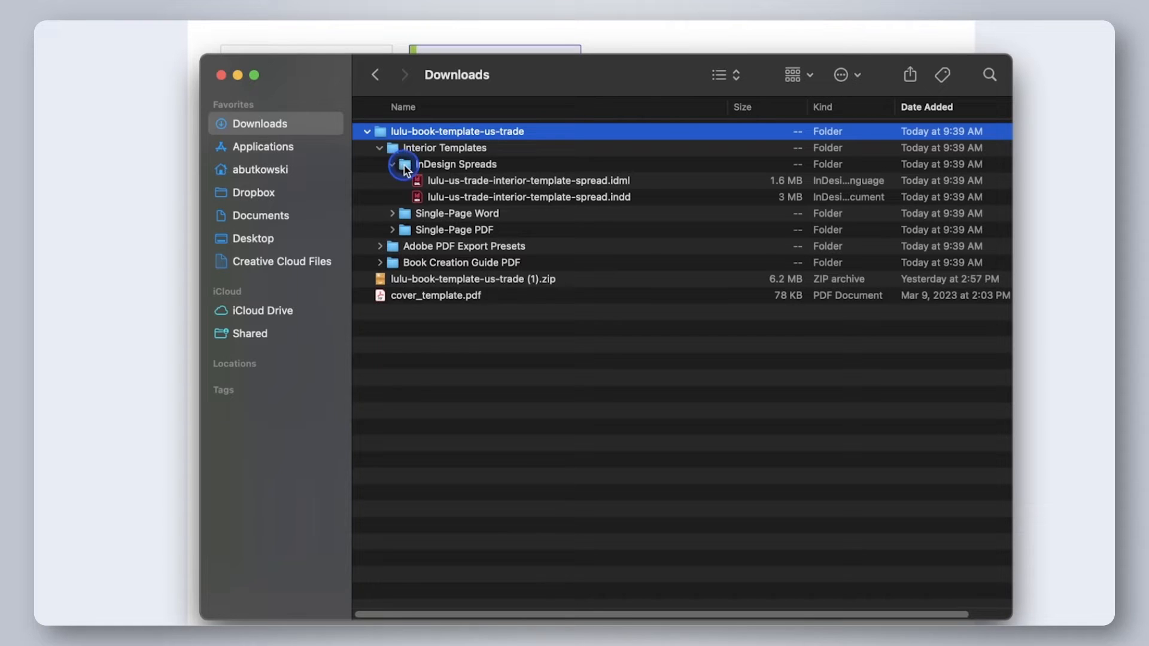
pyautogui.moveTo(578, 203)
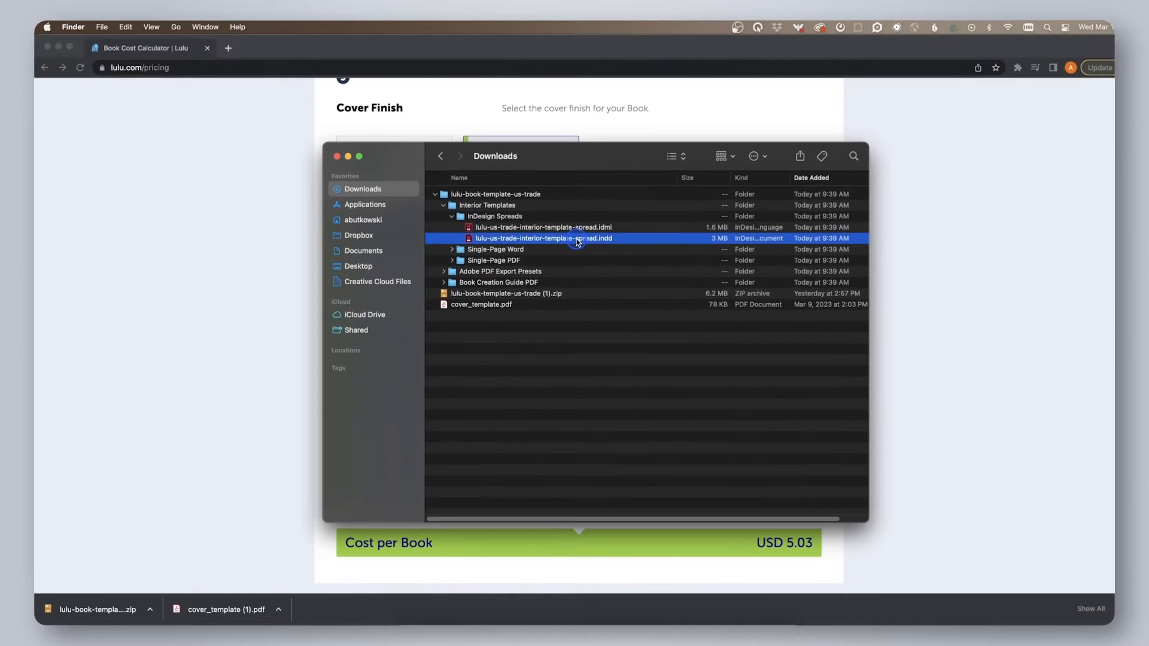
# Open lulu-us-trade-interior-template-spread.indd and scroll through its front matter pages.
pyautogui.doubleClick(543, 239)
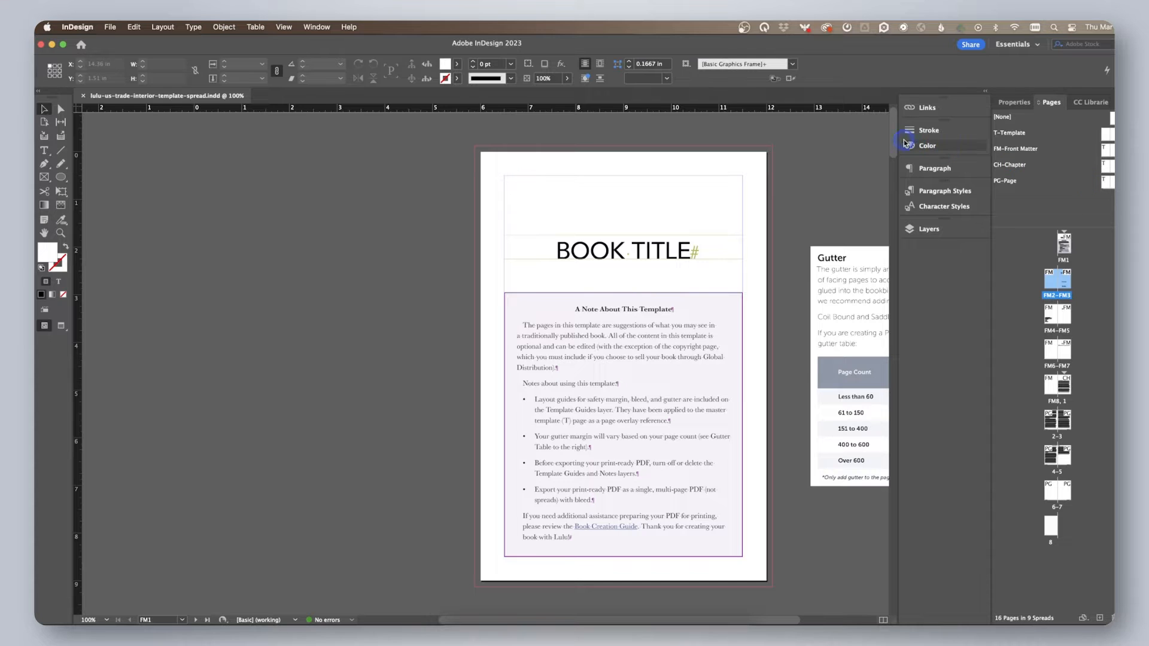
pyautogui.scroll(-3)
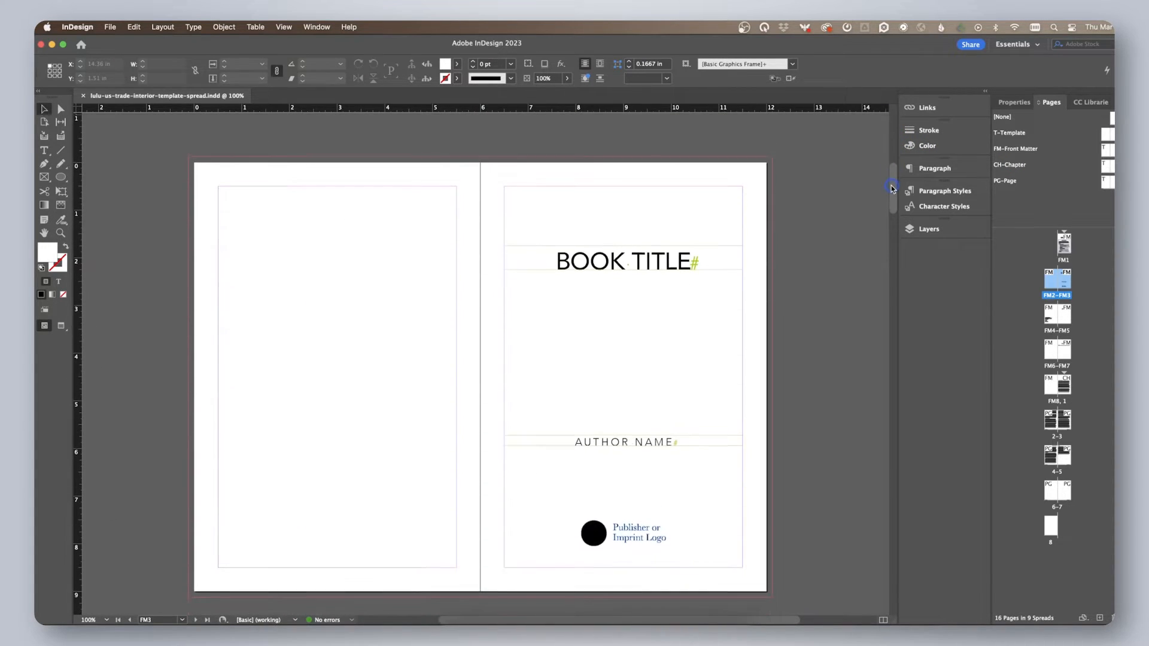
pyautogui.scroll(-3)
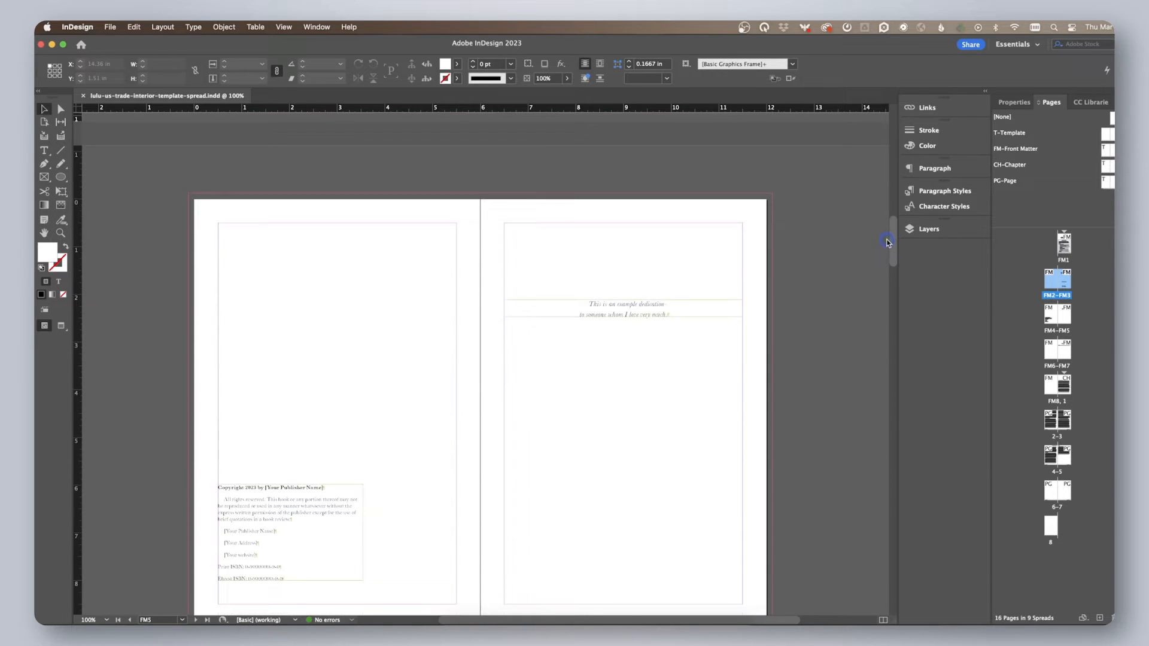
pyautogui.scroll(-3)
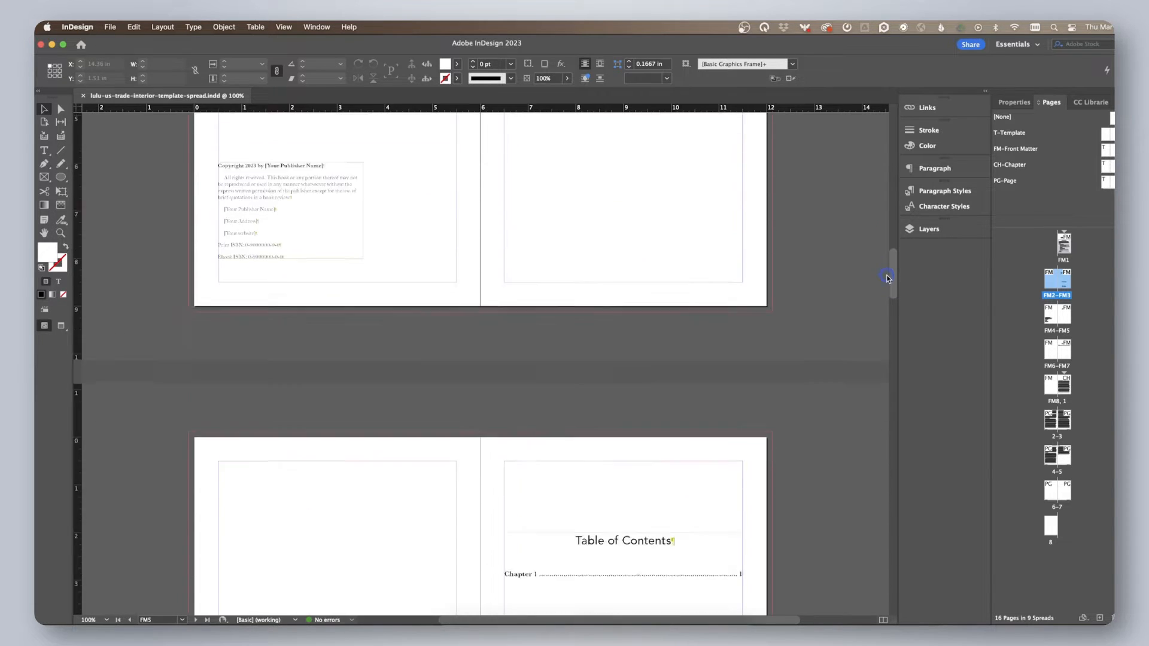
pyautogui.scroll(-3)
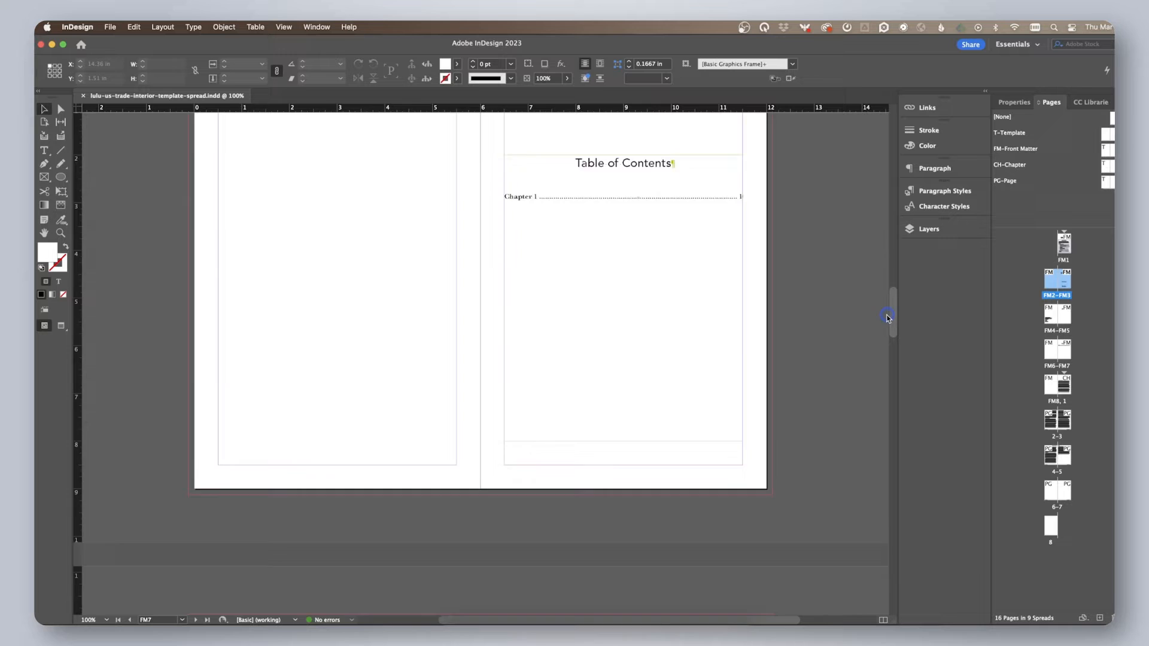
pyautogui.scroll(-3)
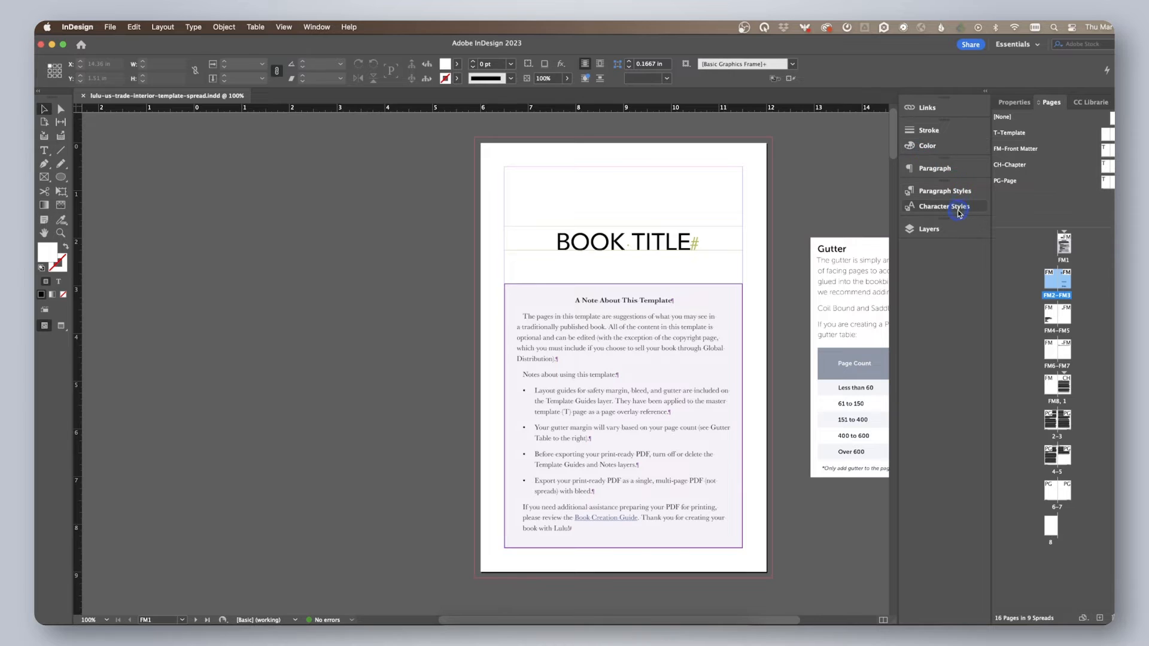
pyautogui.click(944, 190)
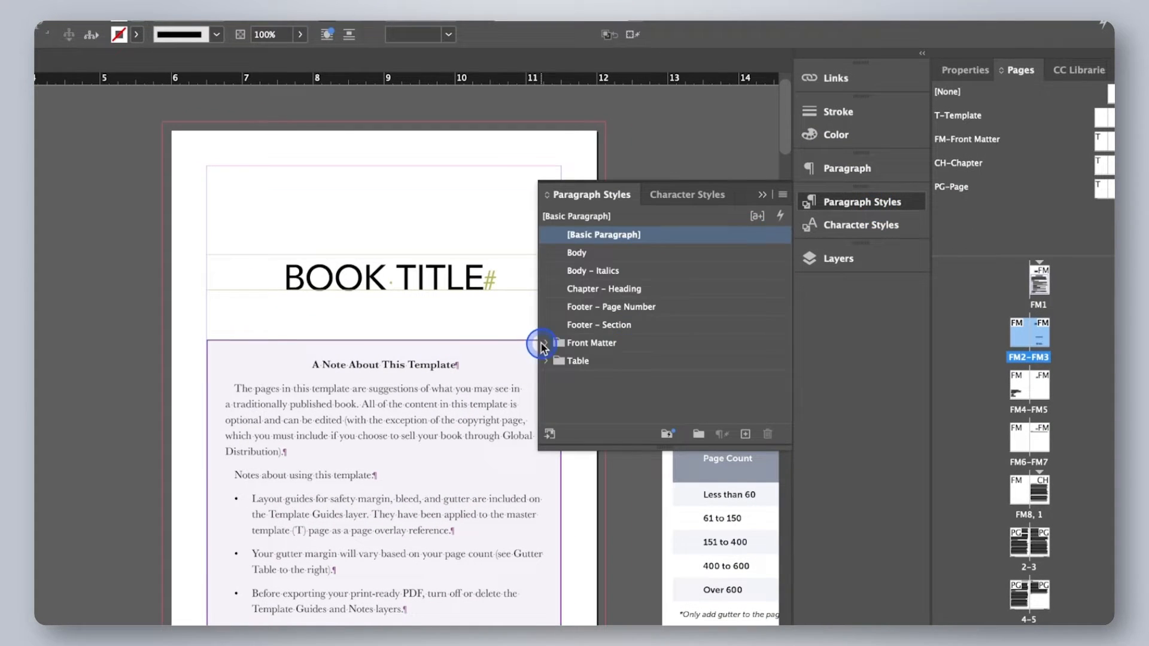
pyautogui.scroll(-3)
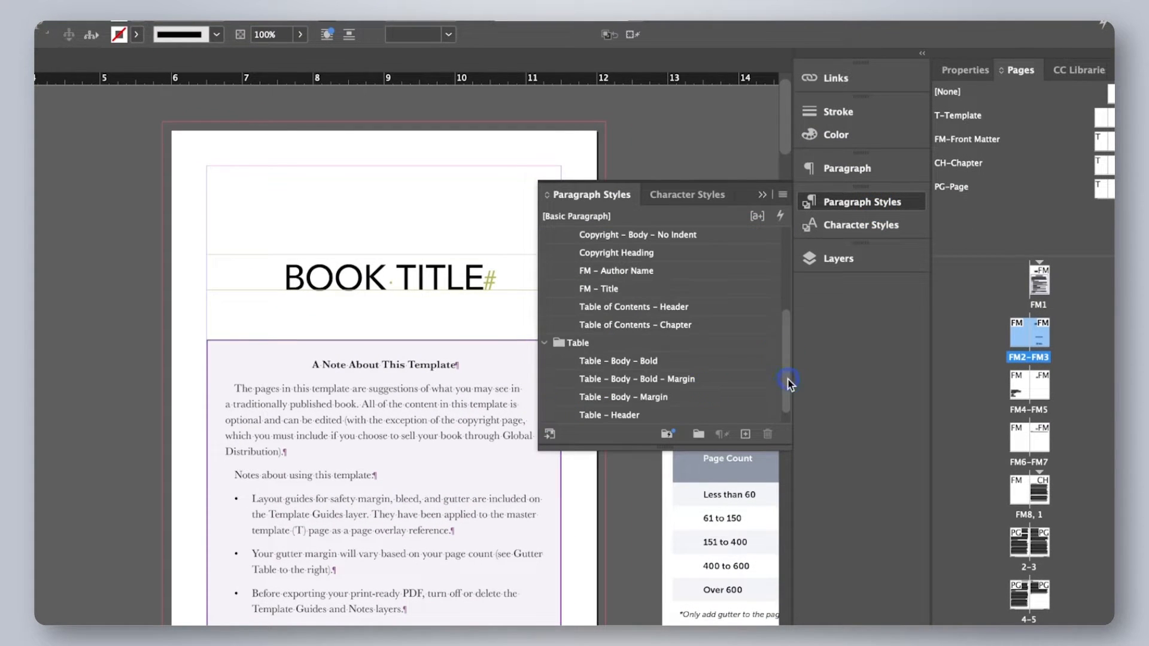
pyautogui.click(838, 258)
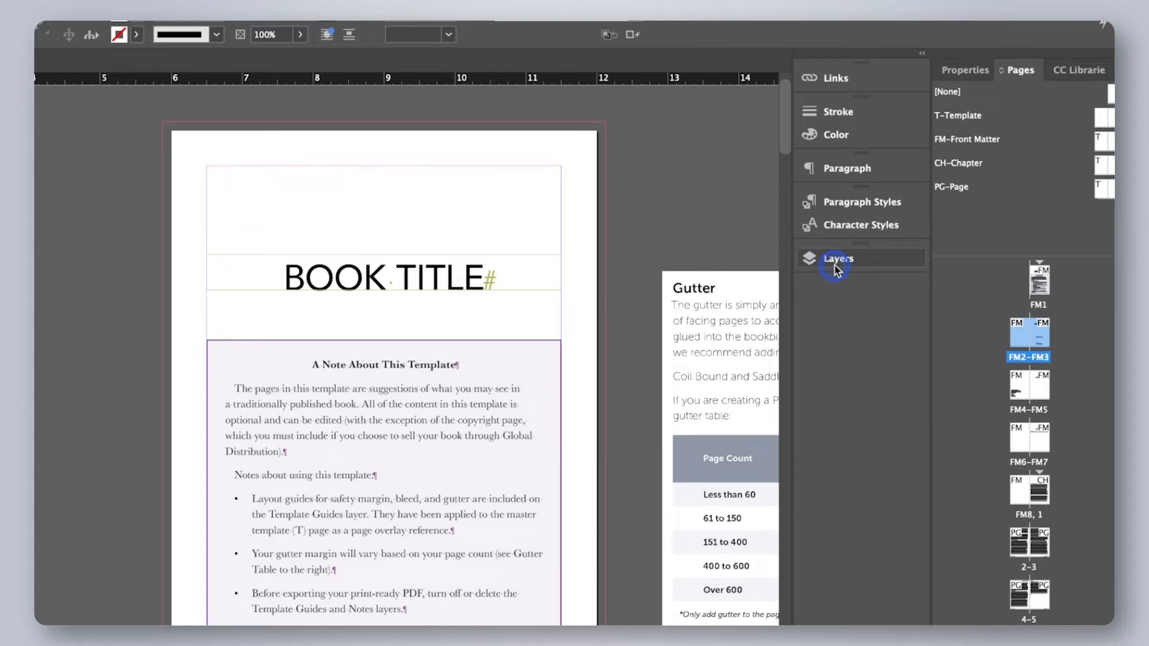
pyautogui.click(838, 258)
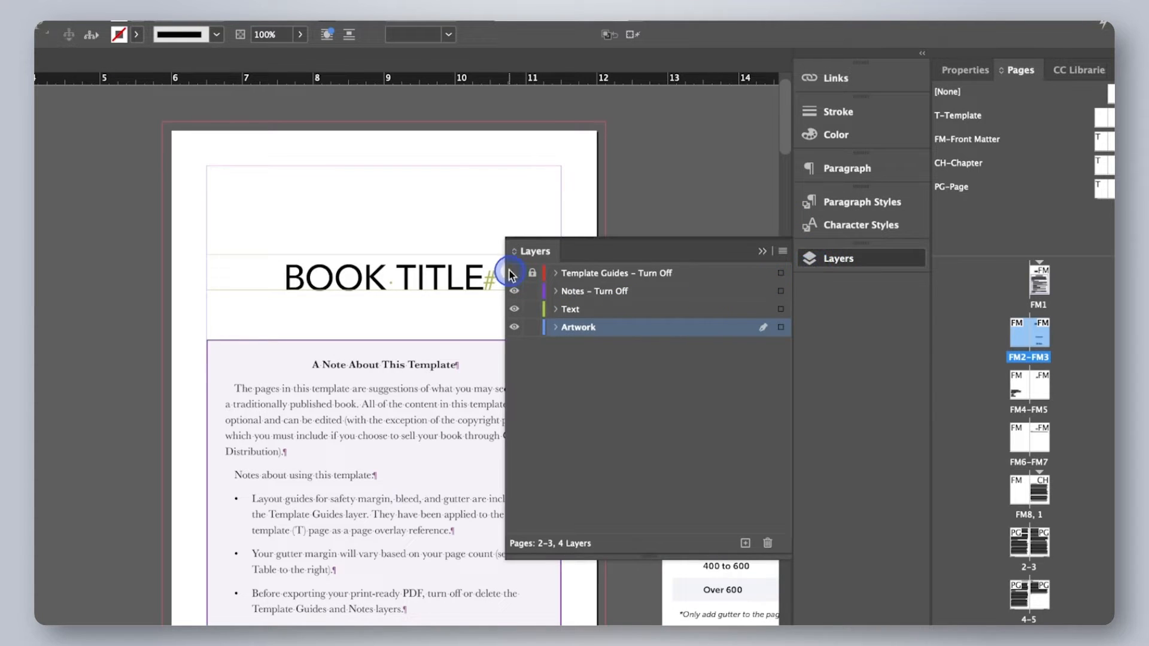
pyautogui.click(514, 273)
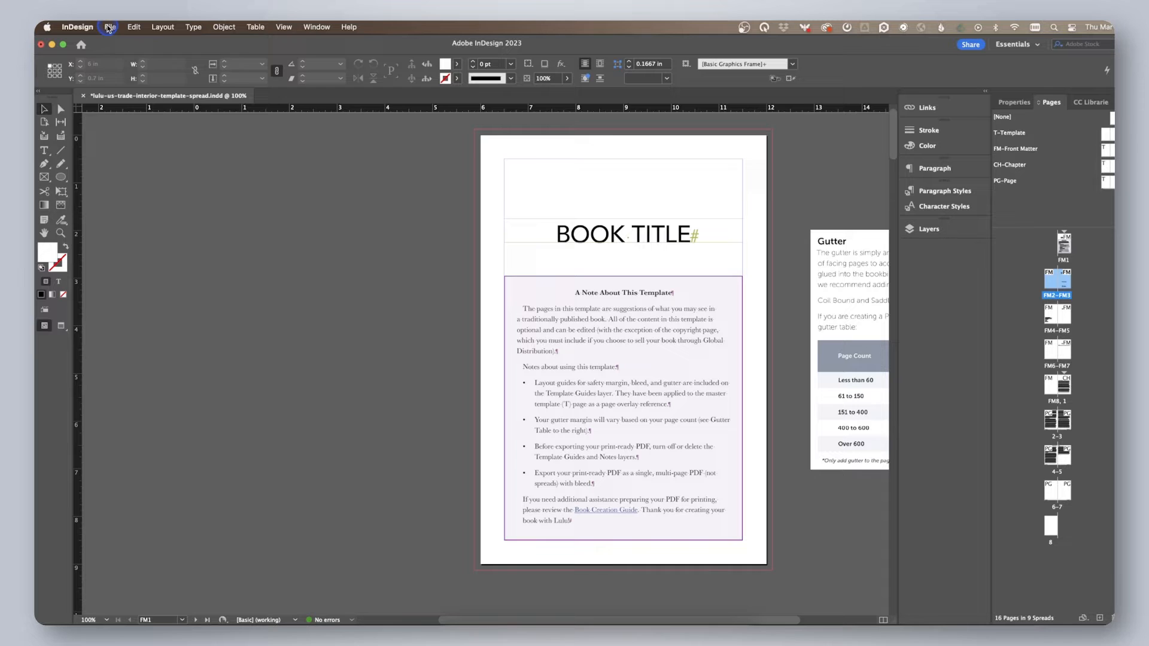
# Review Document Setup: 16 facing pages, 6 × 9 in, 0.5 in margins, 0.125 in bleed.
pyautogui.click(109, 26)
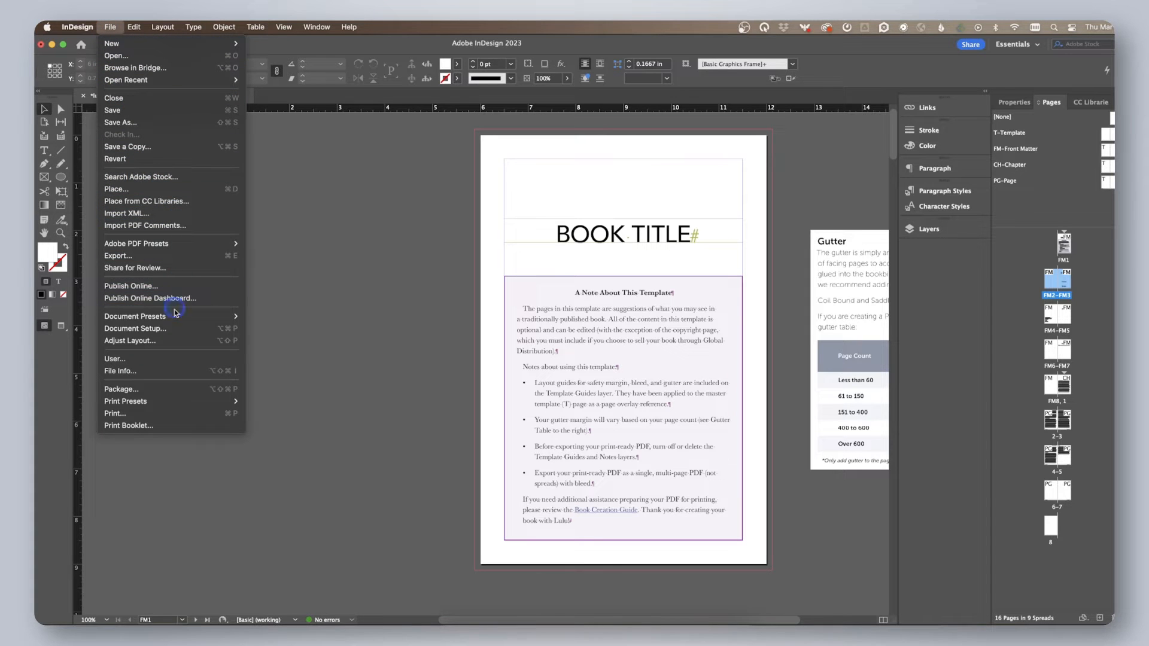
pyautogui.click(134, 328)
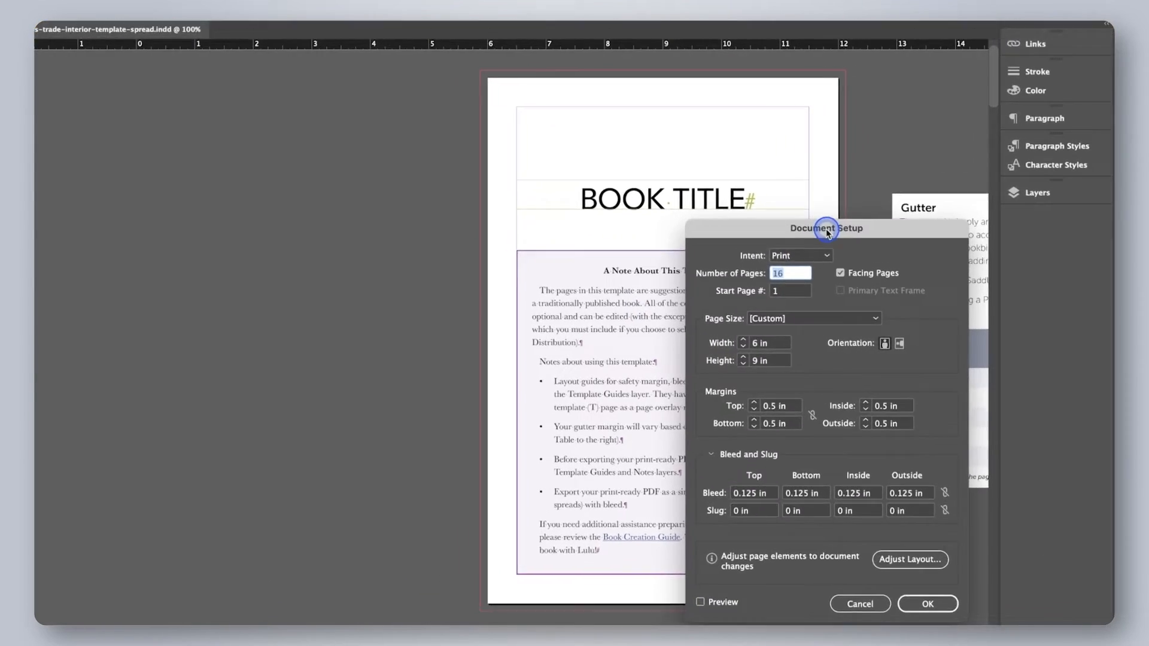
pyautogui.moveTo(826, 228); pyautogui.dragTo(552, 86)
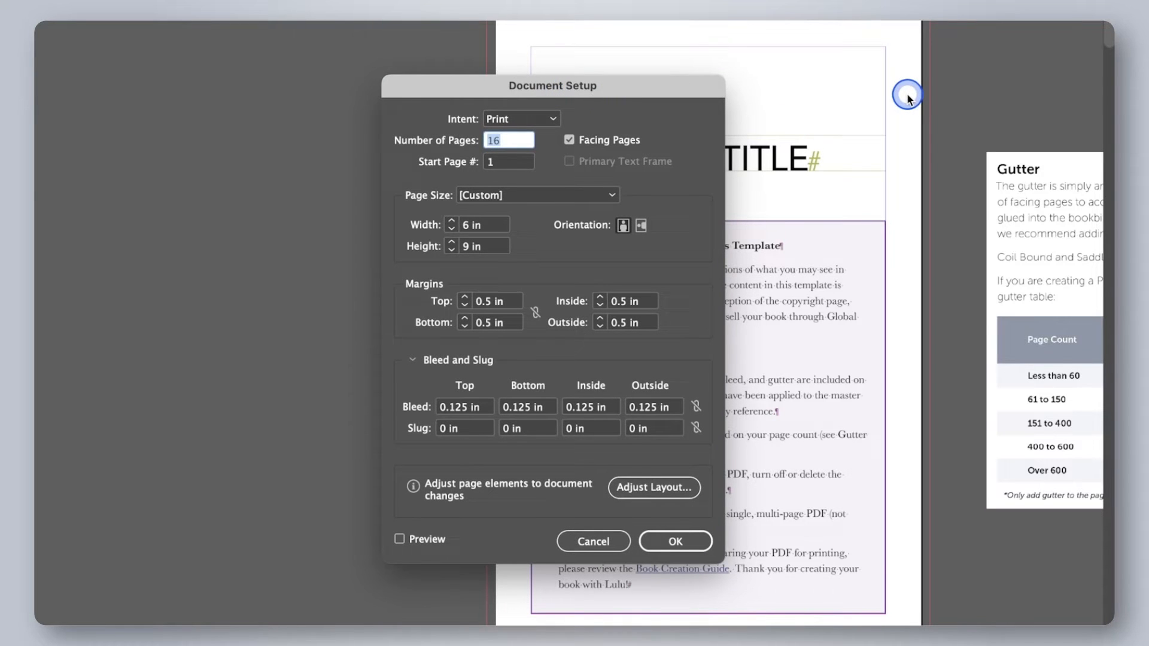
pyautogui.moveTo(914, 90)
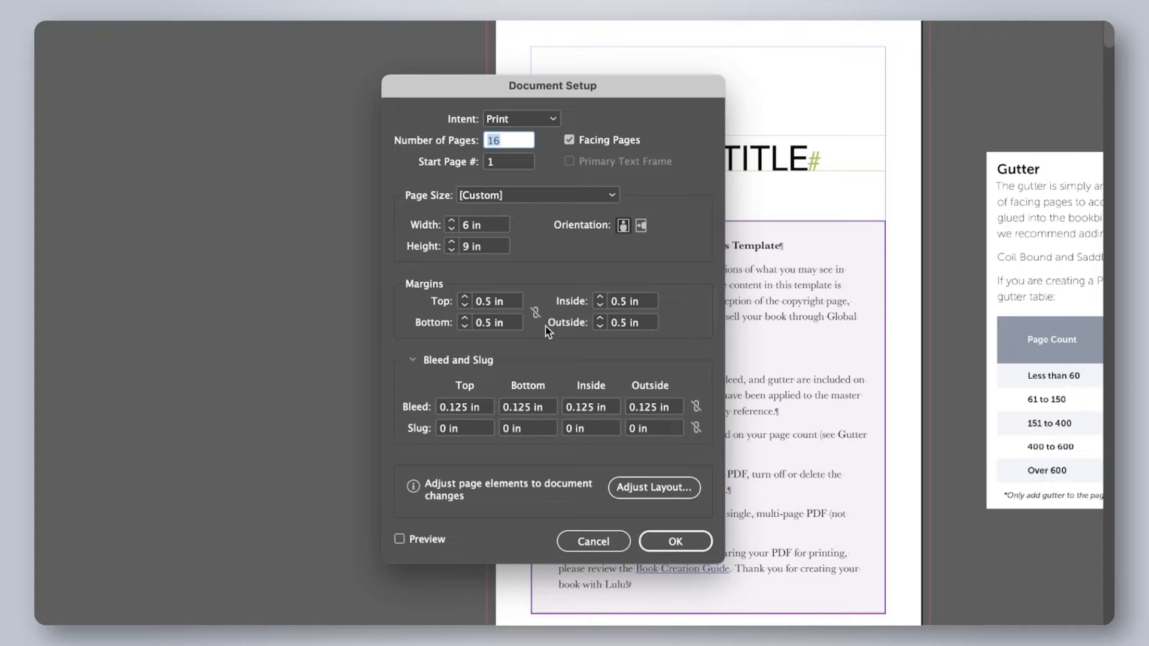
pyautogui.click(519, 428)
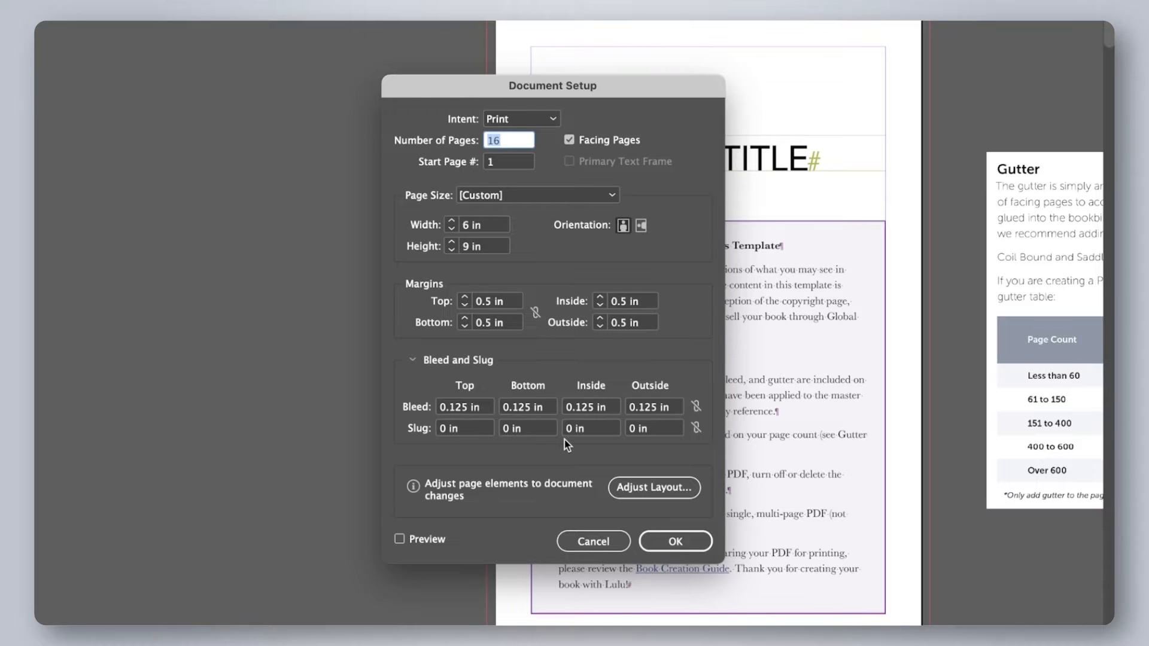
pyautogui.click(584, 428)
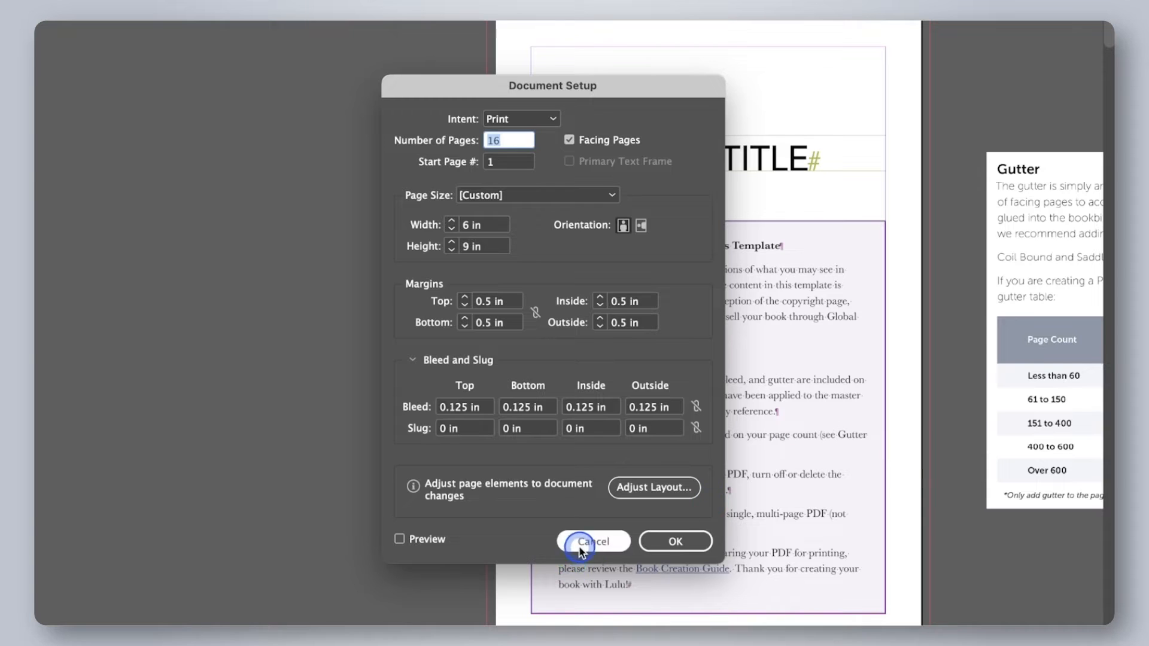
# Cancel Document Setup, leaving the template unchanged.
pyautogui.click(593, 542)
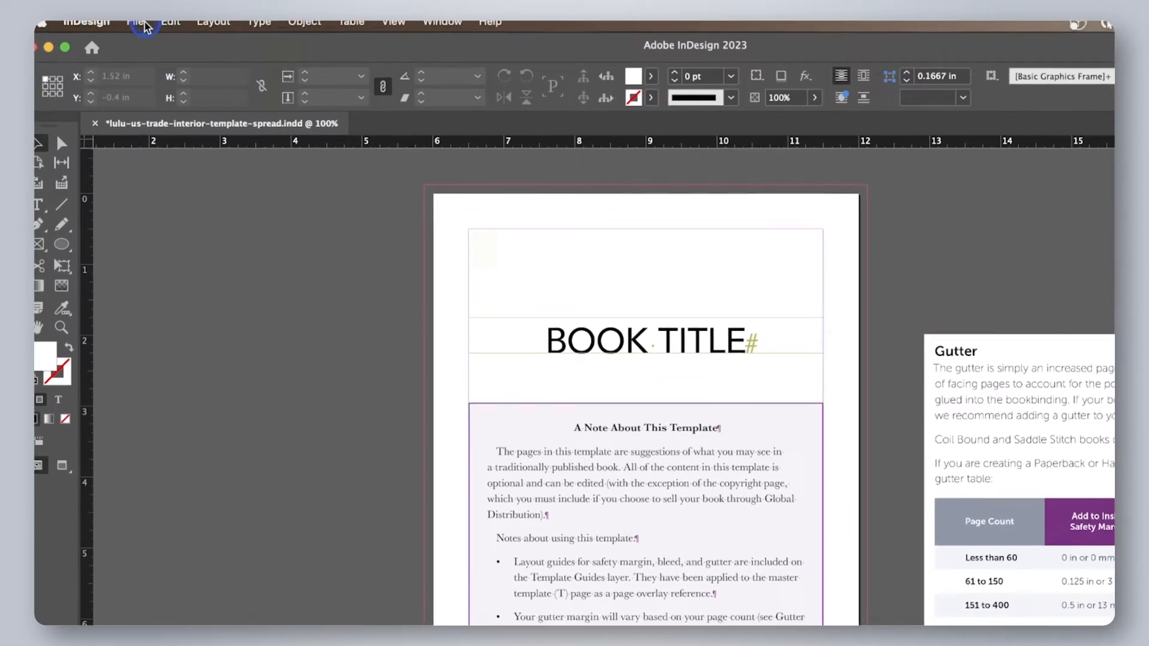
# Bring up Adjust Layout and nudge the Inside margin value upward.
pyautogui.click(137, 21)
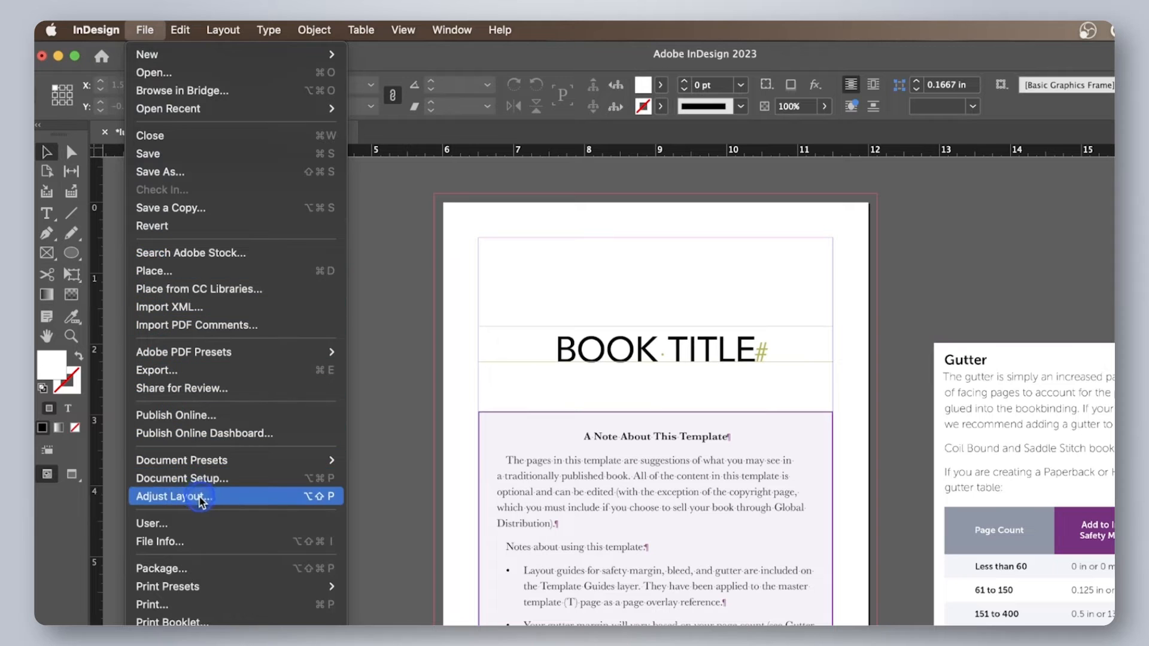
pyautogui.click(173, 496)
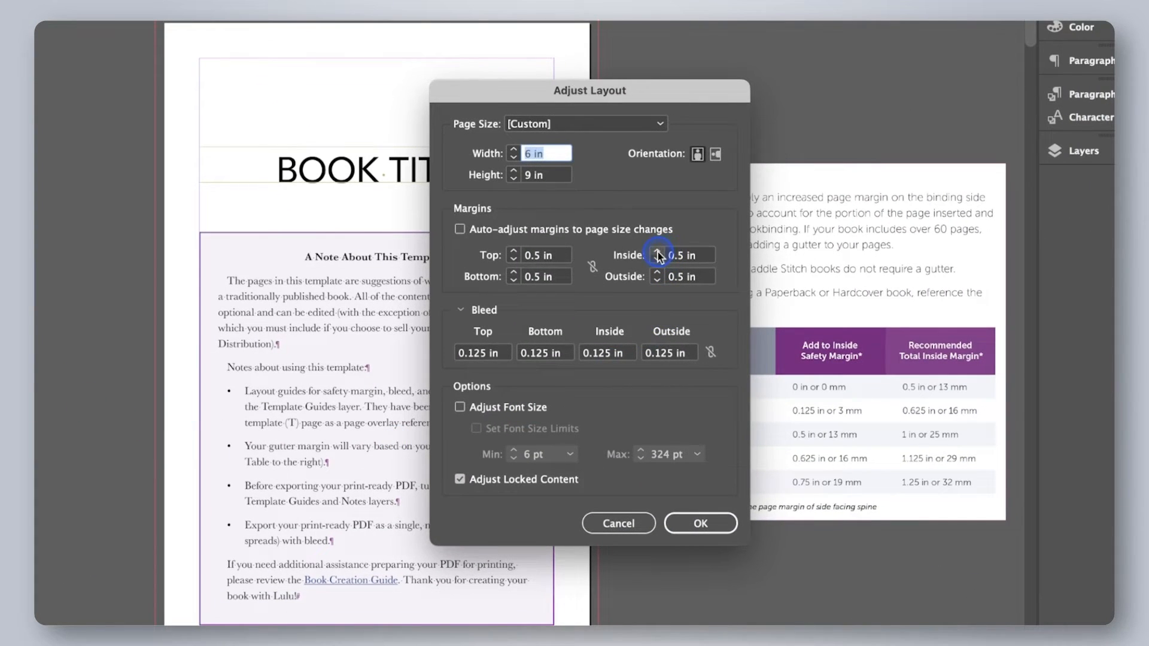
pyautogui.click(657, 251)
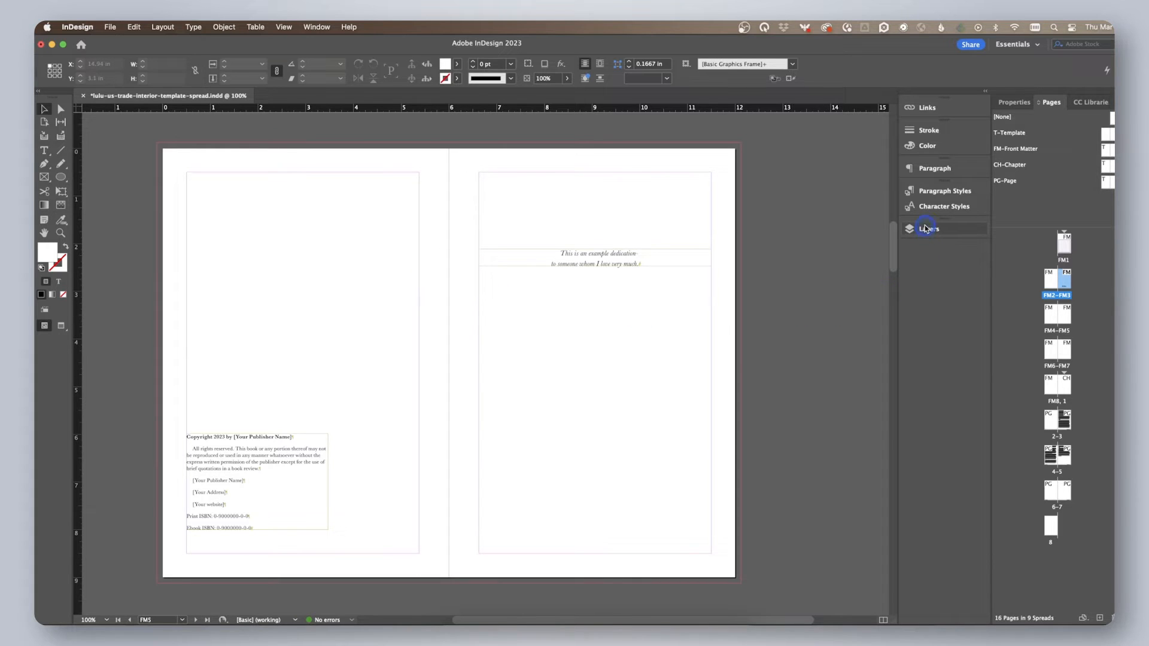
# Expand and collapse the Layers panel list for the title page.
pyautogui.click(928, 229)
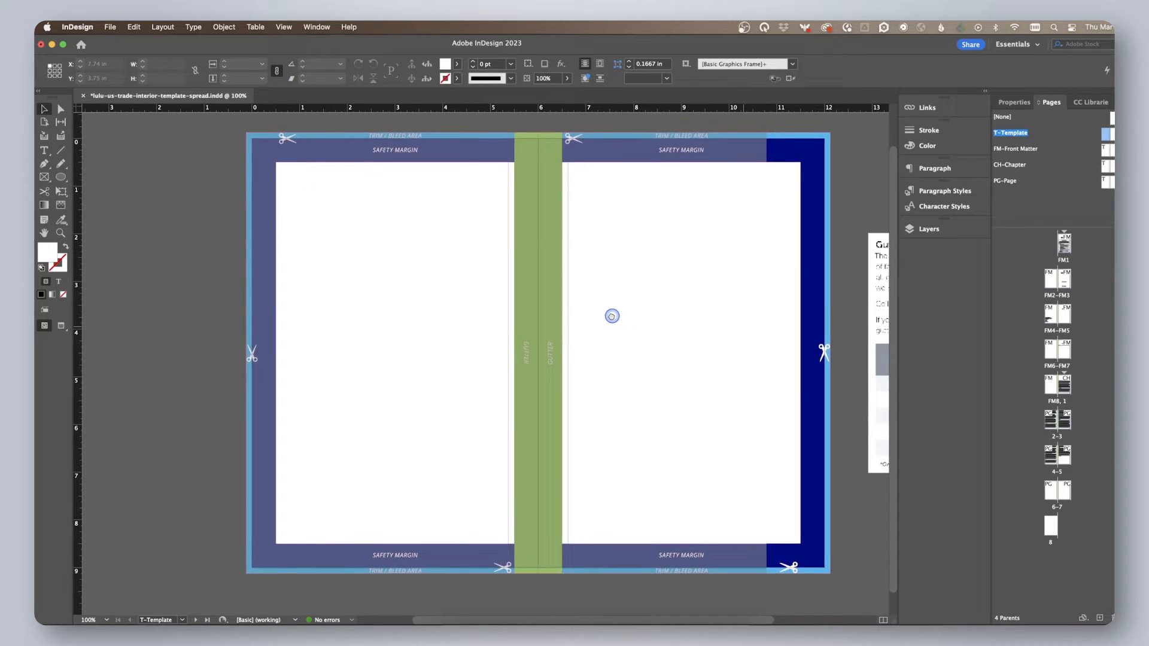
pyautogui.click(928, 229)
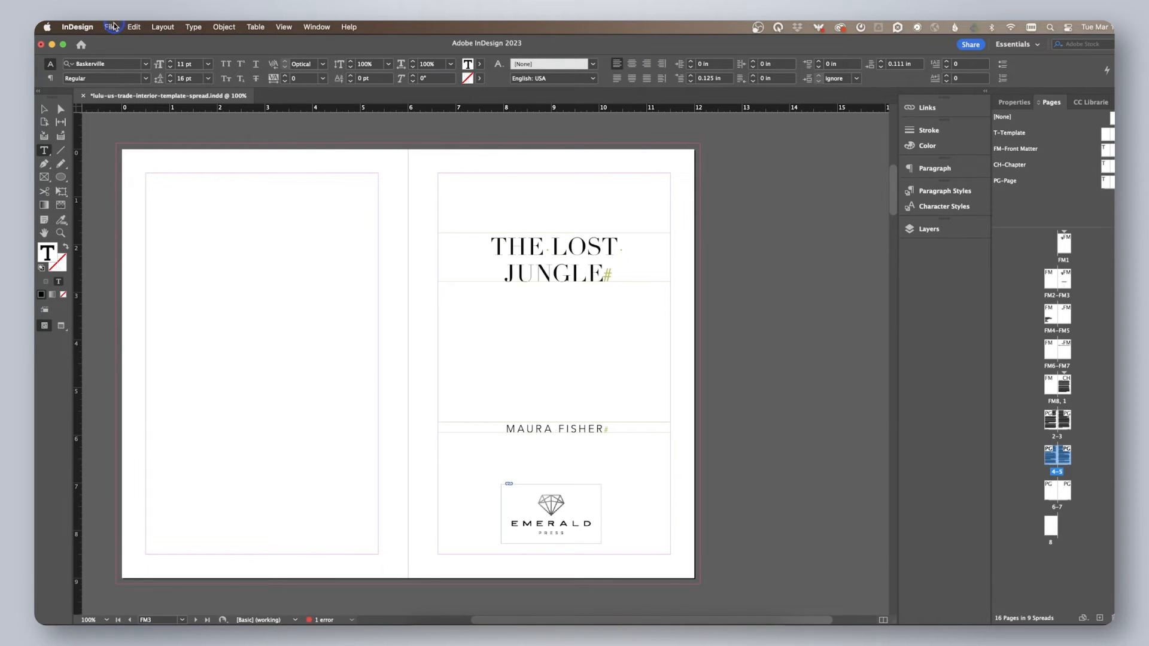
# Load Lulu-Interior-Print-PDF.joboptions into the Adobe PDF Presets and finish.
pyautogui.click(108, 27)
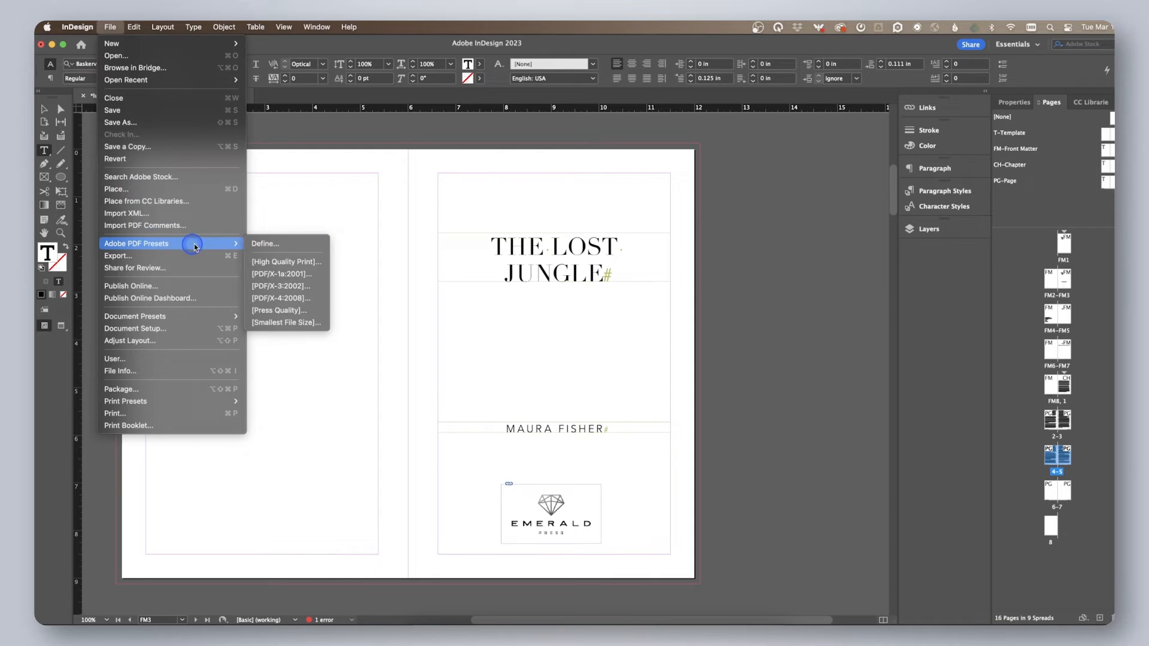
pyautogui.click(265, 244)
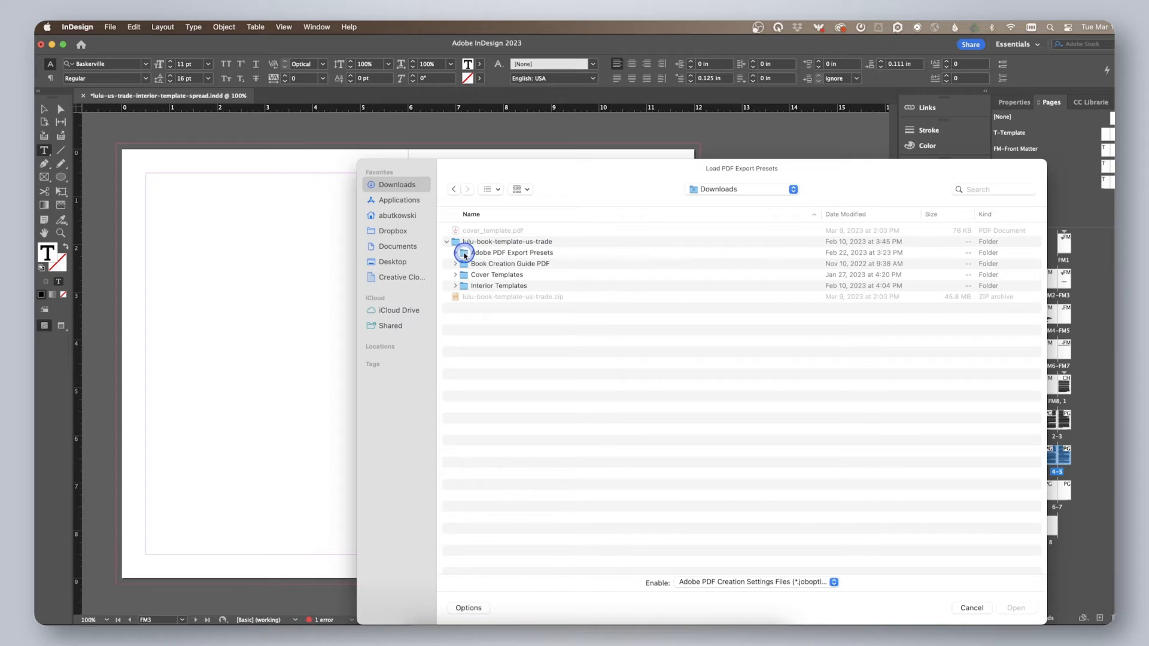
pyautogui.click(455, 252)
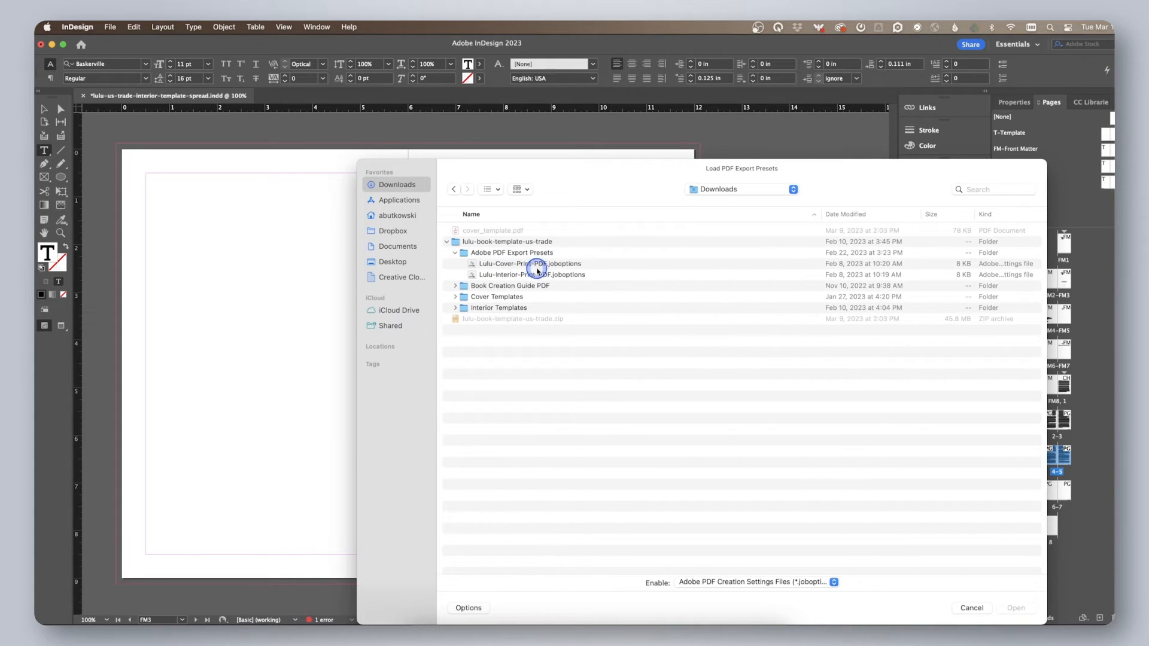
pyautogui.click(531, 274)
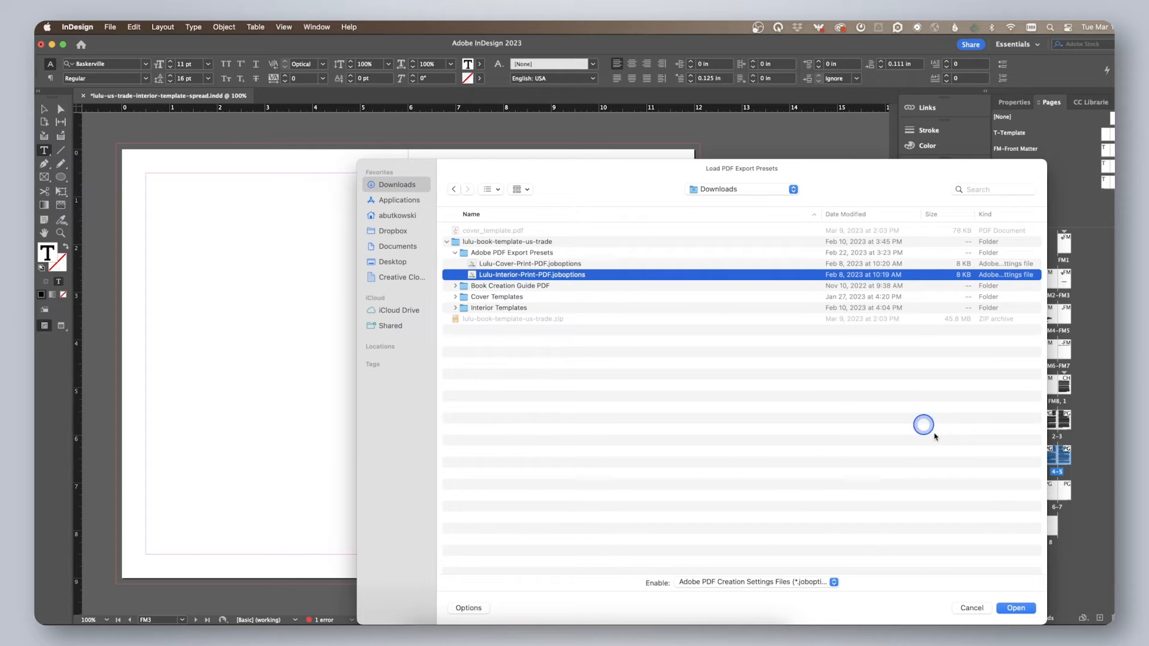
pyautogui.click(1016, 608)
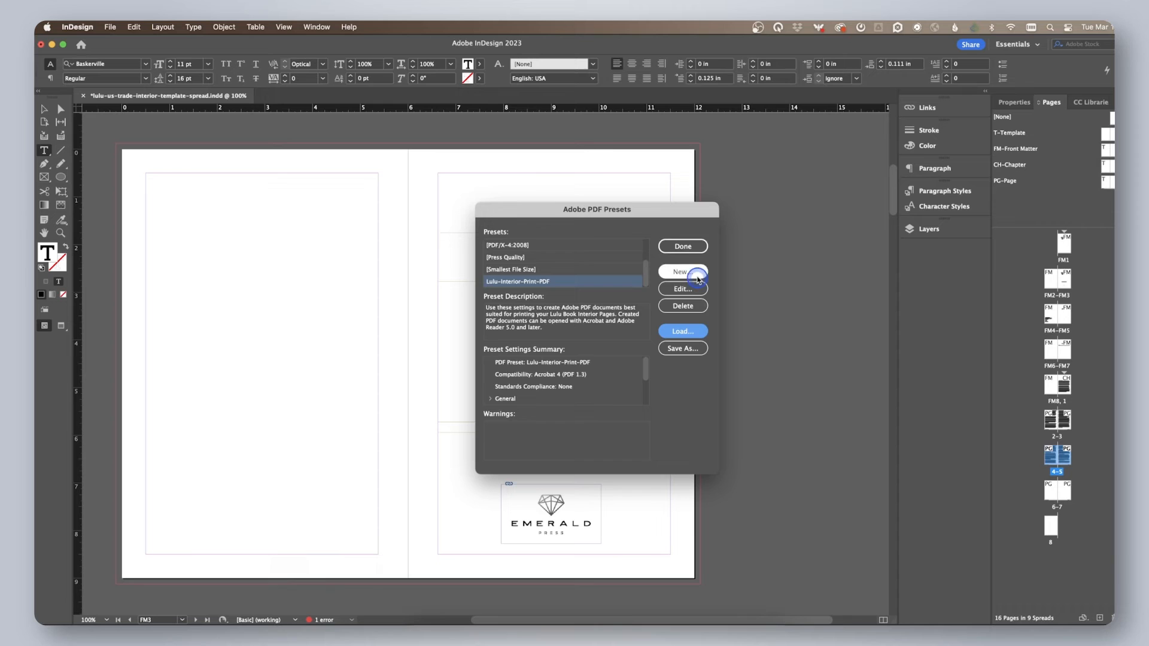
pyautogui.click(681, 246)
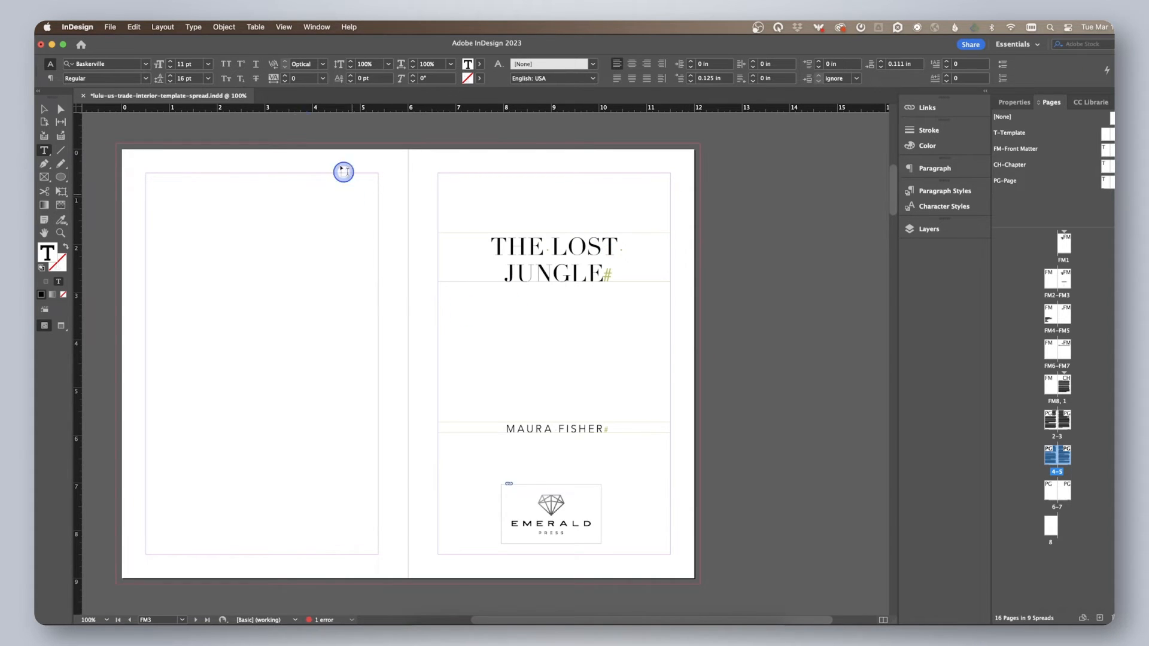
# Start a Lulu-Interior-Print-PDF export named the-lost-jungle-interior.
pyautogui.click(111, 27)
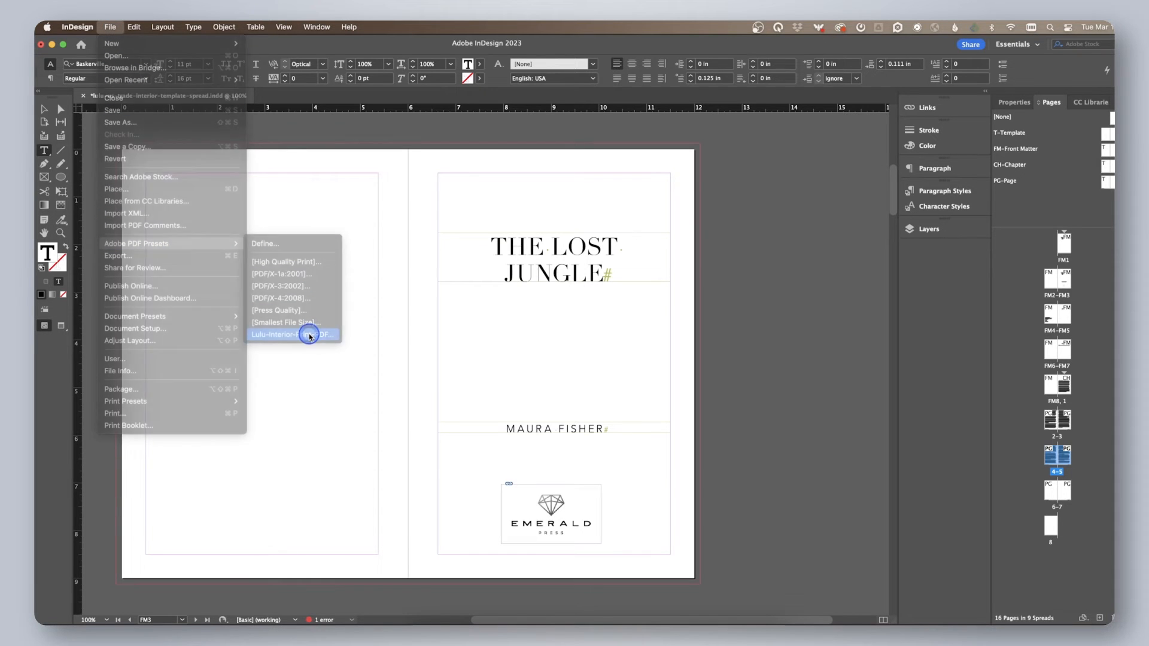
pyautogui.click(293, 335)
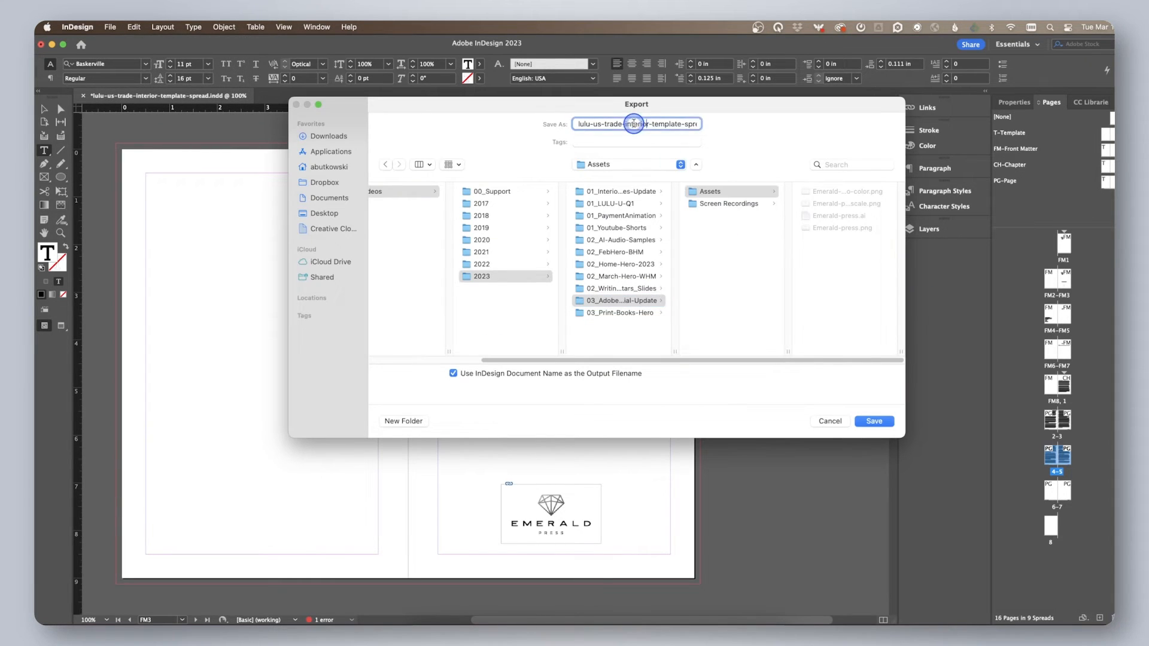
pyautogui.write('the-lost-jungle-interior')
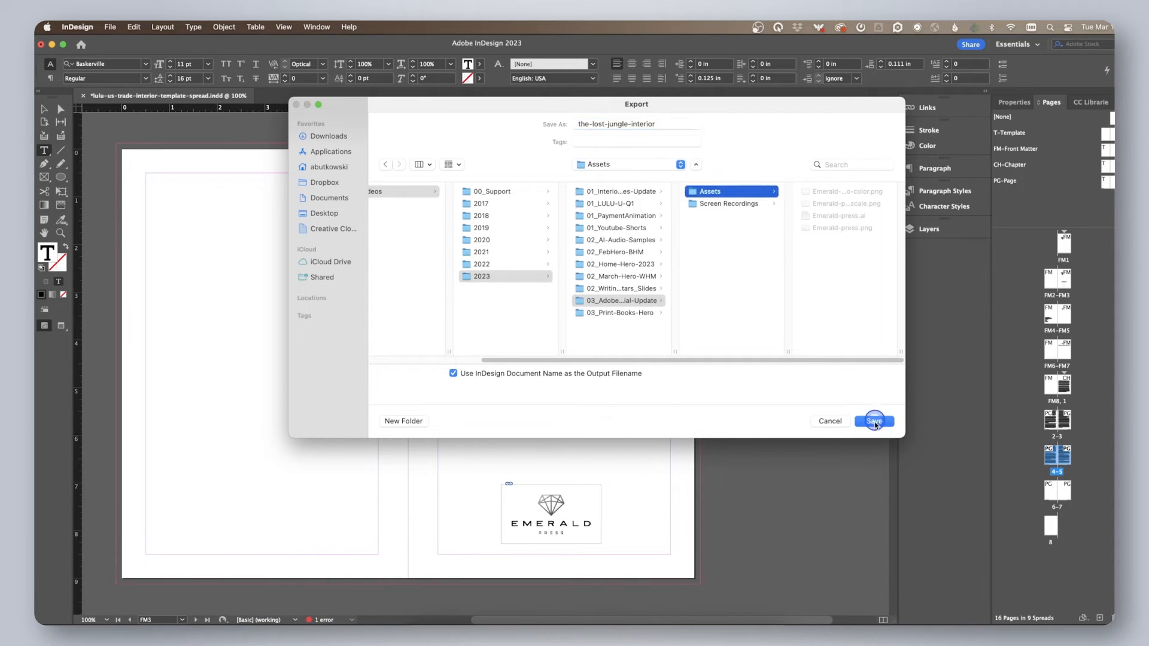
pyautogui.click(874, 421)
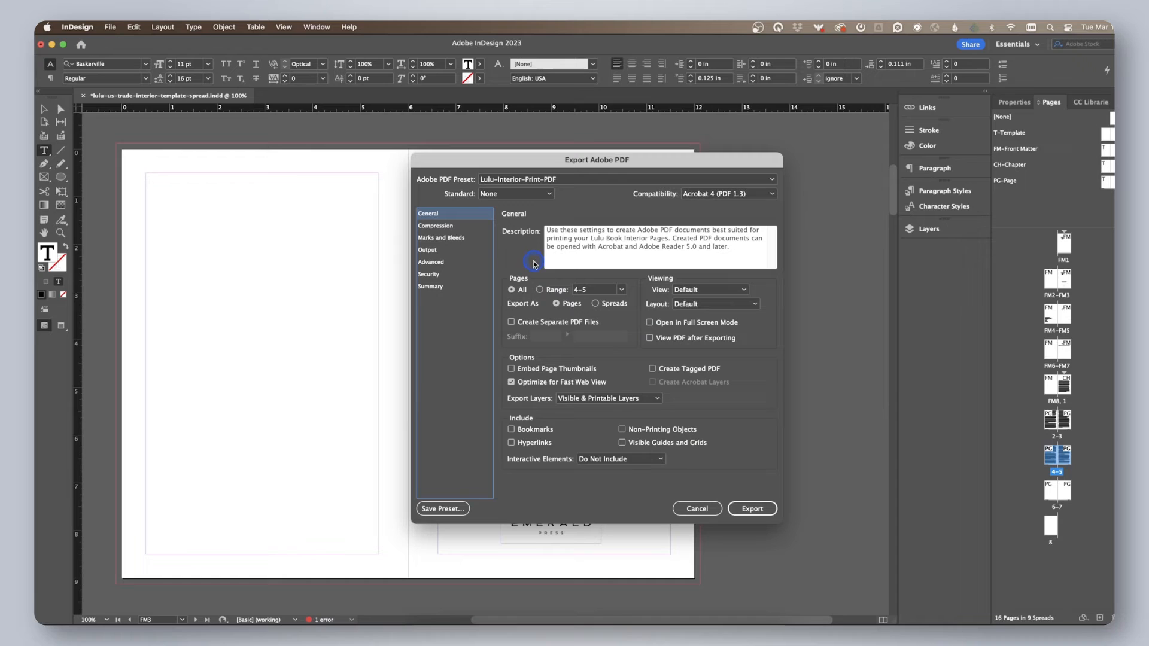
pyautogui.moveTo(533, 272)
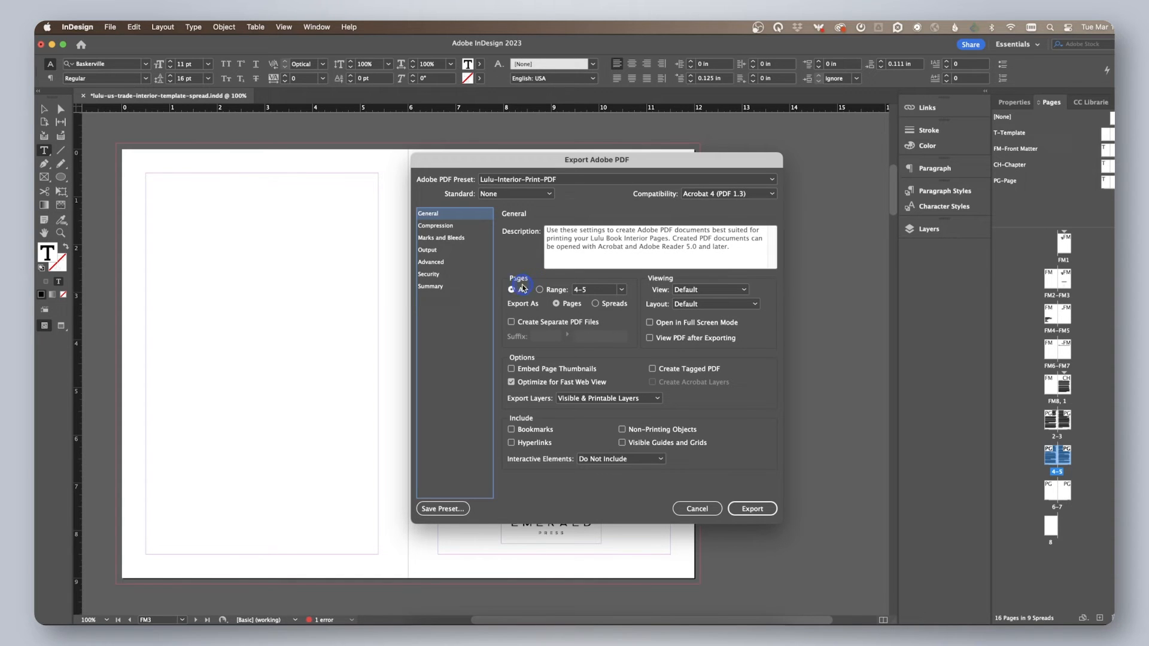
# Set Pages to All and export the interior PDF.
pyautogui.click(512, 290)
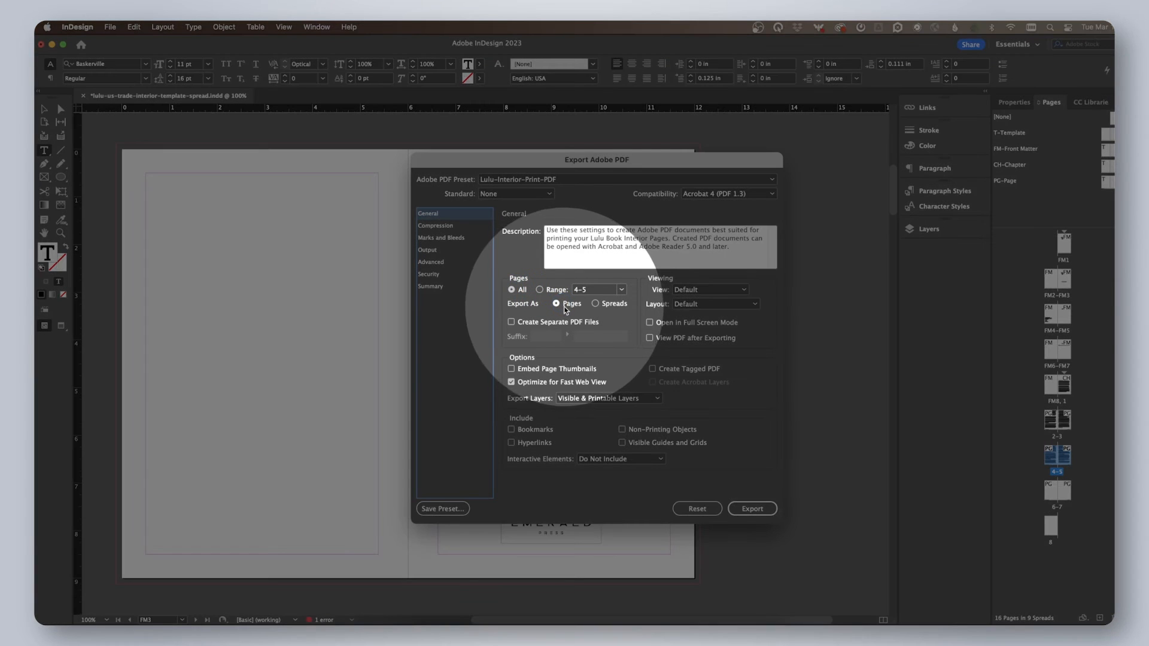
pyautogui.moveTo(567, 310)
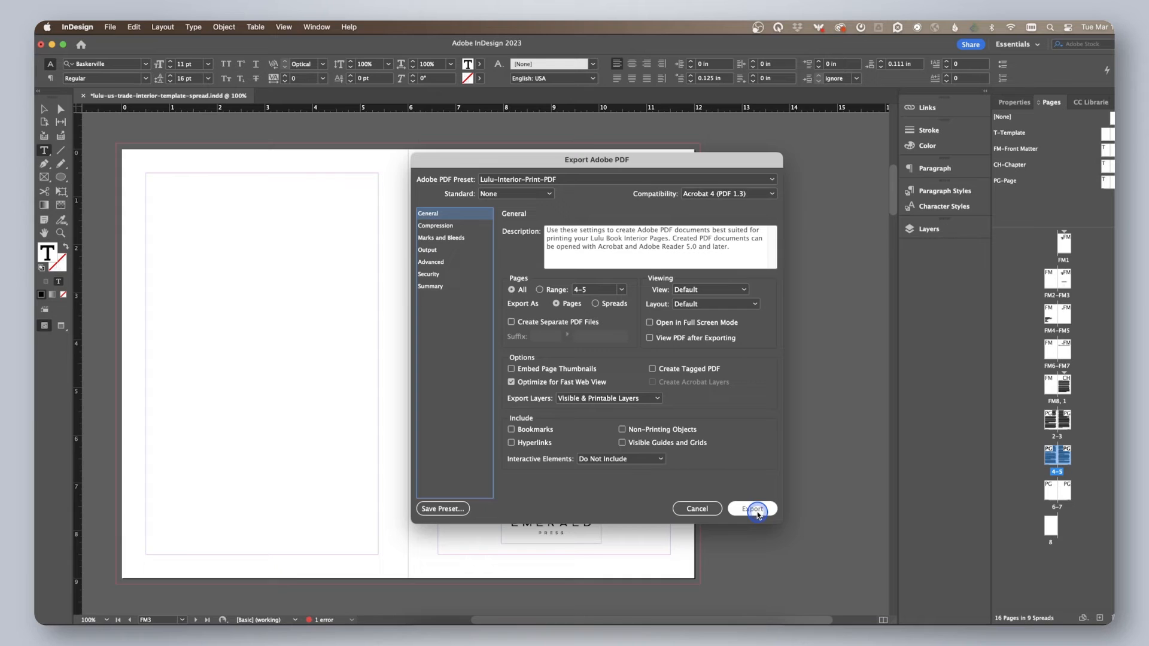
pyautogui.click(753, 509)
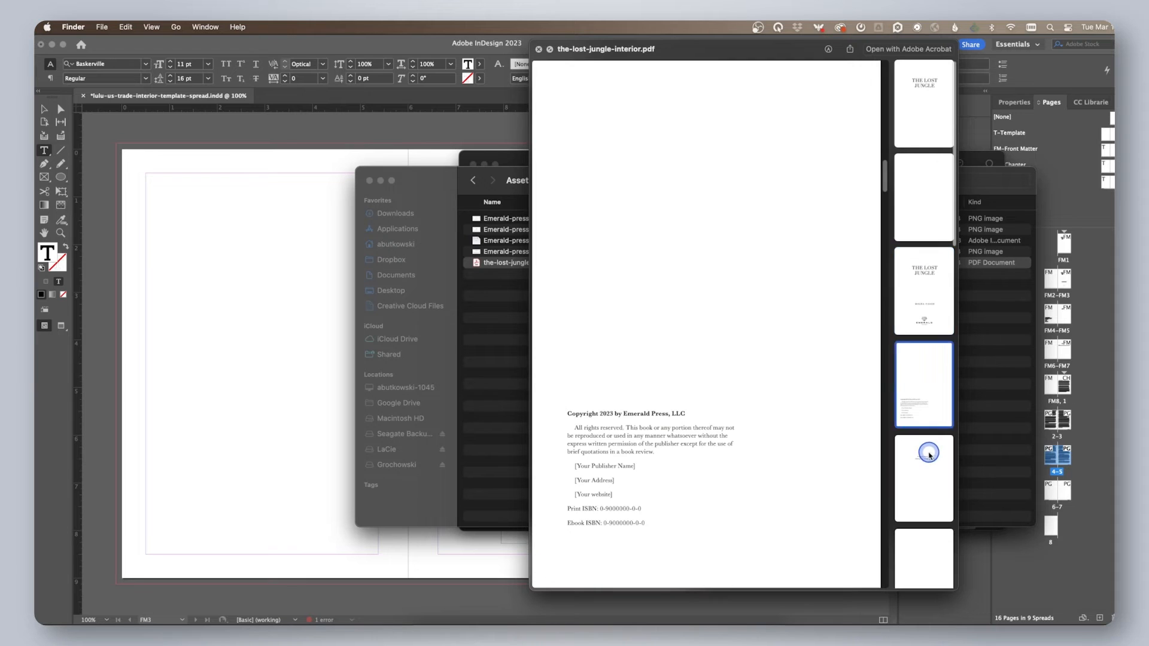
# Locate and preview cover_template.pdf in the Downloads folder.
pyautogui.scroll(-3)
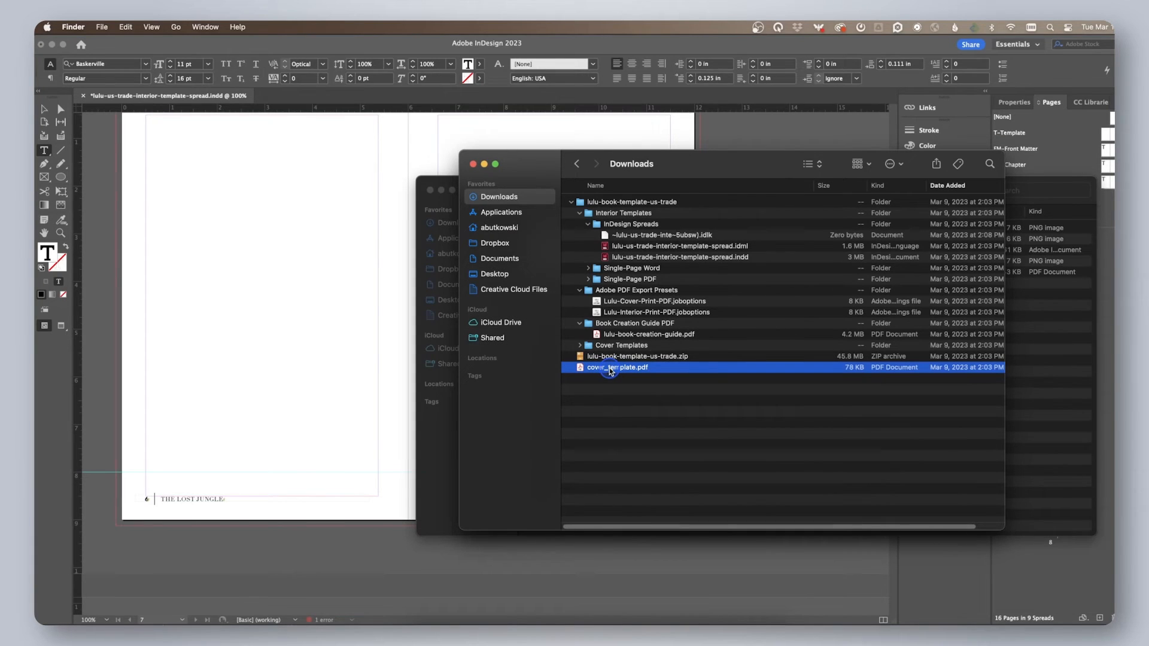
pyautogui.doubleClick(616, 367)
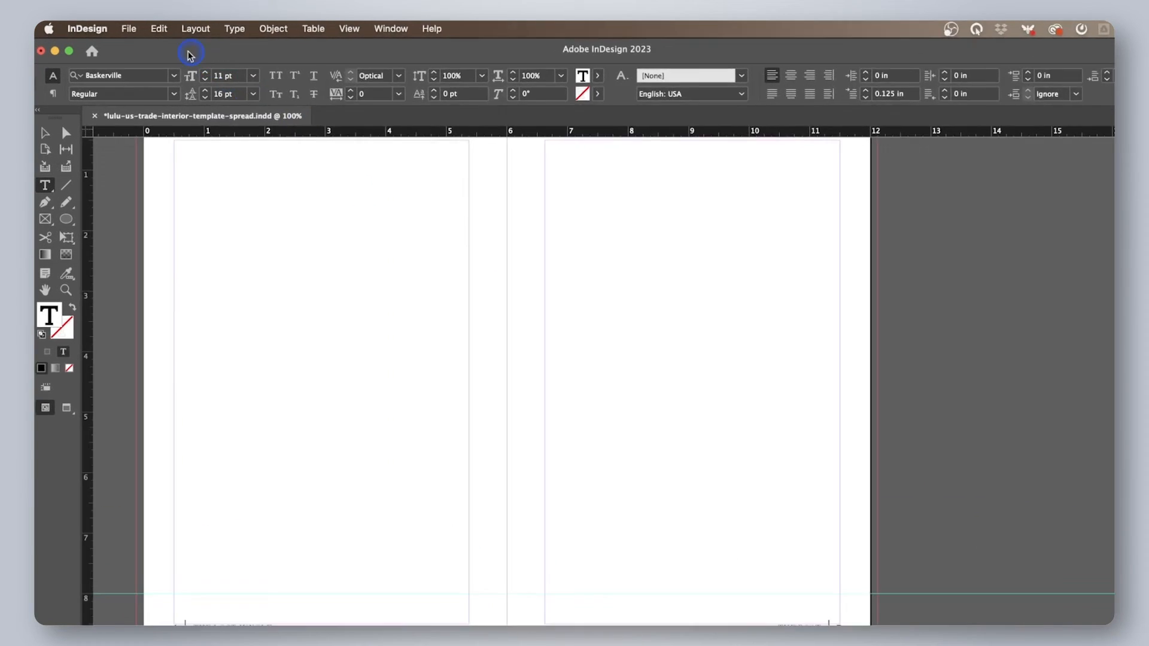
# Create a new one-page document in inches with 0 in margins and no bleed.
pyautogui.click(147, 30)
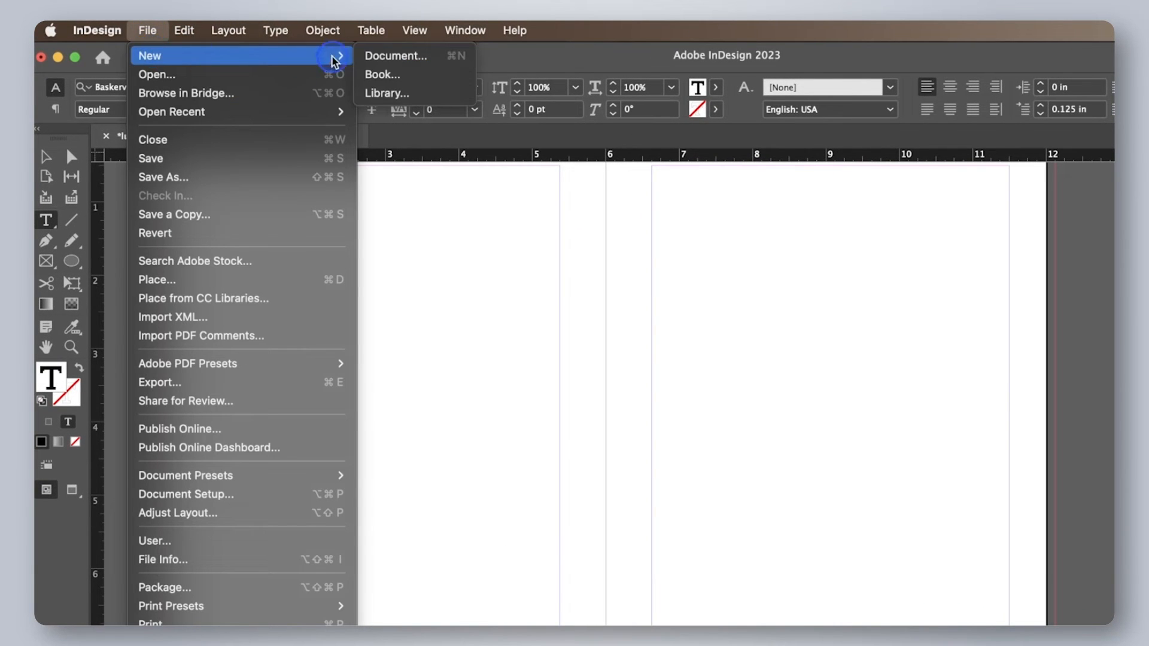
pyautogui.click(395, 55)
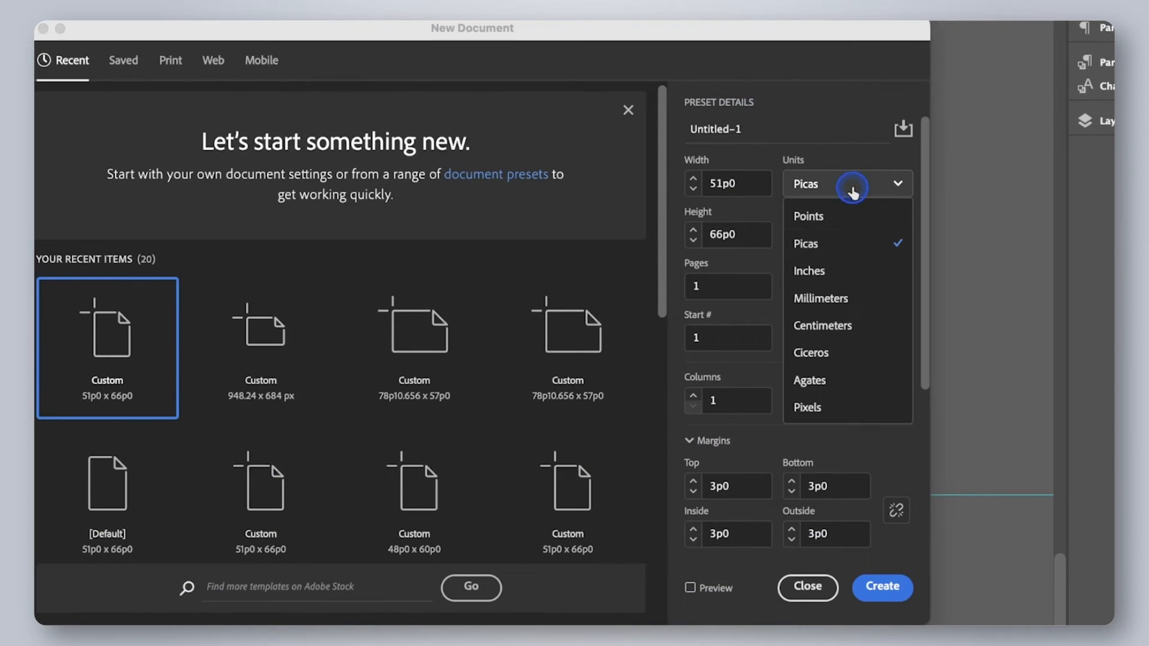
pyautogui.click(809, 271)
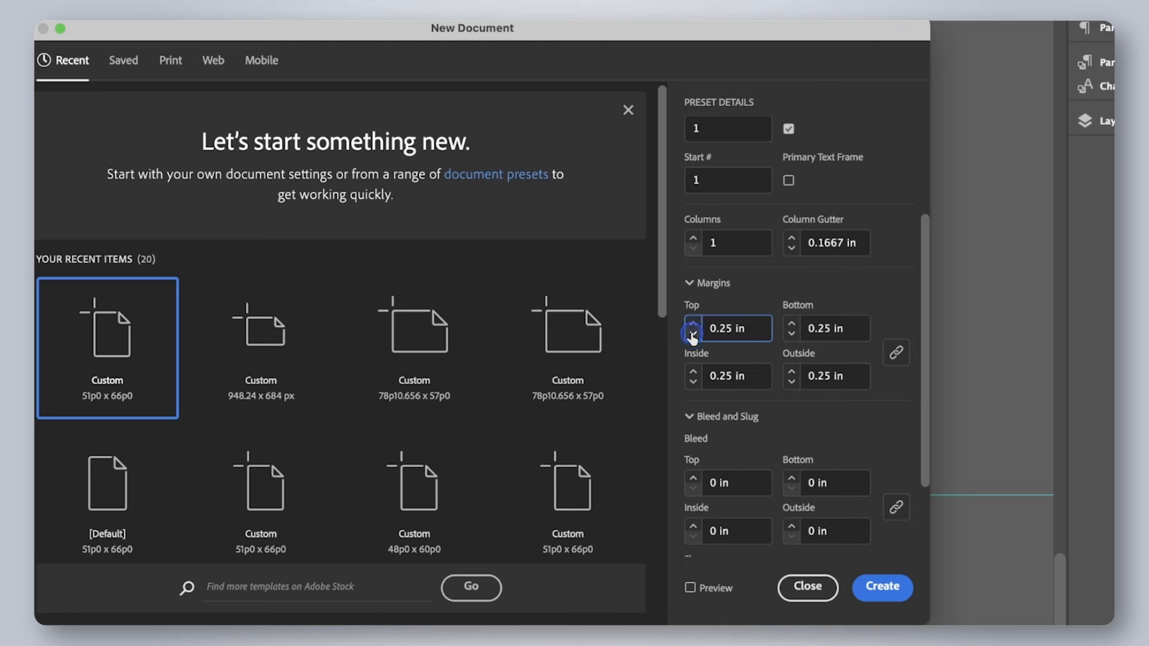
pyautogui.scroll(-3)
pyautogui.write('0')
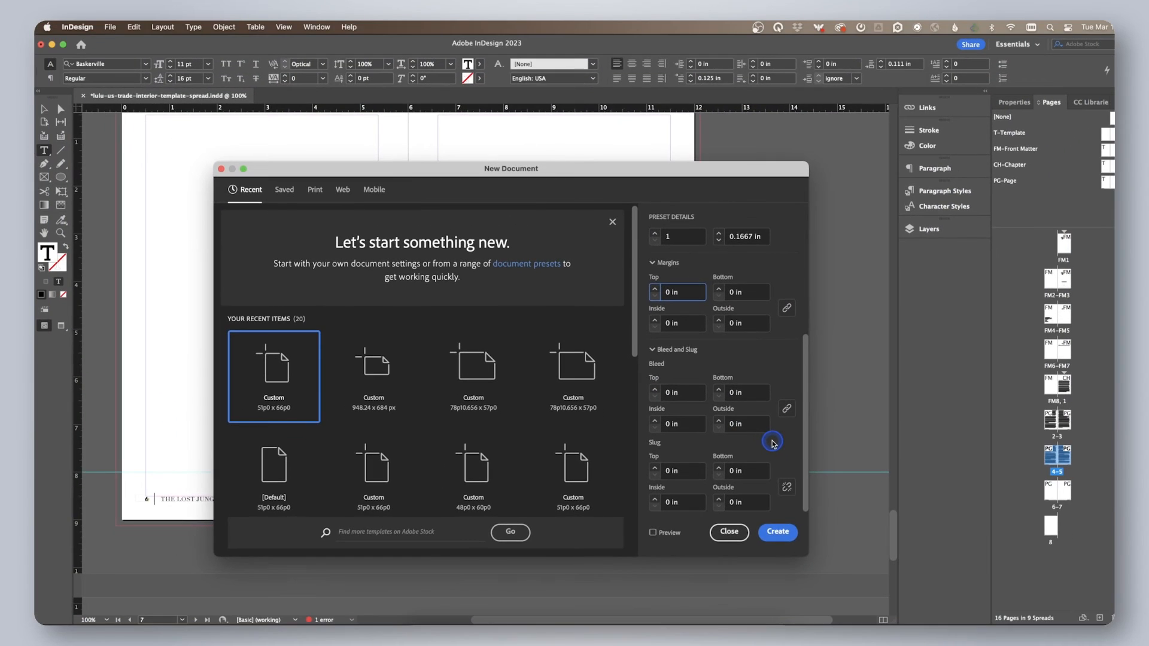
pyautogui.click(777, 532)
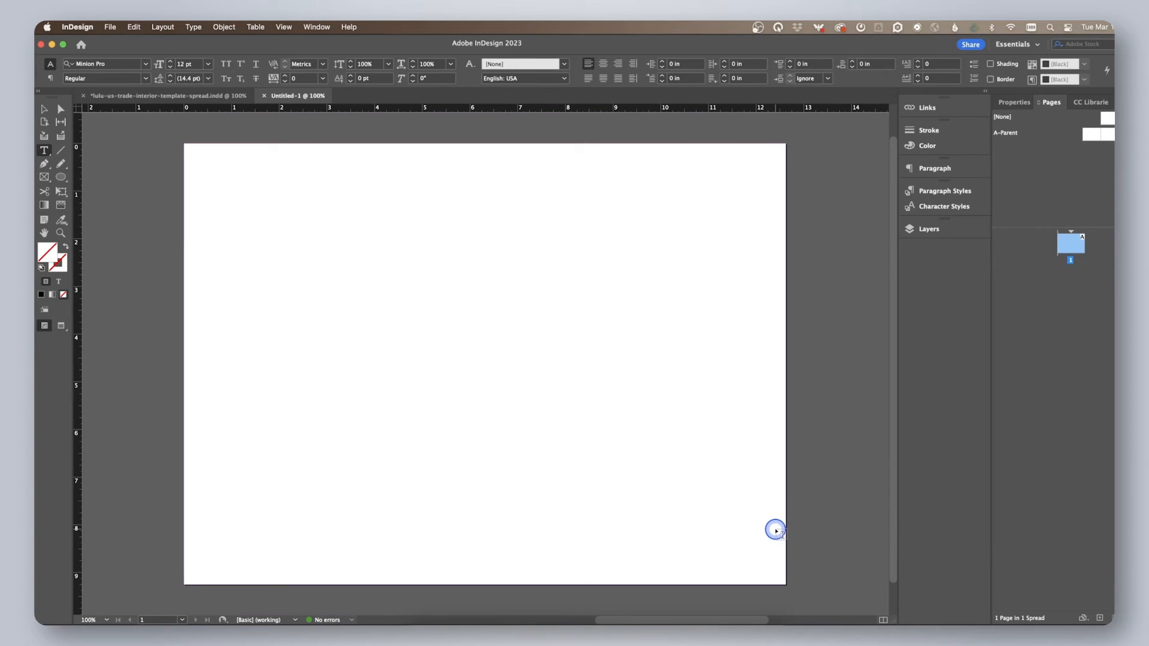
pyautogui.moveTo(825, 504)
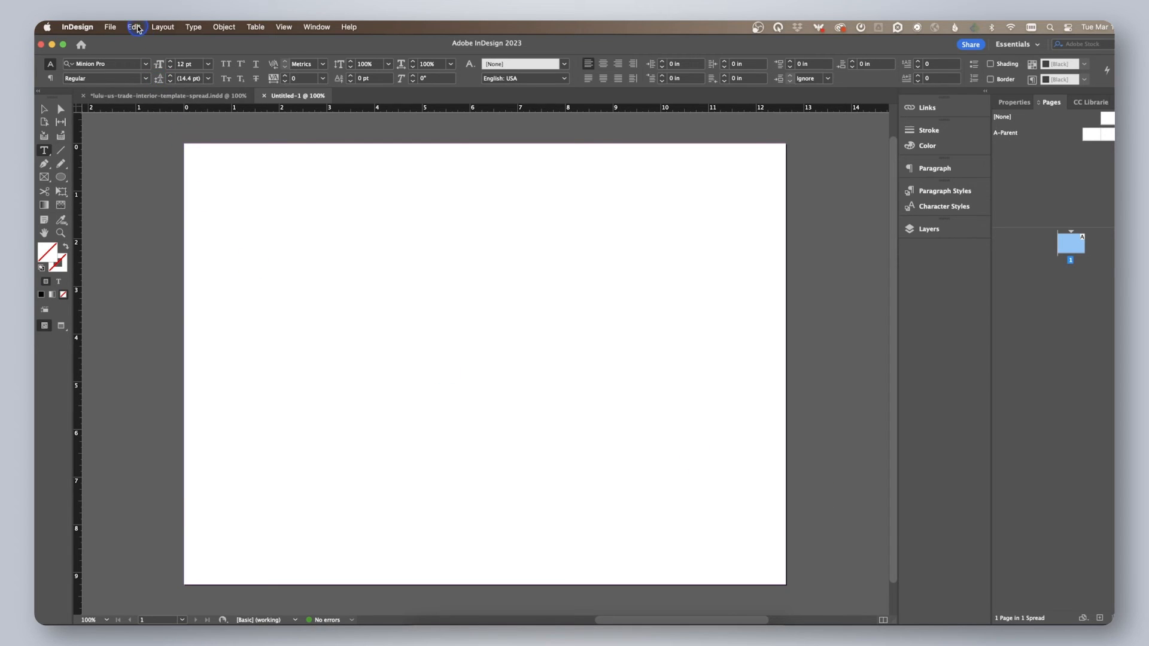
# Review Color Settings and accept them unchanged.
pyautogui.click(134, 27)
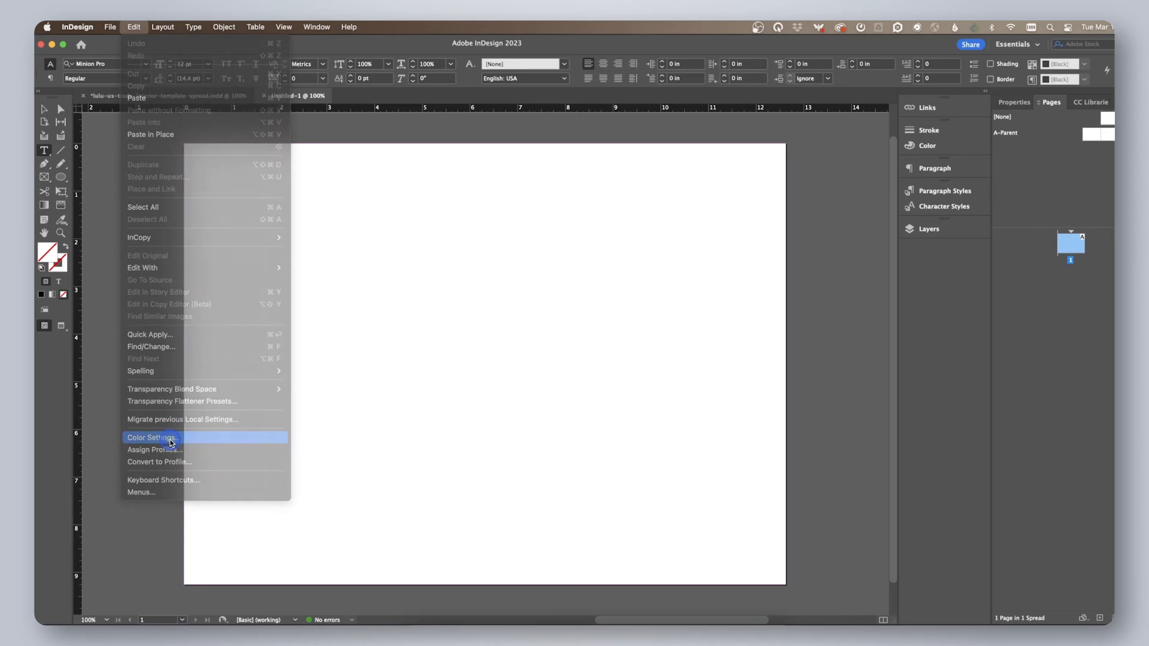
pyautogui.click(151, 438)
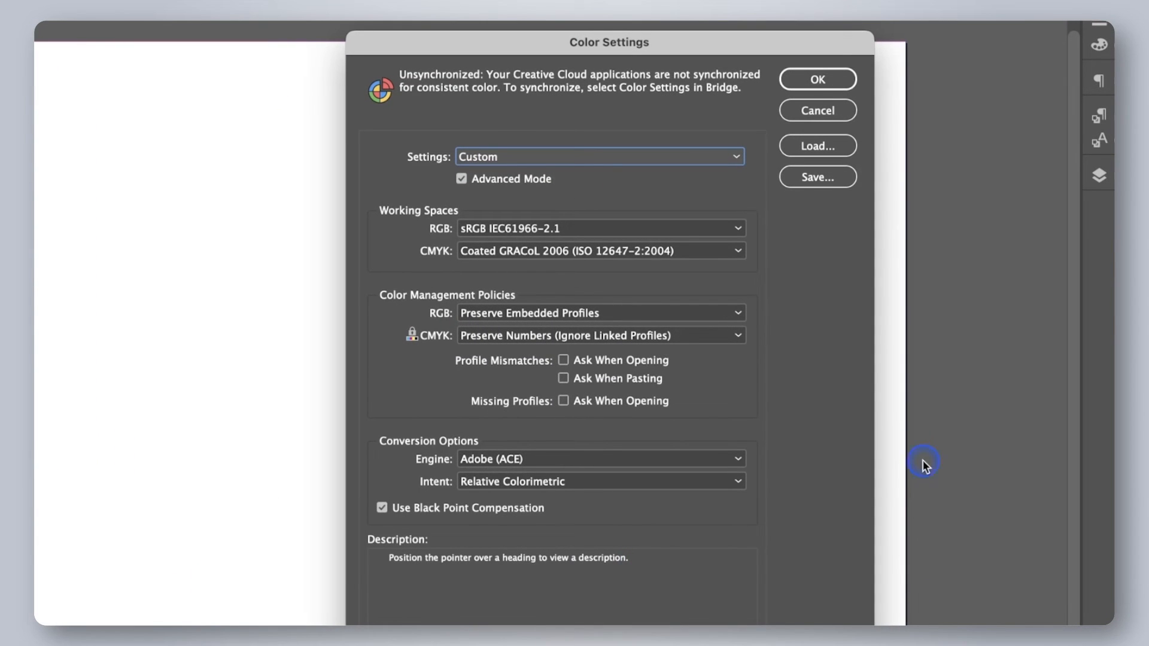
pyautogui.moveTo(869, 374)
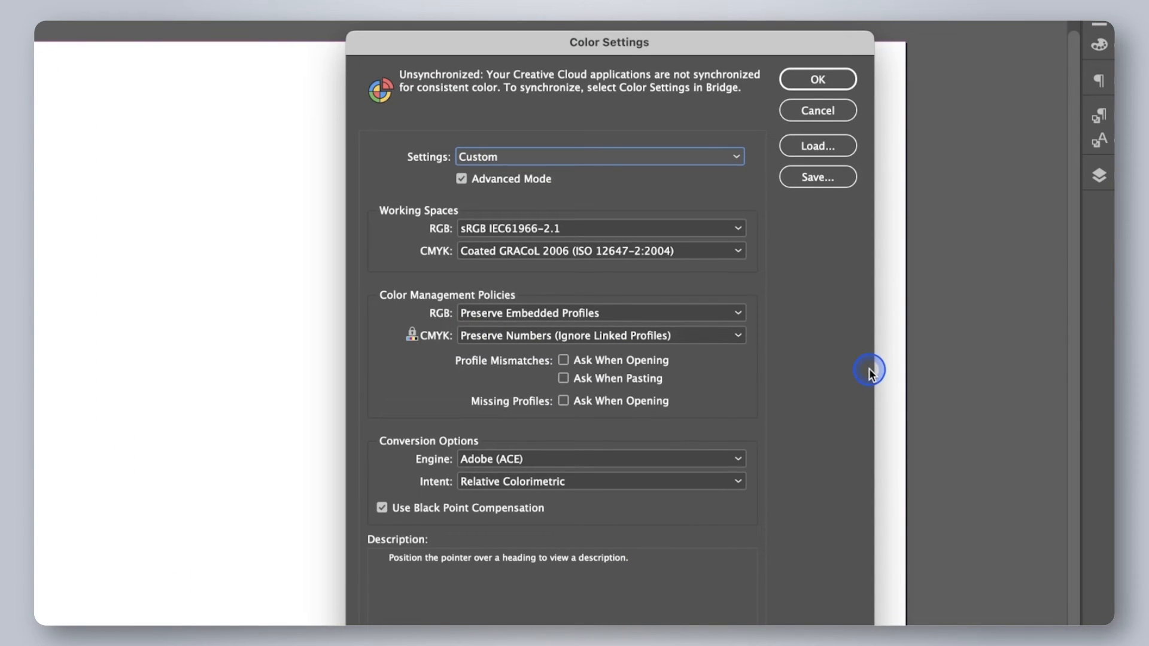
pyautogui.moveTo(817, 79)
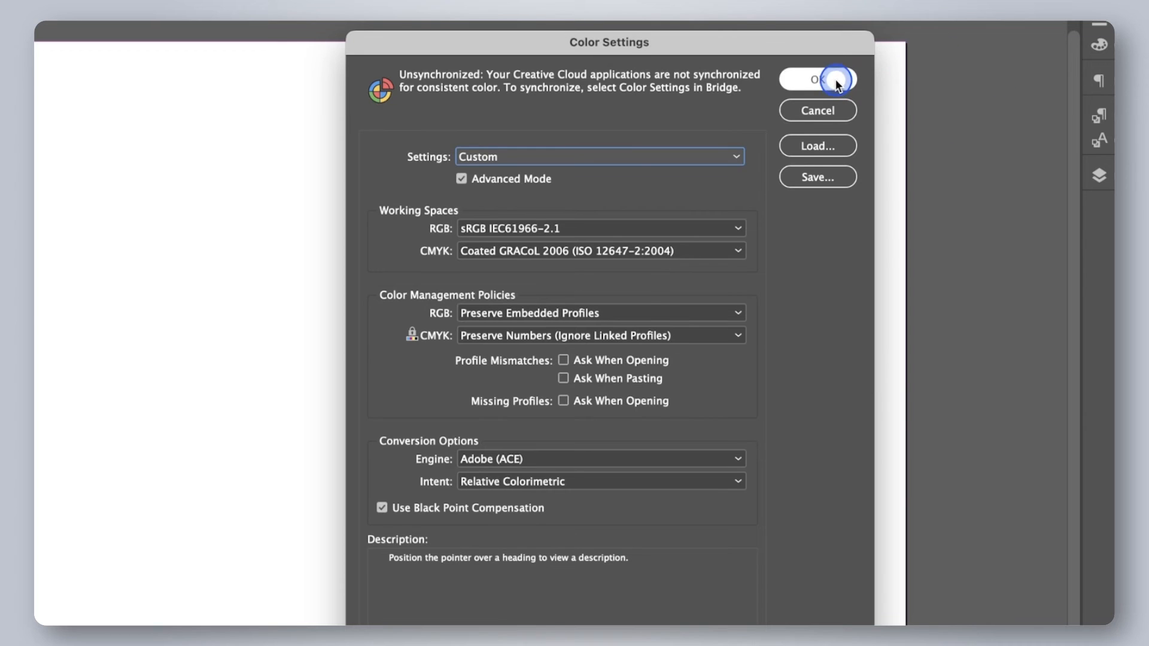
pyautogui.click(817, 79)
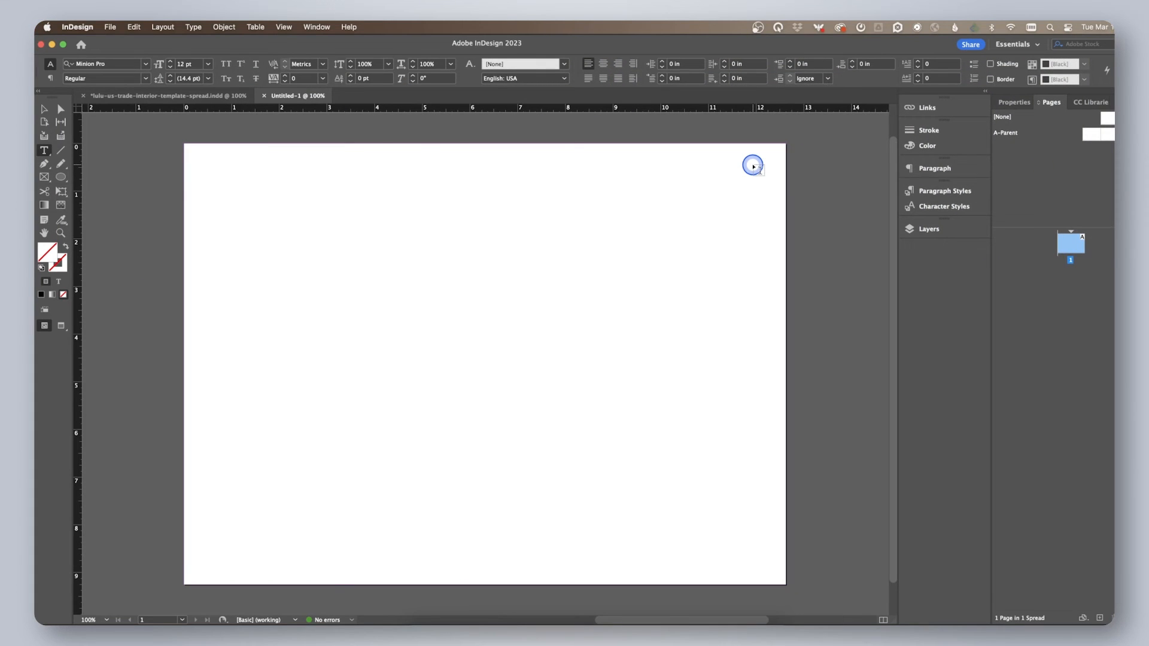
# Start placing a file, browsing the Downloads folder.
pyautogui.click(110, 27)
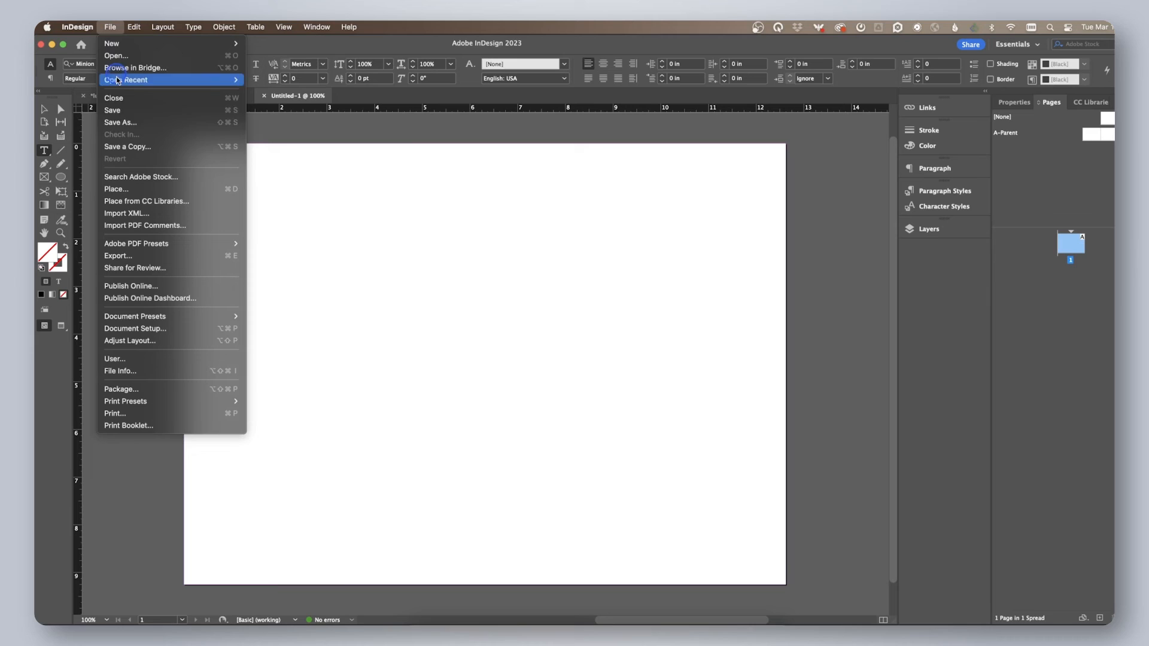
pyautogui.click(116, 189)
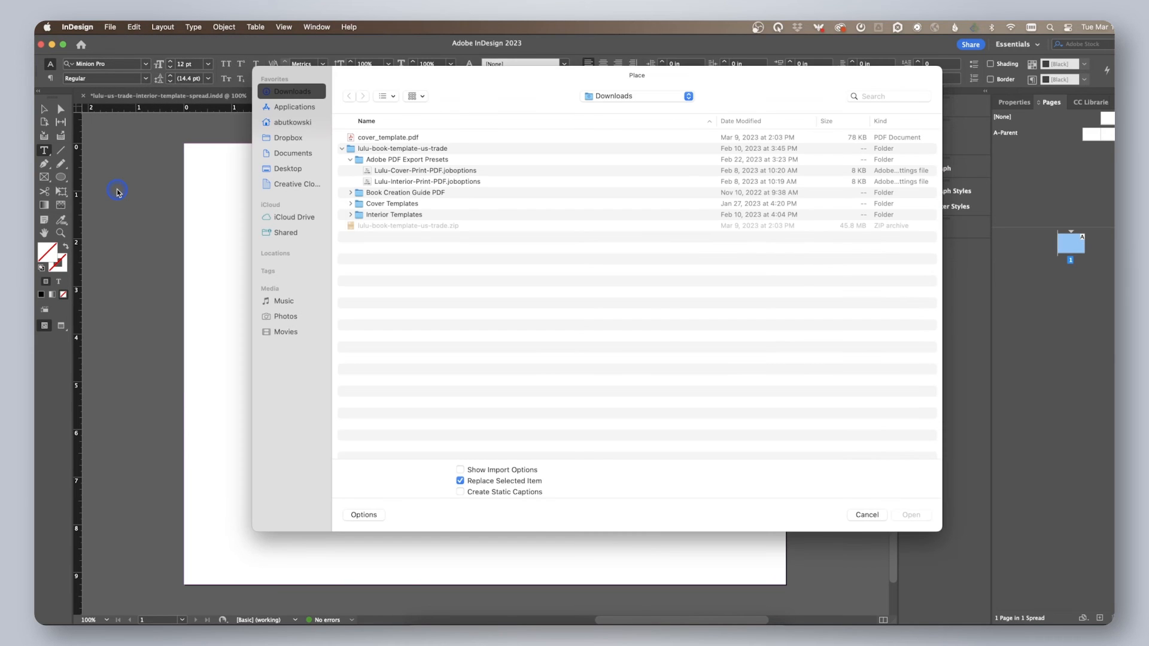
# Place cover_template.pdf across the new cover page.
pyautogui.click(388, 137)
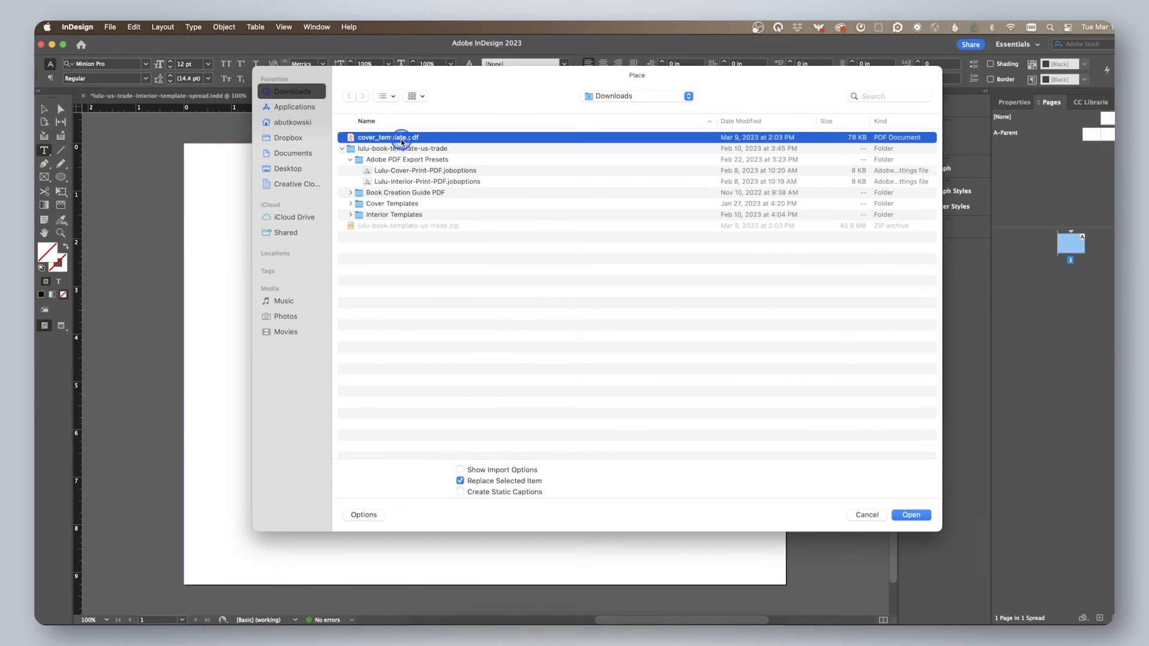
pyautogui.click(911, 515)
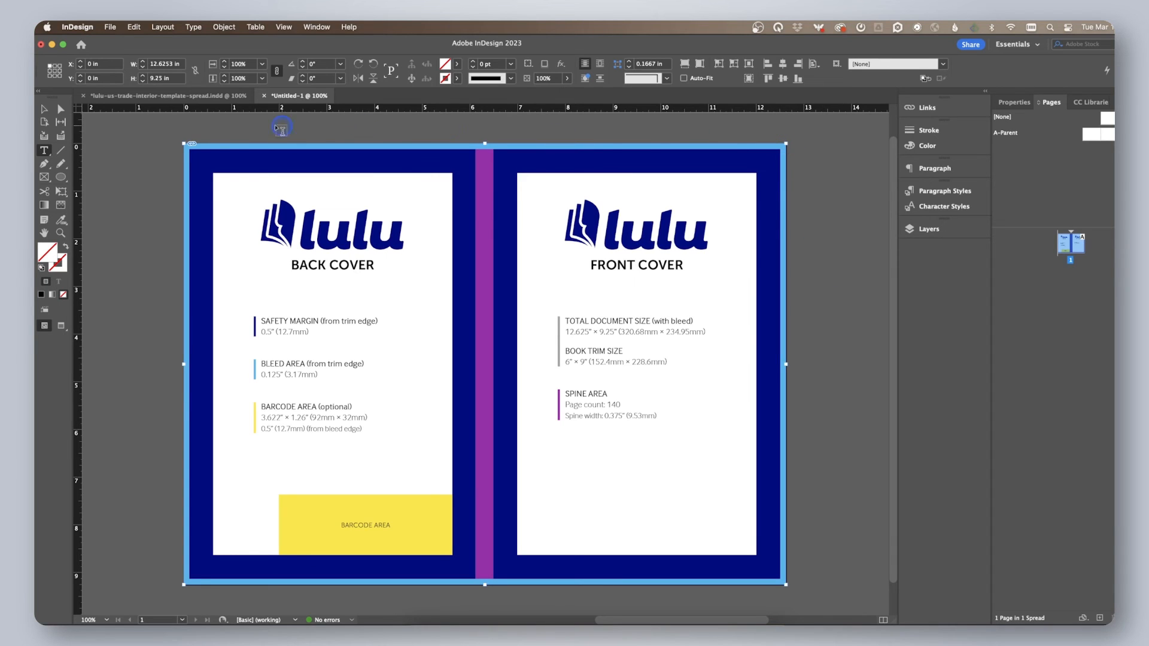
pyautogui.moveTo(827, 528)
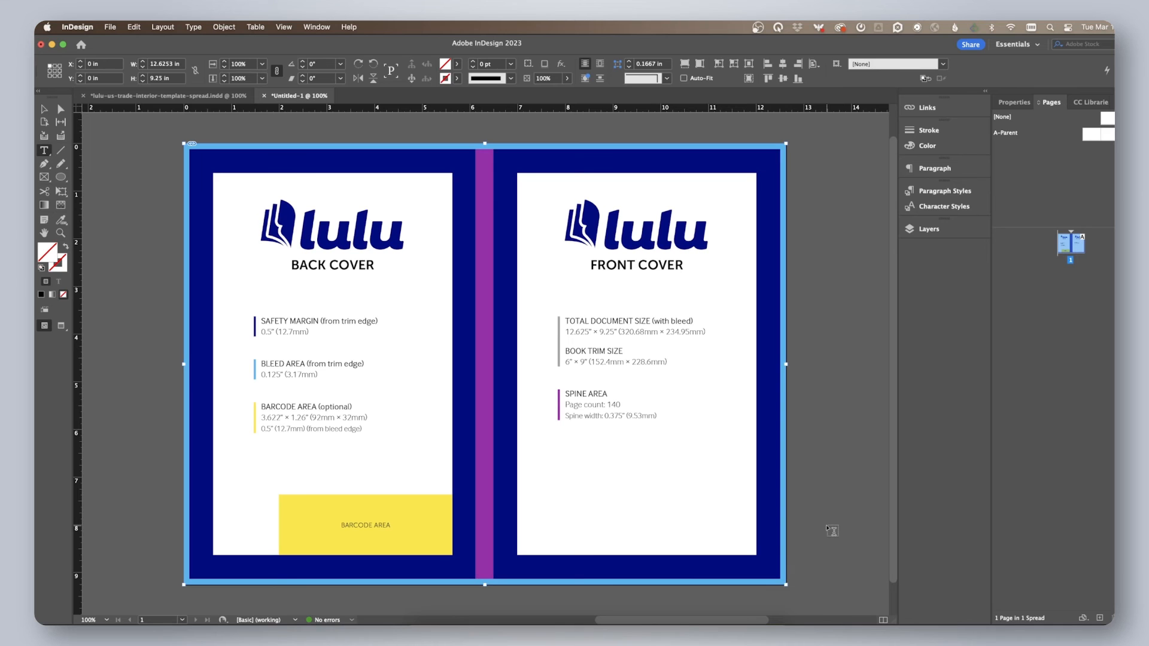
# Rename the template's layer in Layer Options before designing the front cover.
pyautogui.doubleClick(814, 210)
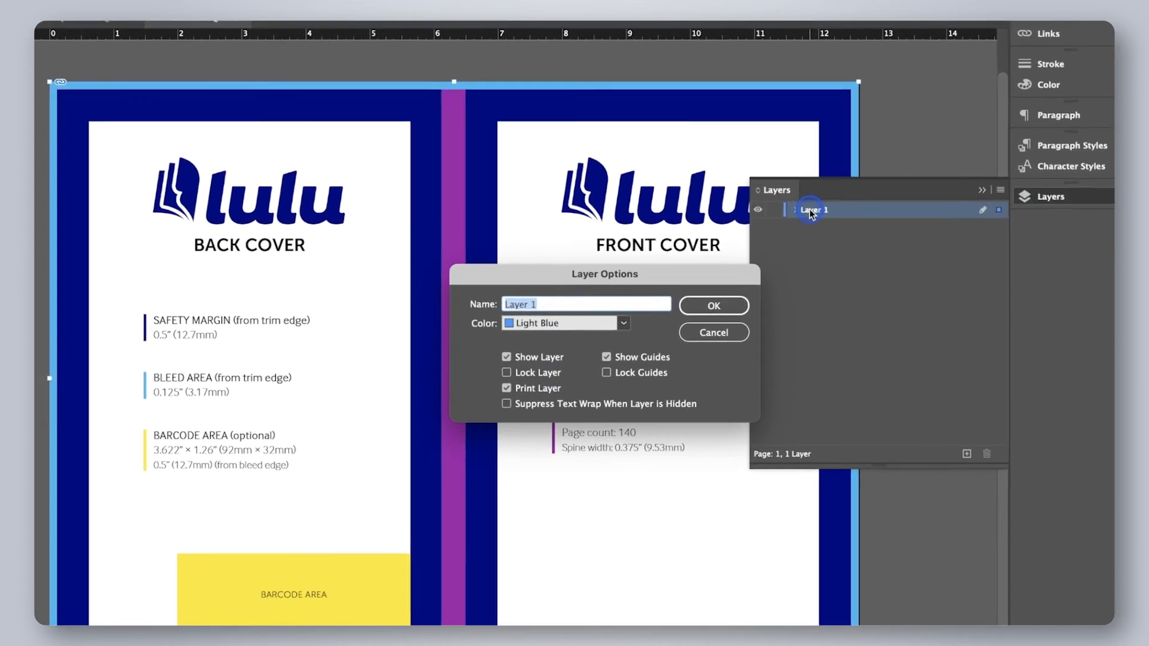
pyautogui.click(1034, 476)
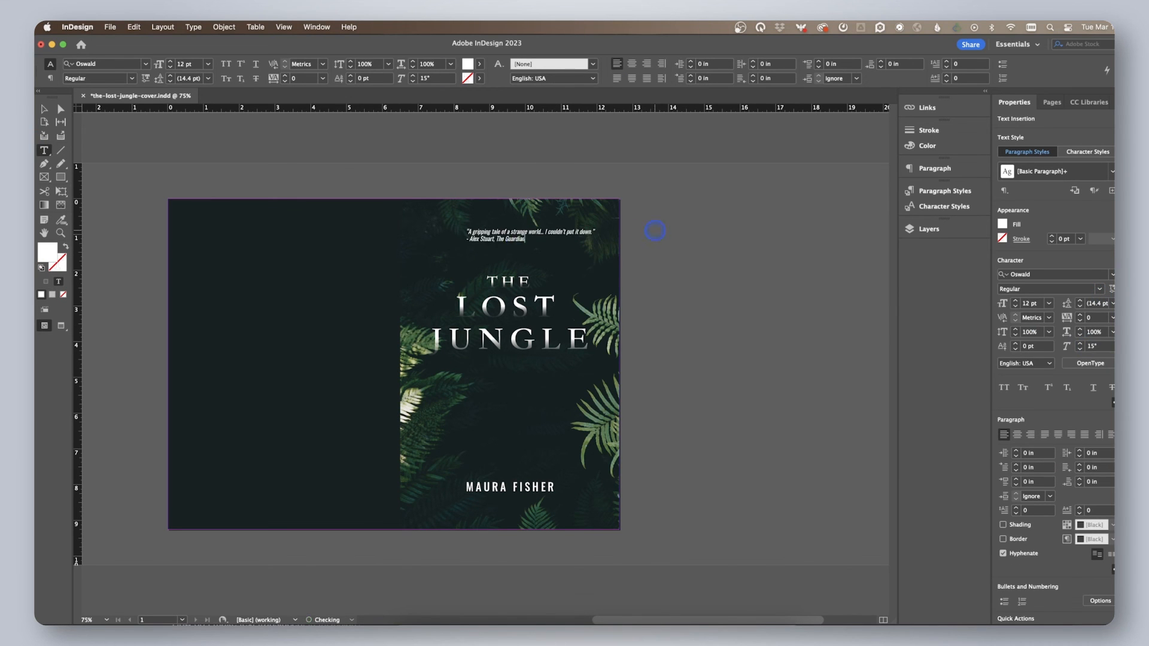
# Add back-cover blurb, Emerald Press logo, barcode and rotated spine title and author.
pyautogui.click(513, 230)
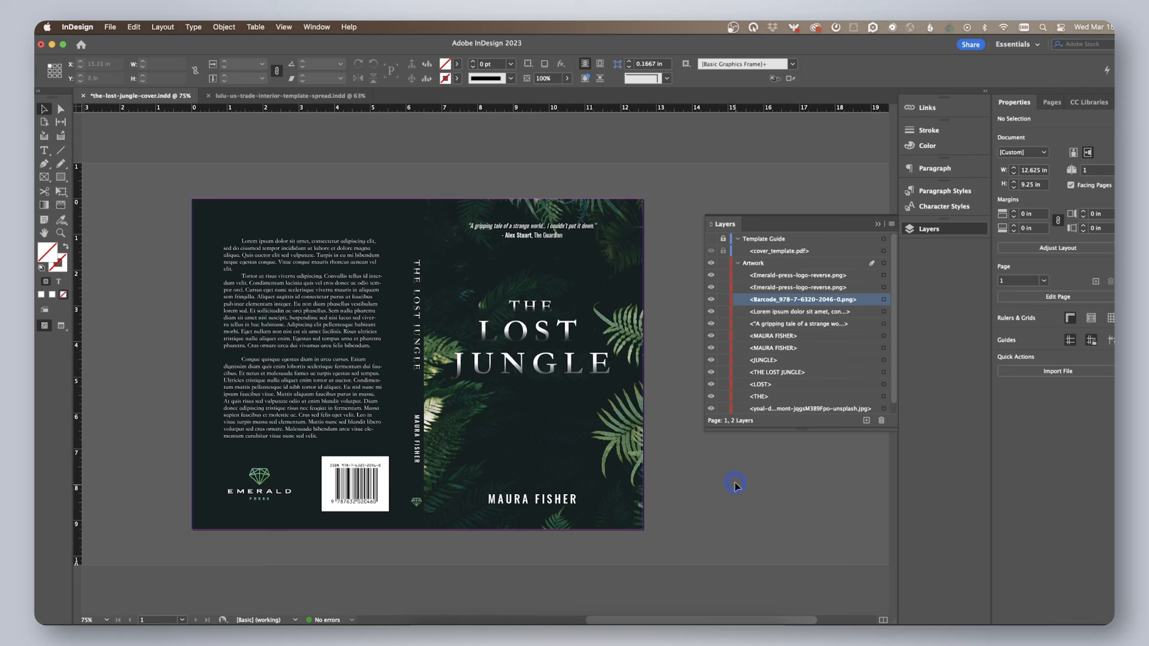
# Export the cover with [High Quality Print] as the-lost-jungle-cover.pdf into Assets.
pyautogui.click(109, 27)
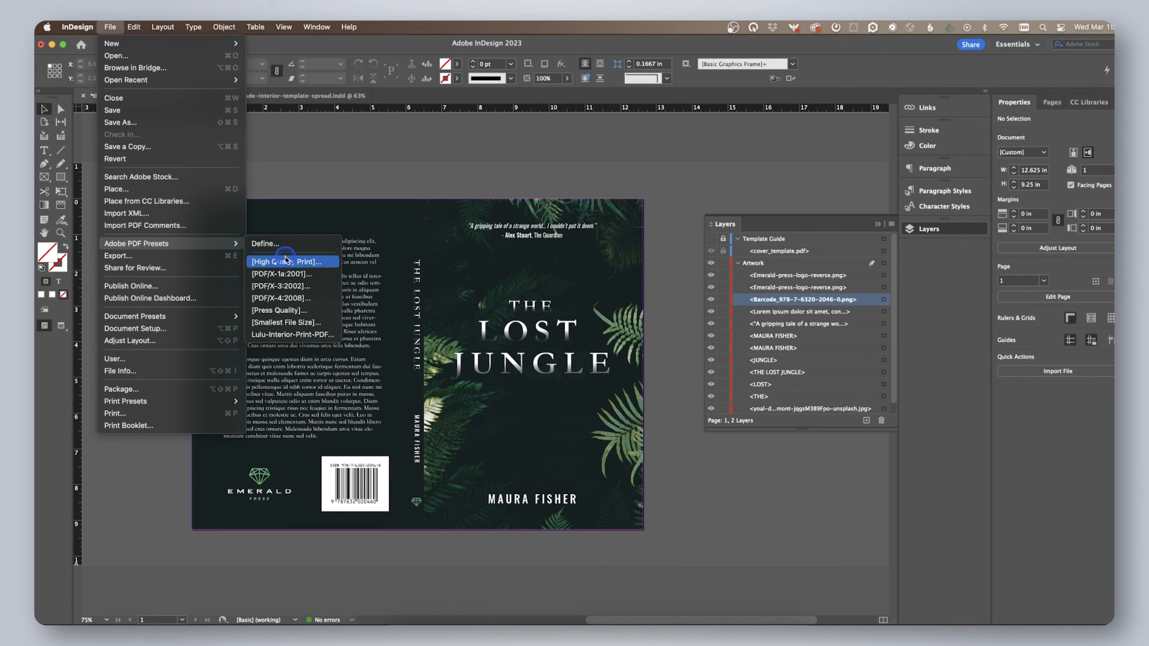
pyautogui.click(286, 261)
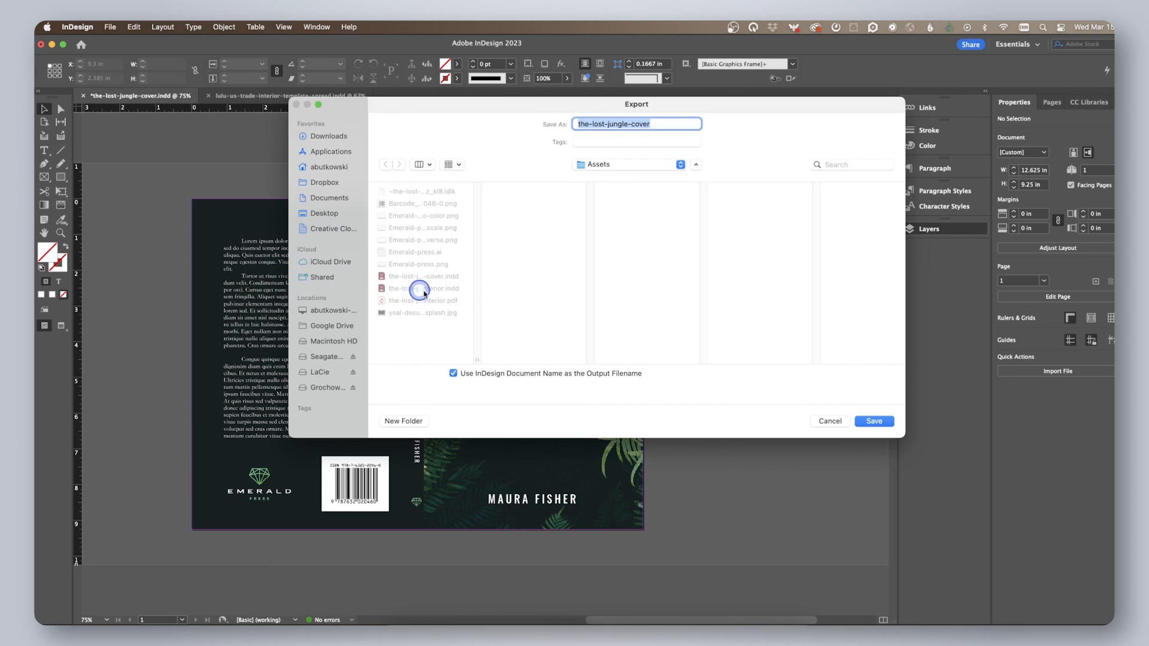
pyautogui.click(874, 421)
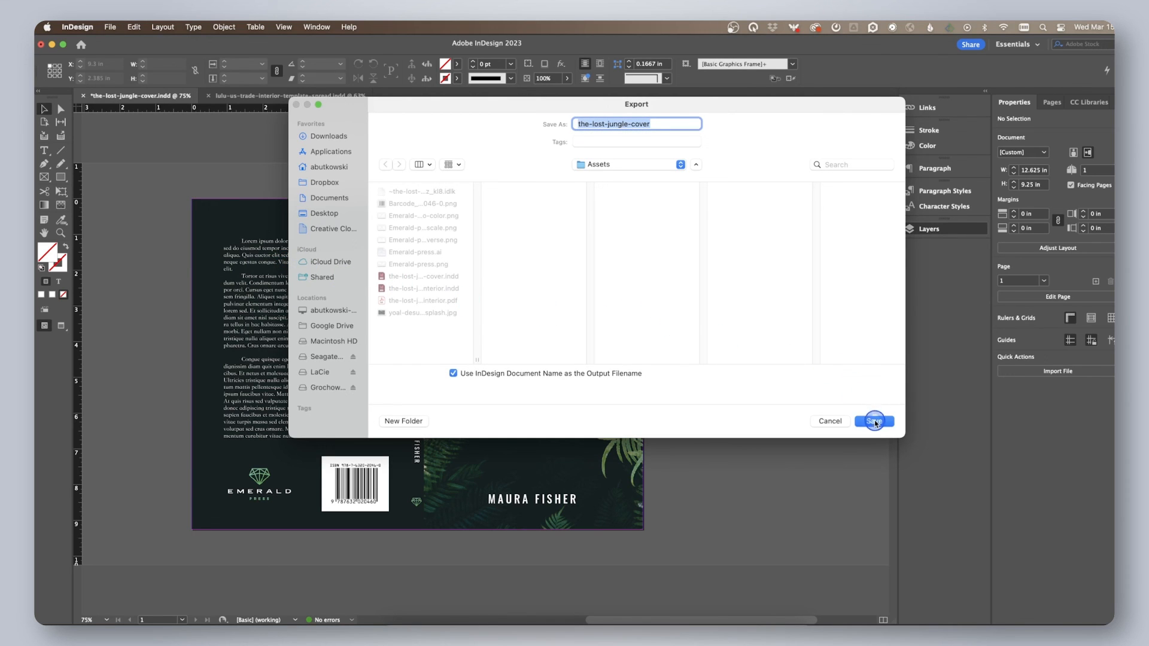
pyautogui.click(873, 421)
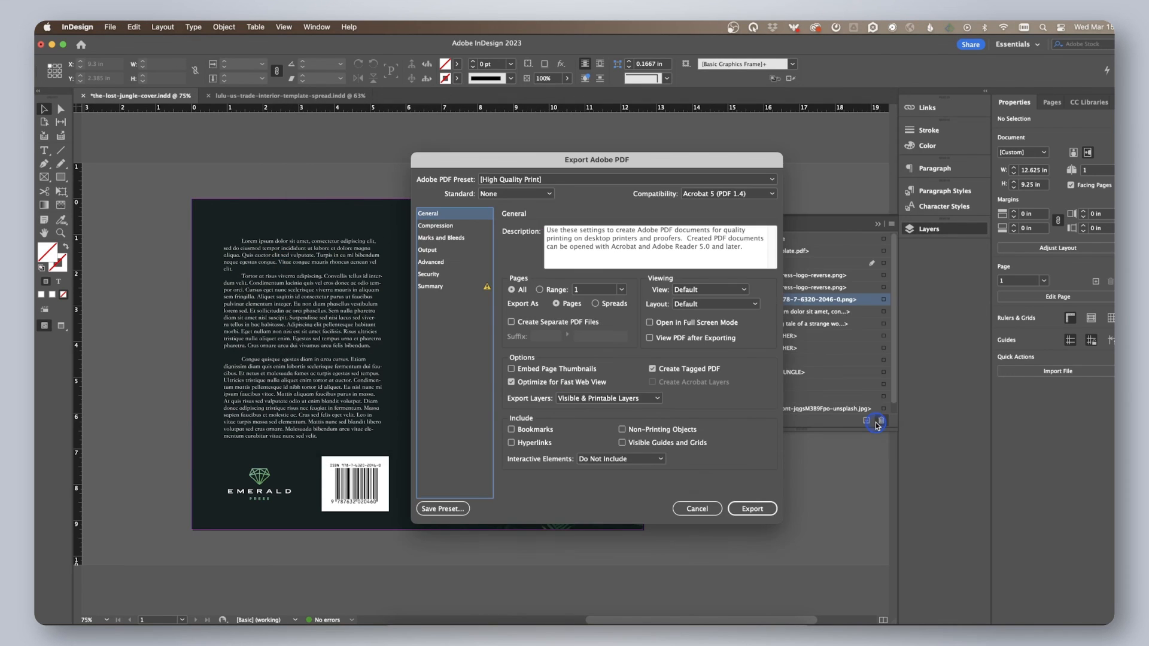
# Finish the export and review the-lost-jungle-cover.pdf.
pyautogui.click(752, 509)
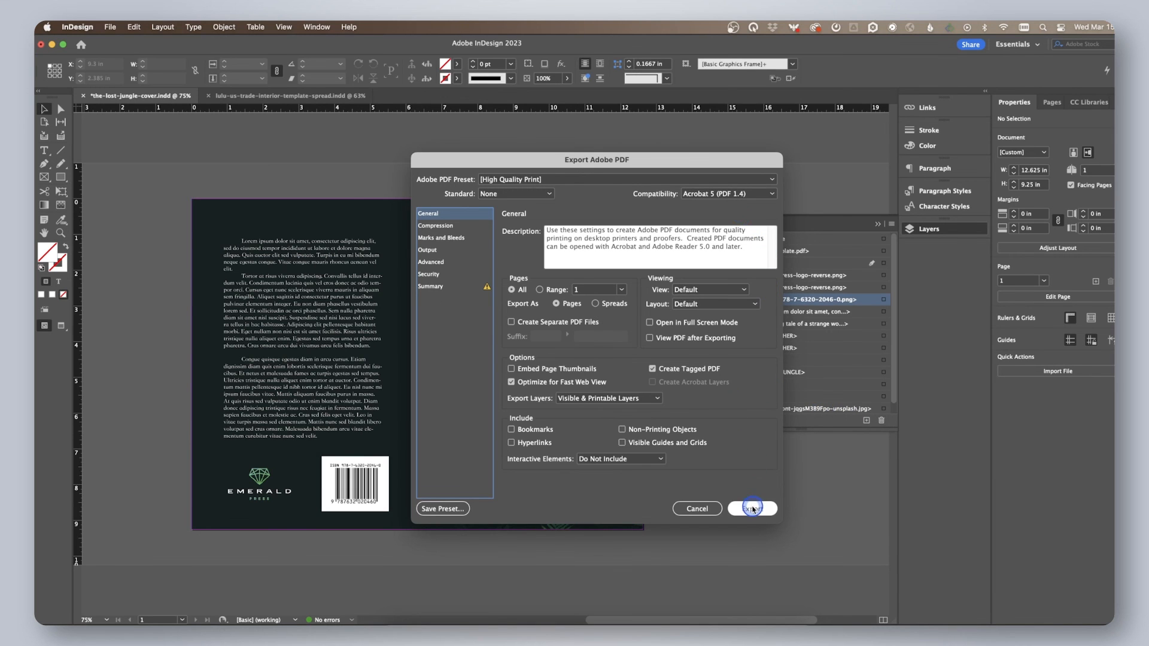
pyautogui.click(751, 509)
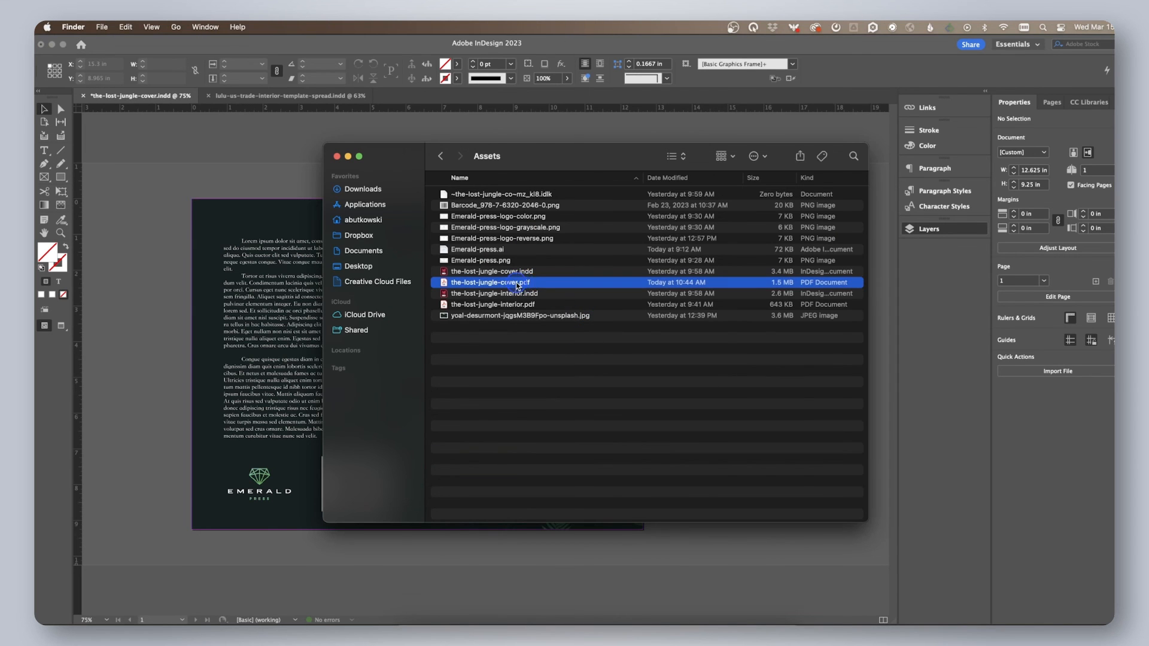
pyautogui.doubleClick(490, 282)
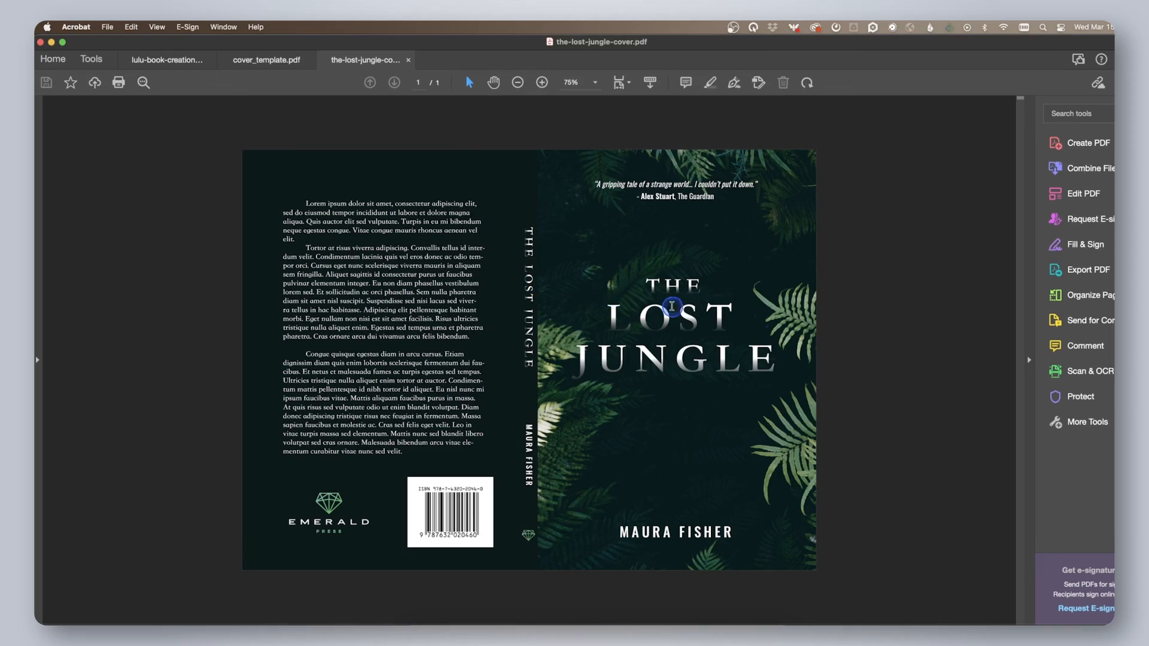